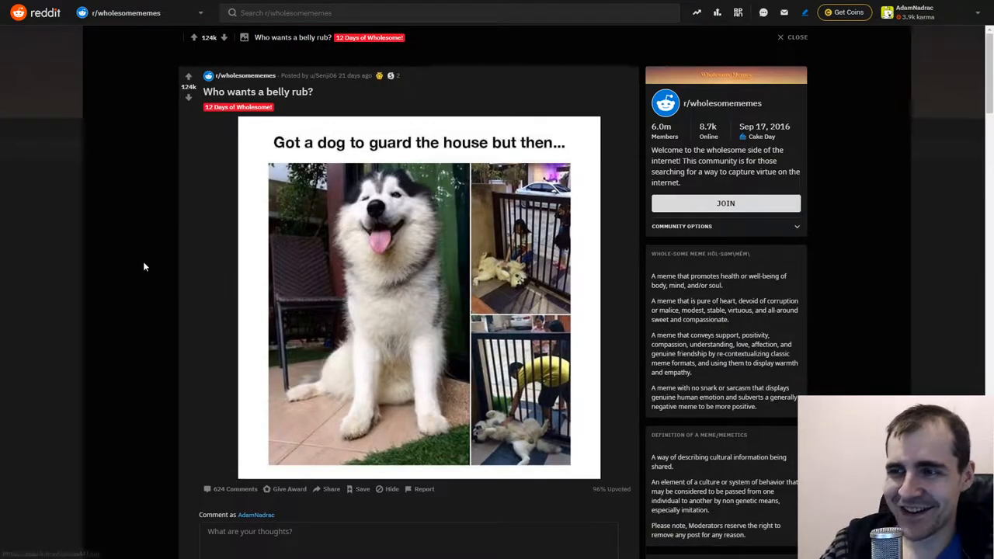
pyautogui.moveTo(141, 262)
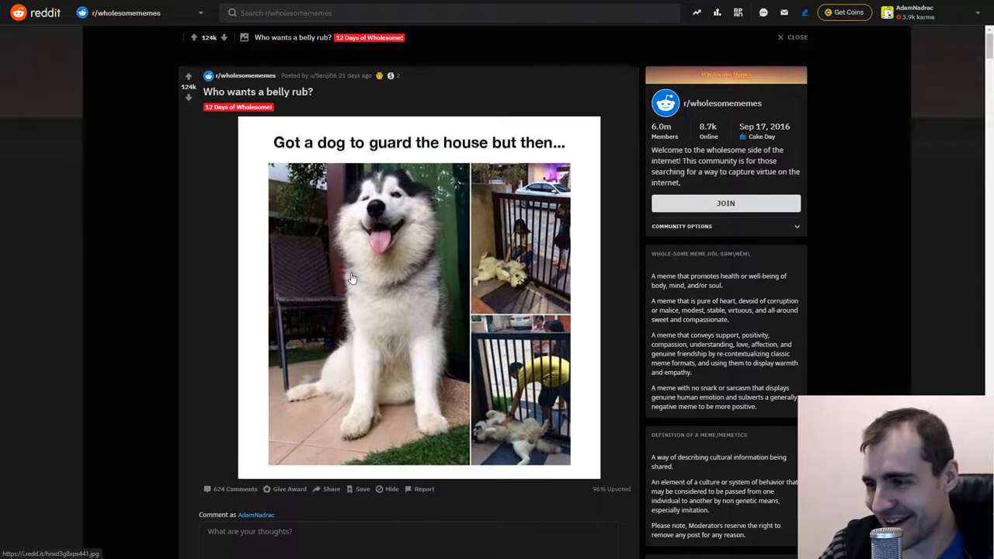
pyautogui.moveTo(520, 277)
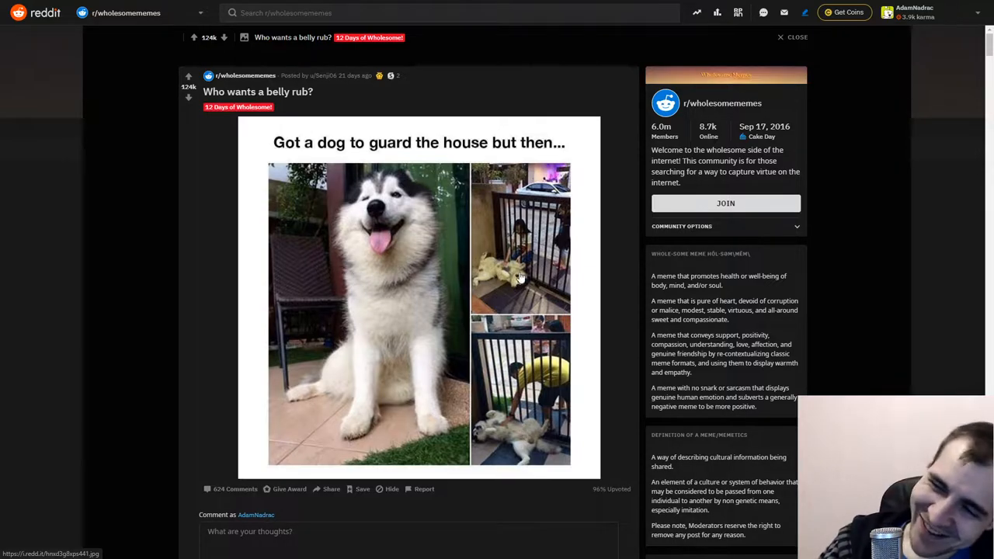
pyautogui.moveTo(469, 262)
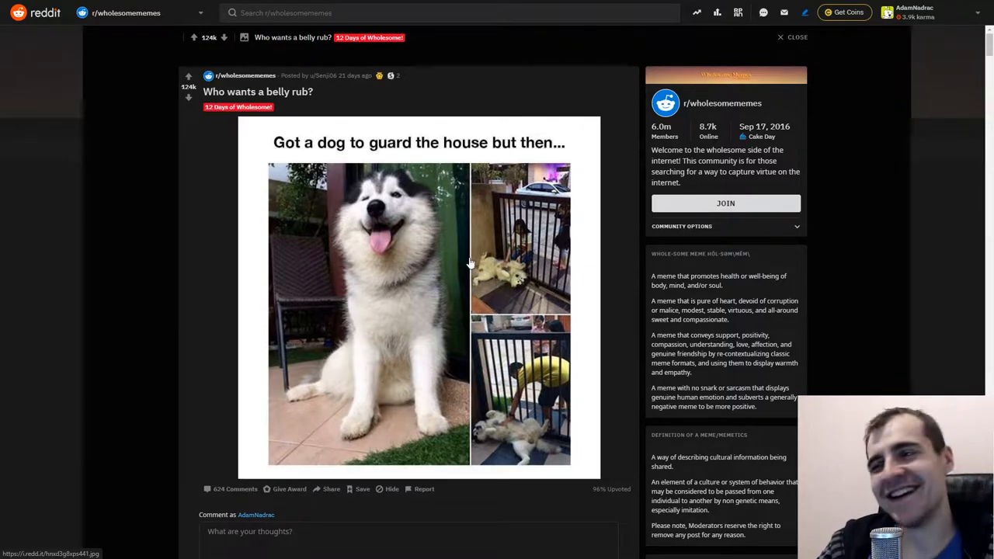
pyautogui.moveTo(404, 368)
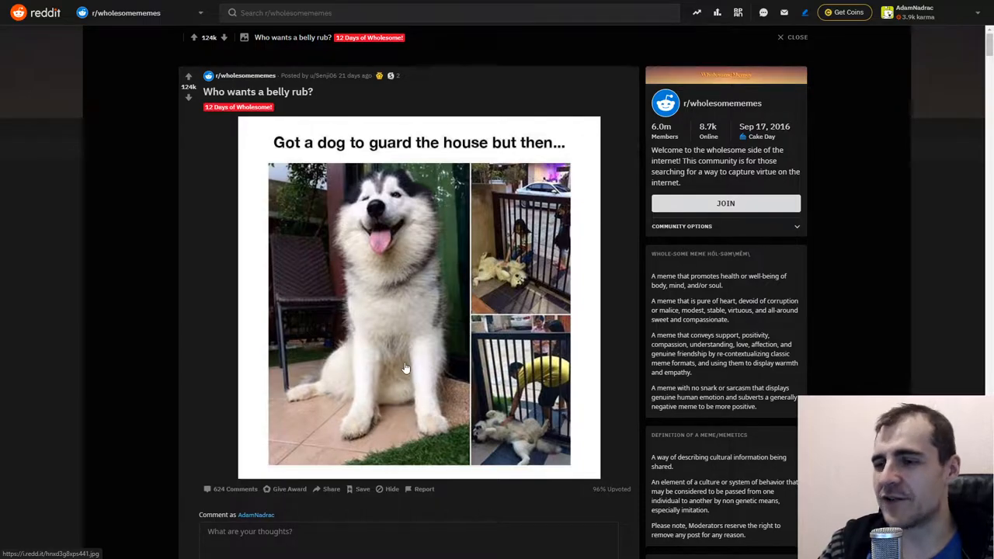
pyautogui.moveTo(396, 369)
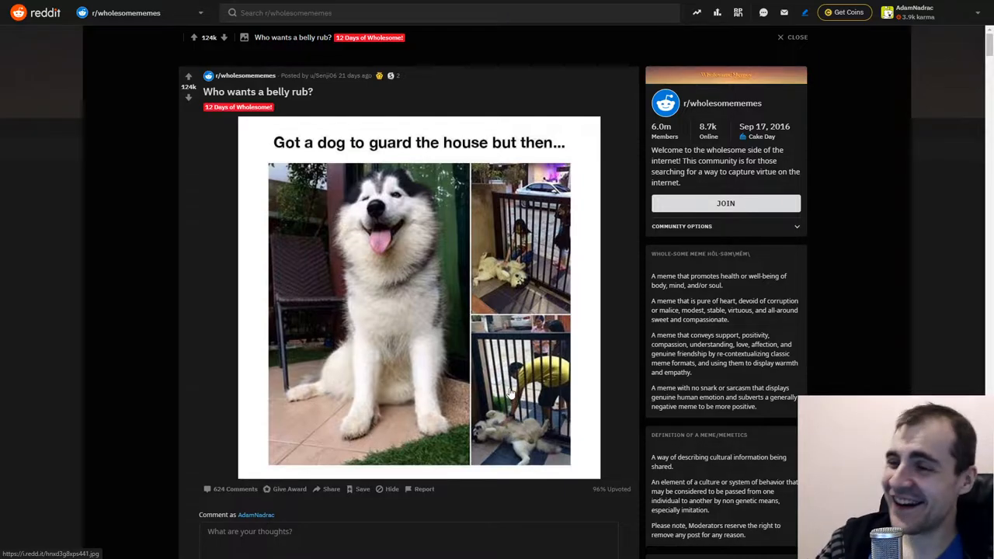
# Step: Read the belly rub dog post, close it, and scroll the feed to 'Passing on skills'
pyautogui.scroll(-3)
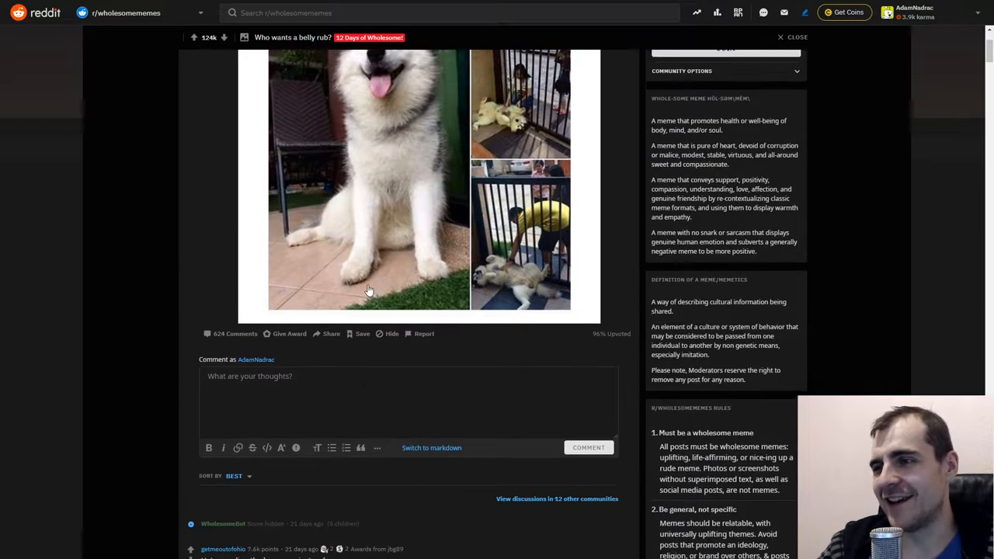
pyautogui.scroll(-3)
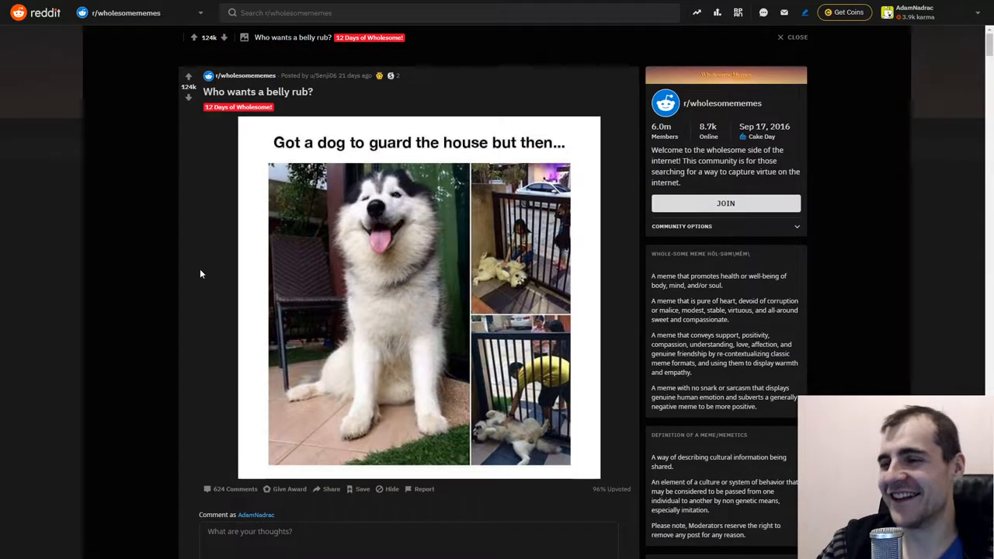
pyautogui.click(797, 37)
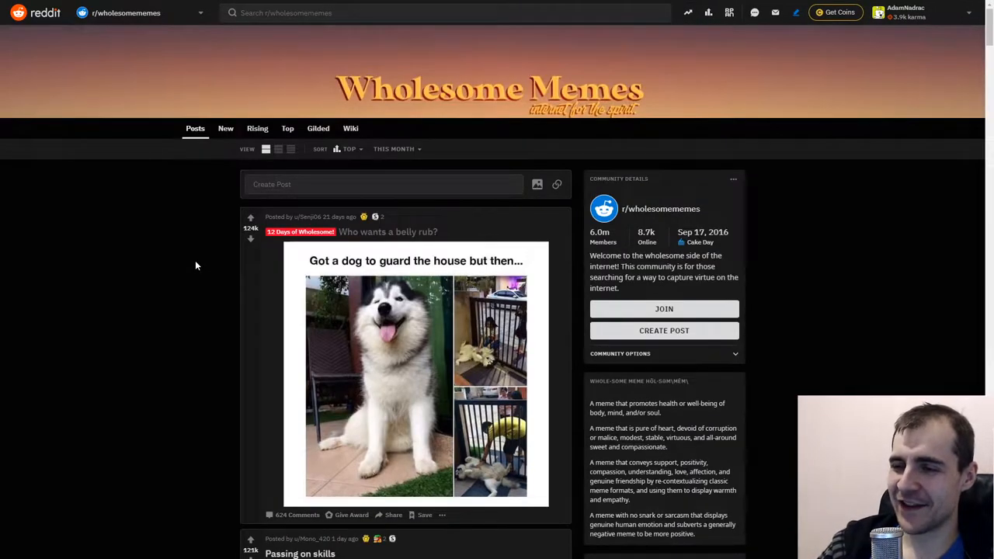
pyautogui.scroll(-3)
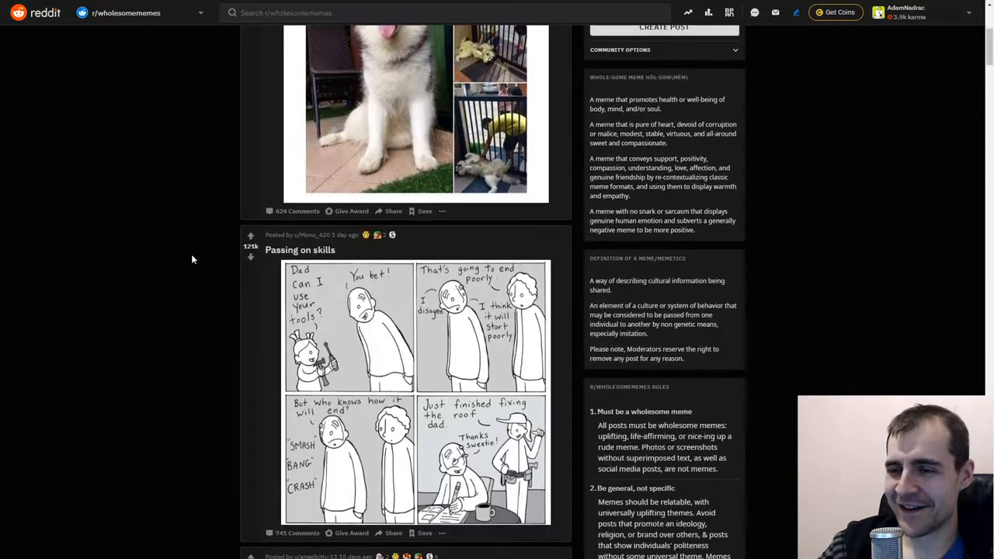
pyautogui.click(300, 250)
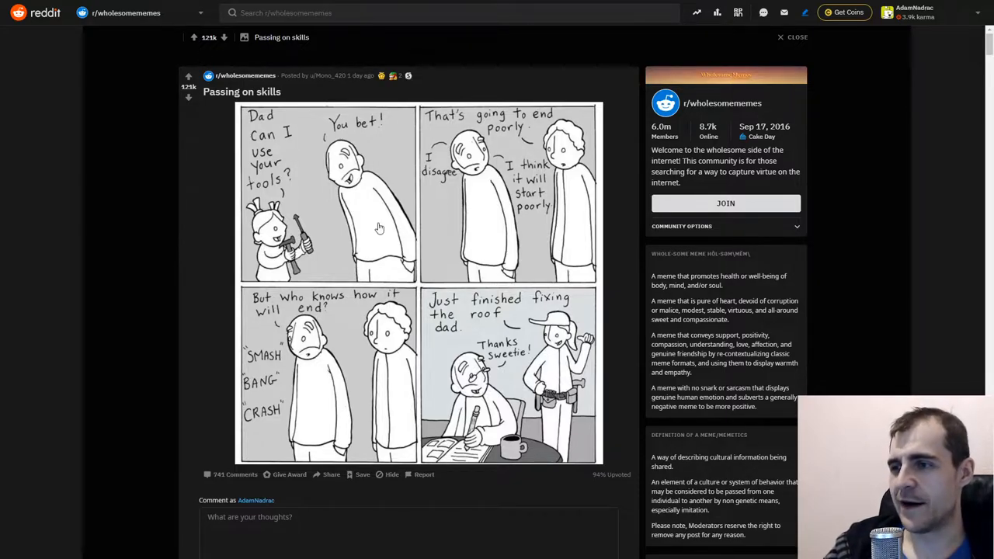
pyautogui.moveTo(422, 272)
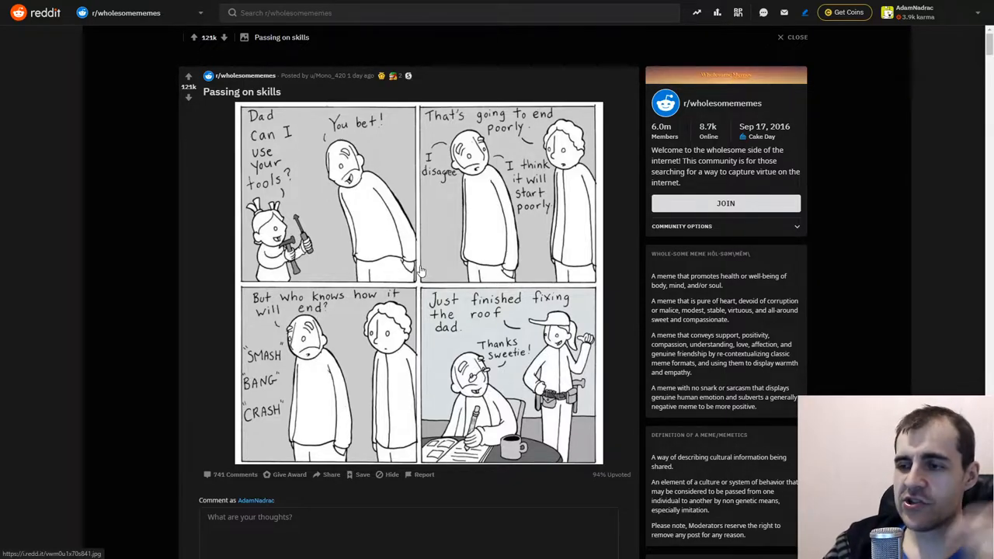
pyautogui.scroll(-3)
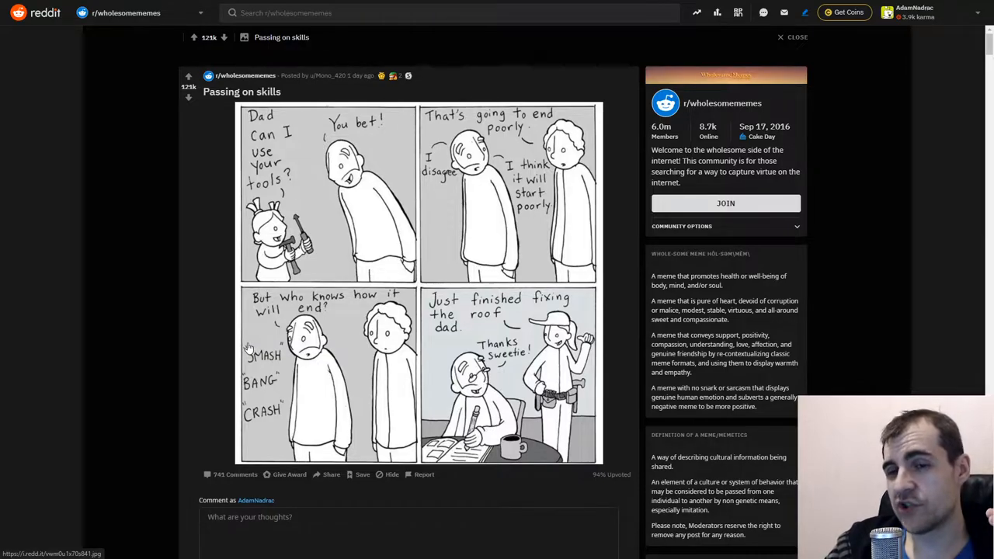
pyautogui.moveTo(222, 323)
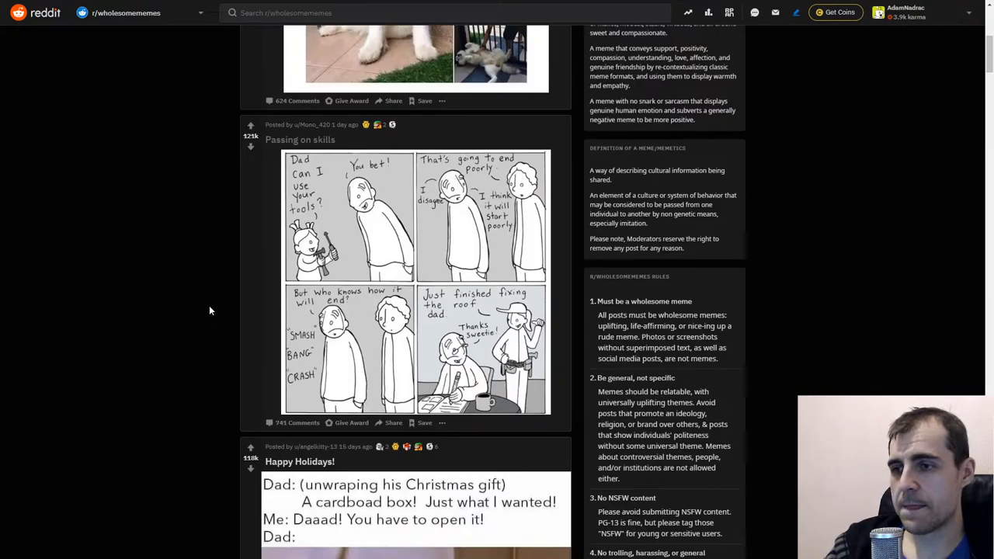
pyautogui.scroll(-3)
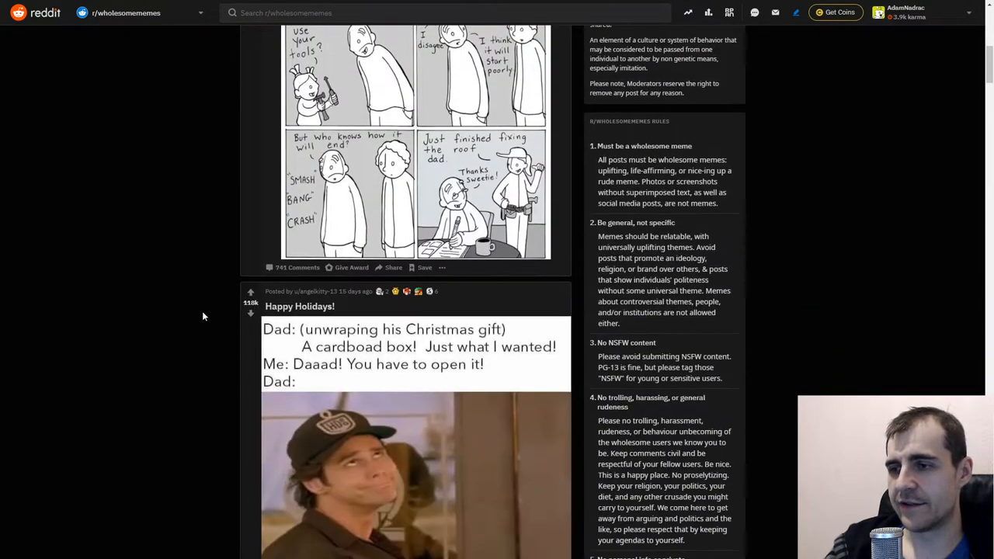
pyautogui.click(300, 306)
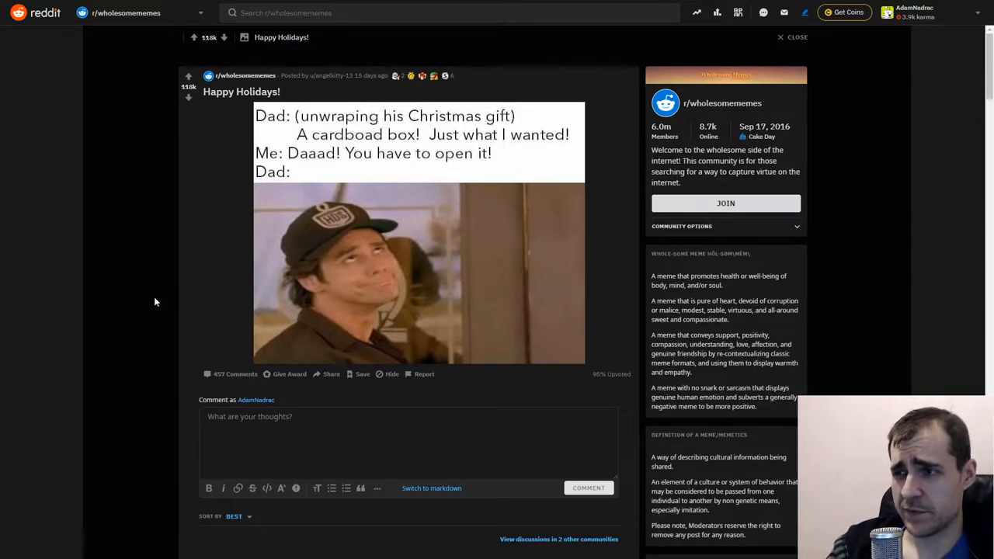
pyautogui.moveTo(152, 291)
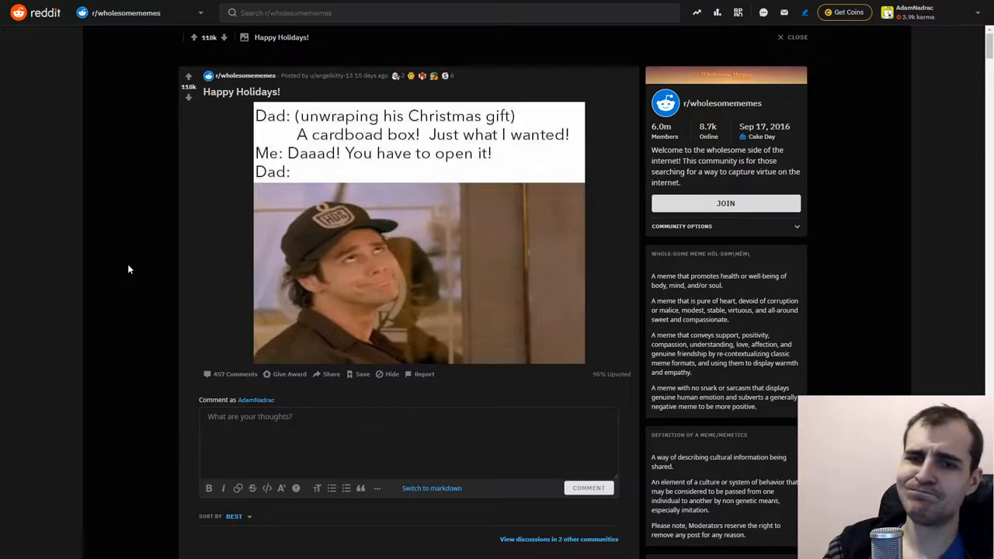
pyautogui.moveTo(145, 266)
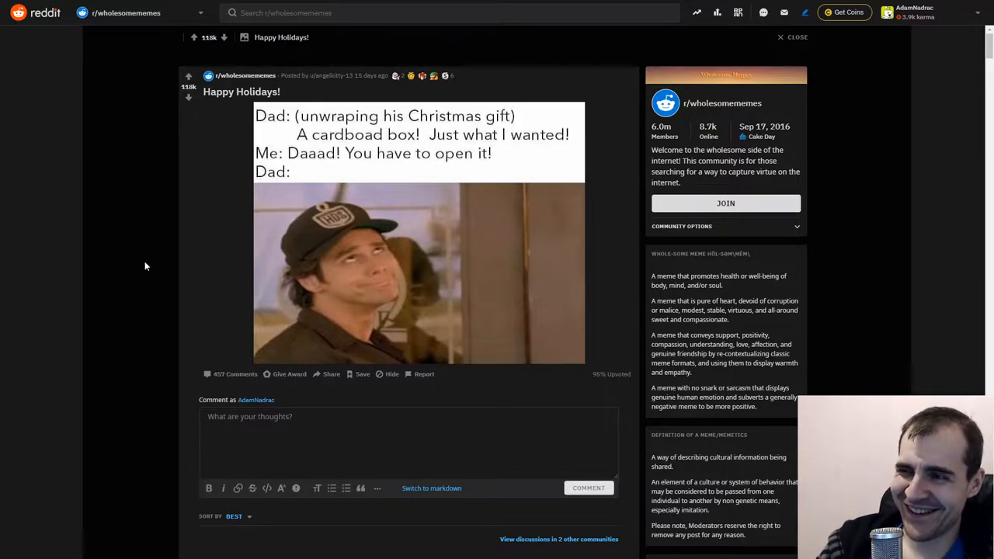
pyautogui.scroll(-3)
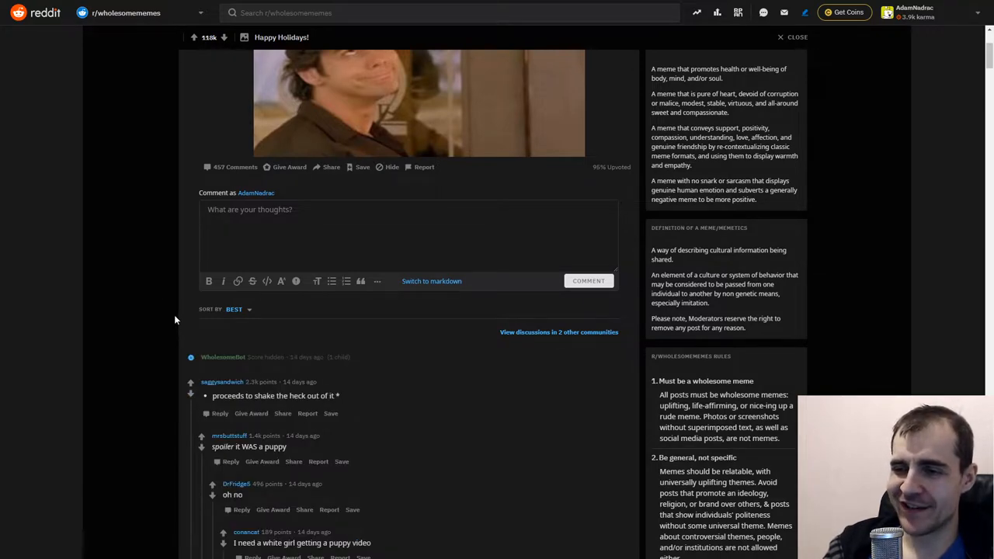
pyautogui.scroll(3)
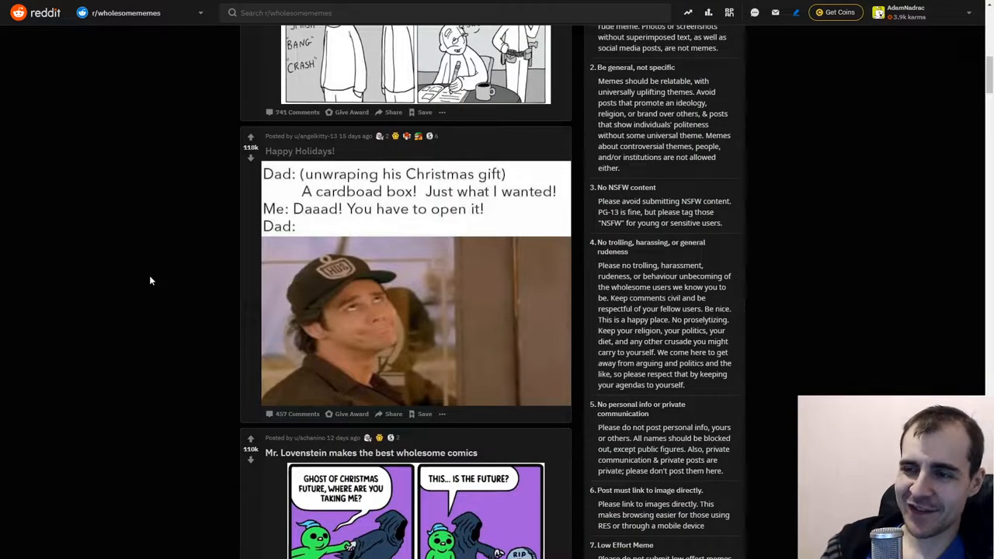
pyautogui.moveTo(121, 256)
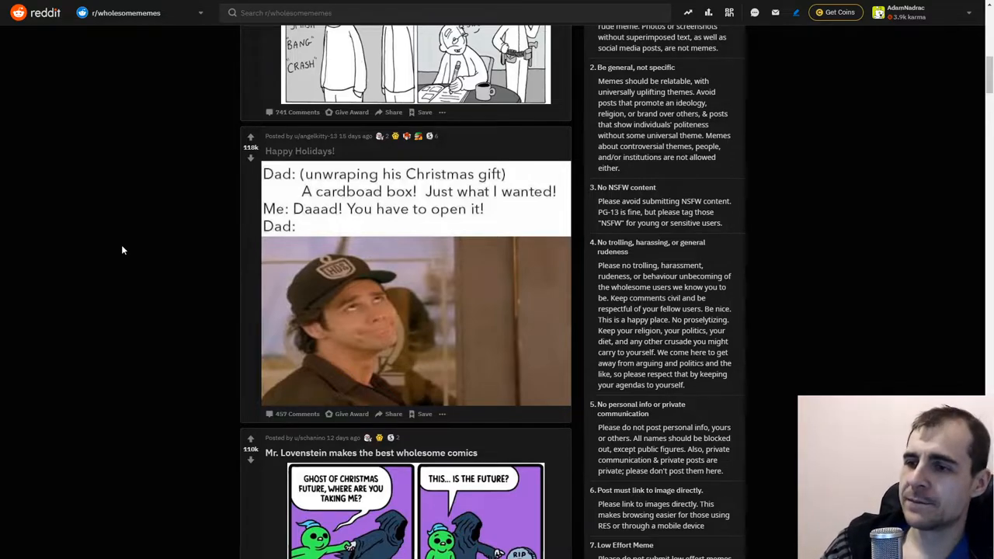
pyautogui.scroll(-3)
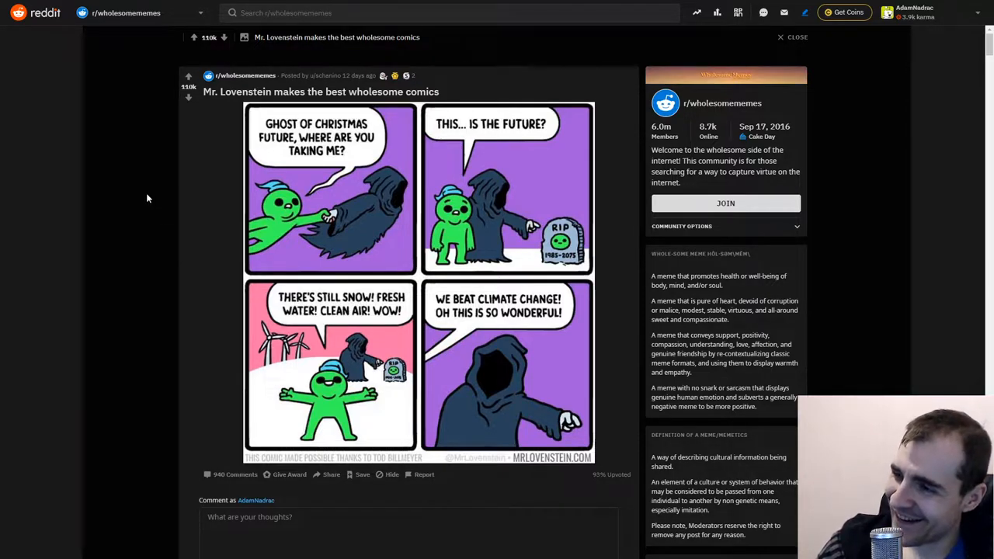
pyautogui.moveTo(176, 212)
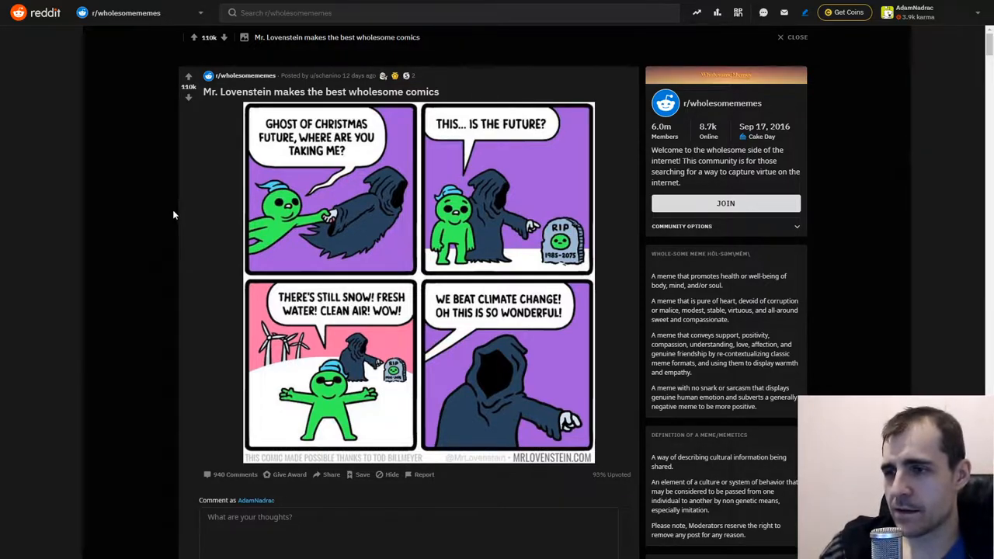
pyautogui.moveTo(170, 208)
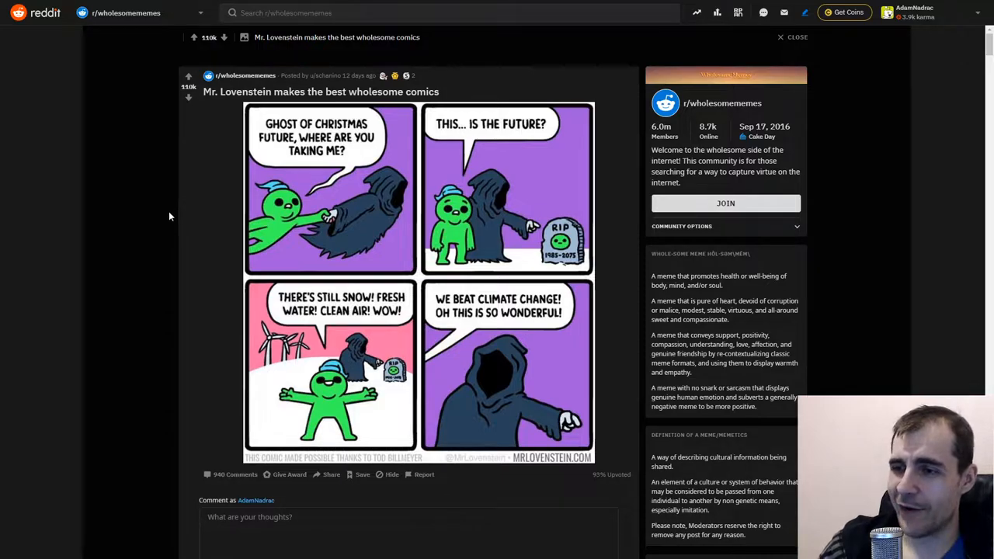
pyautogui.moveTo(260, 326)
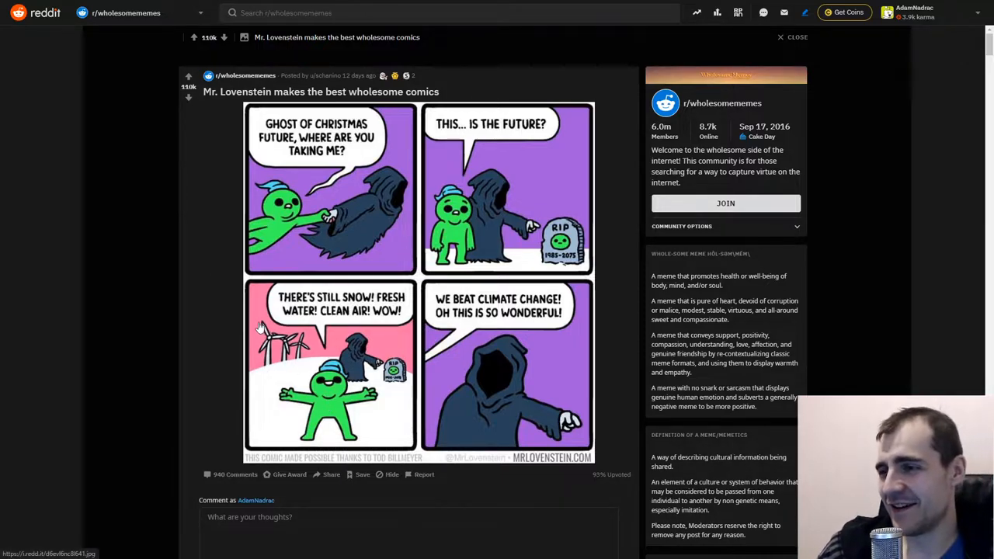
pyautogui.moveTo(215, 295)
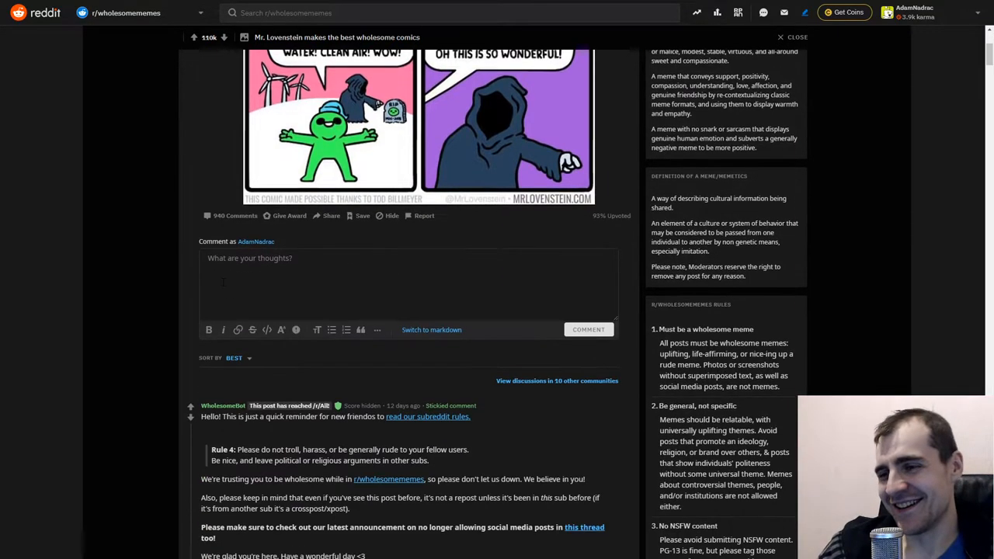
pyautogui.click(190, 406)
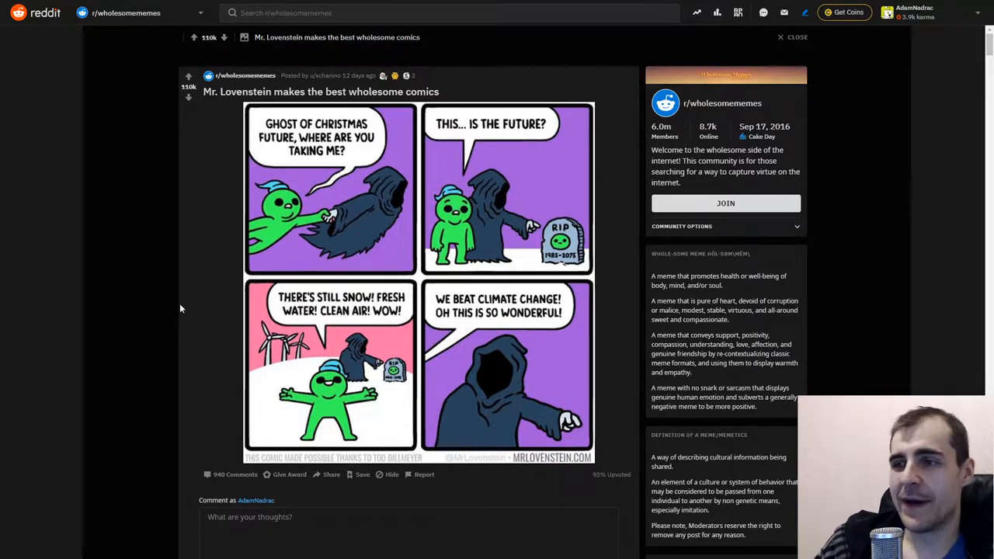
pyautogui.moveTo(166, 287)
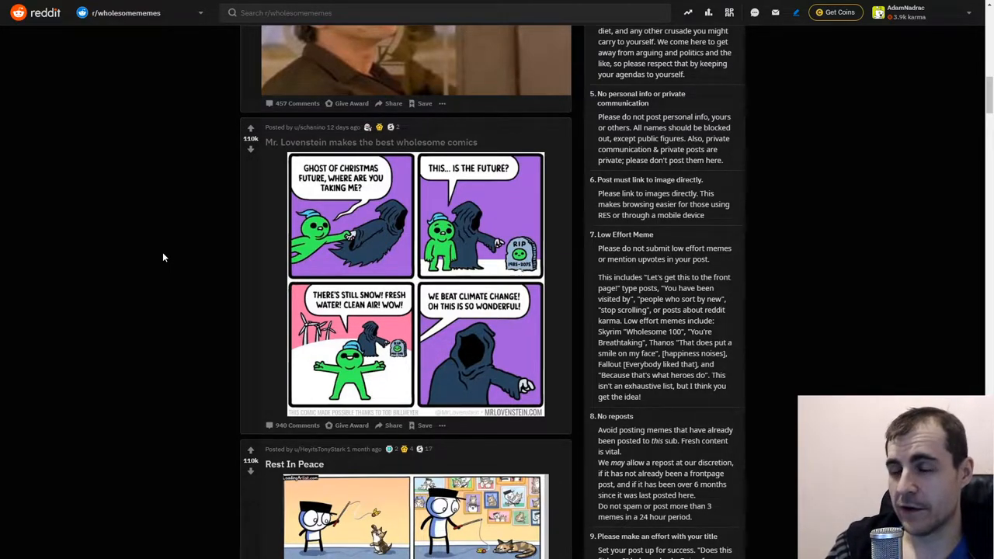
pyautogui.scroll(3)
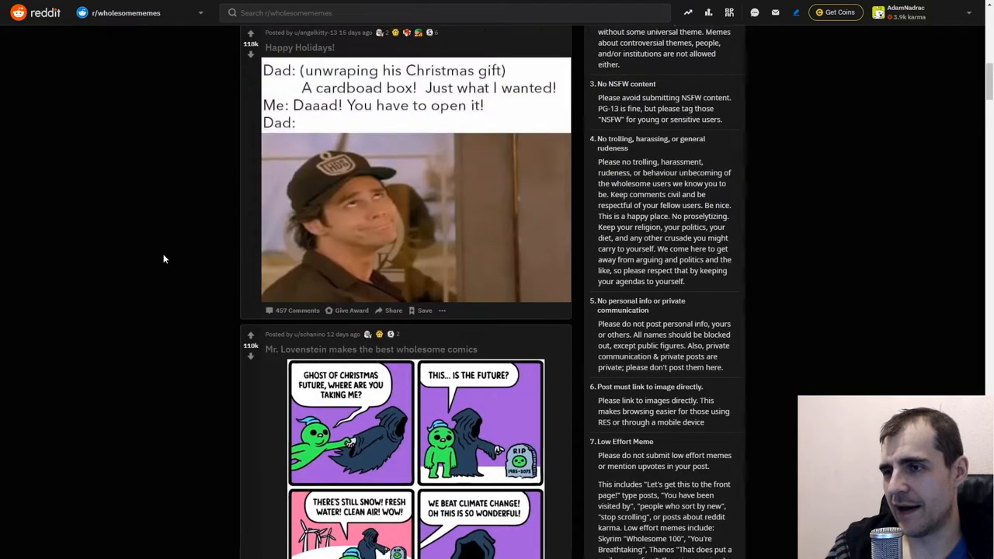
pyautogui.scroll(-3)
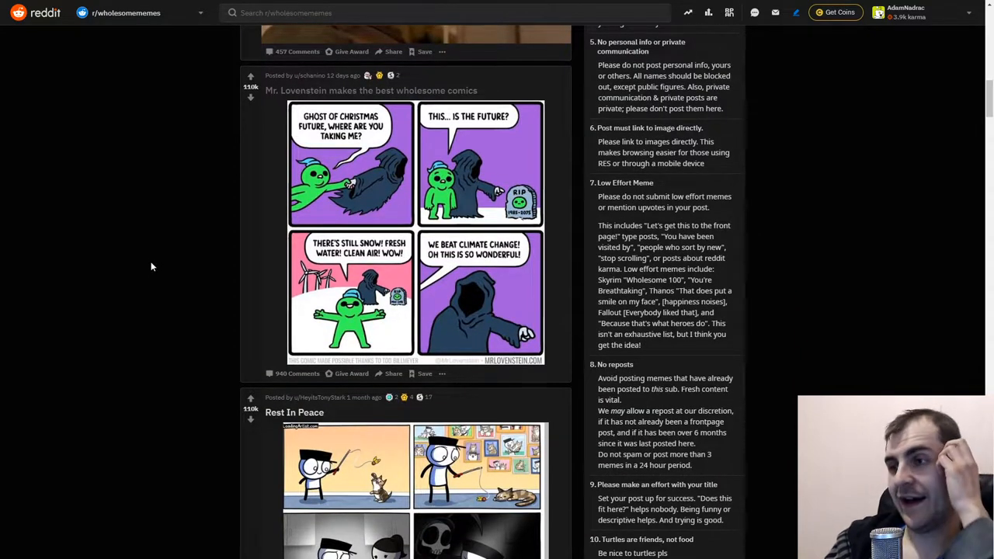
pyautogui.scroll(-3)
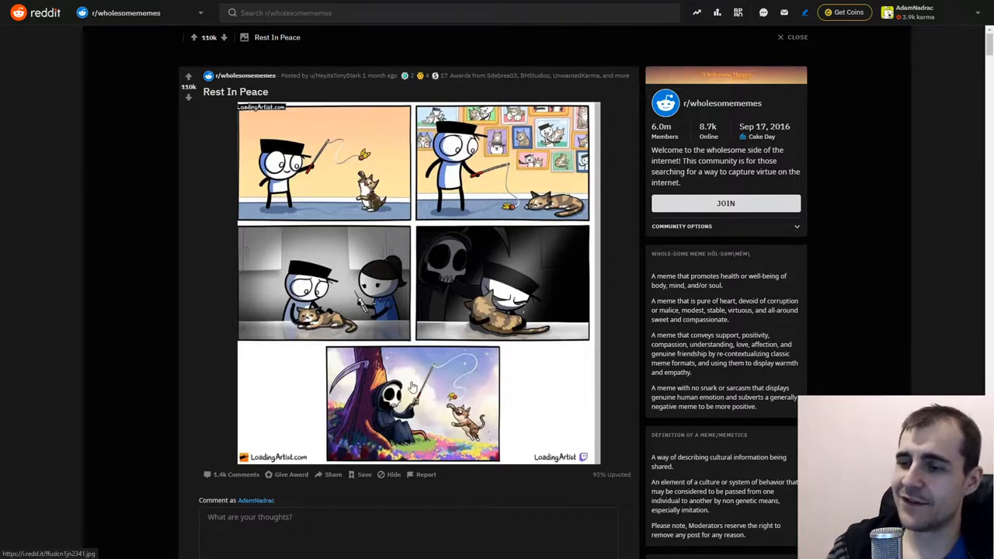
pyautogui.scroll(-3)
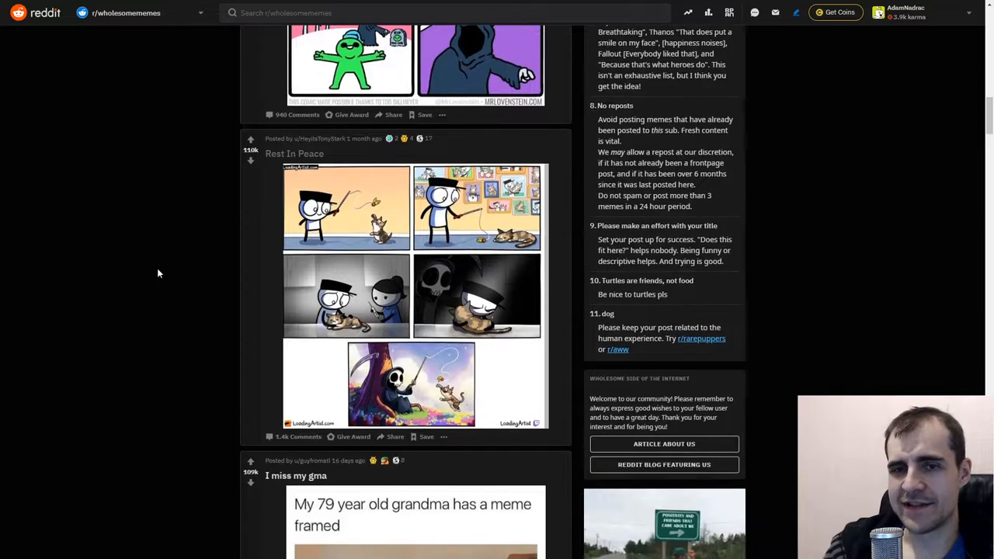
pyautogui.scroll(-3)
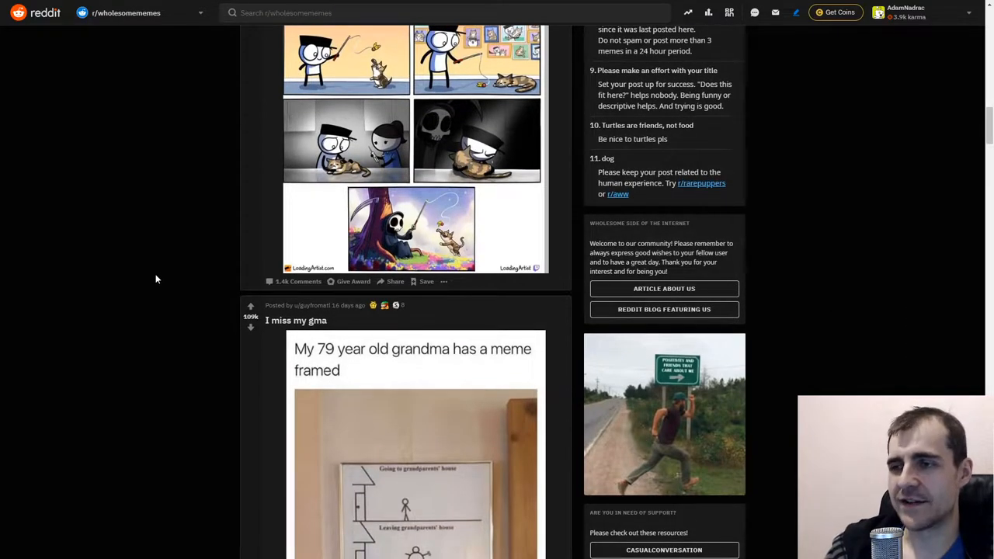
pyautogui.scroll(3)
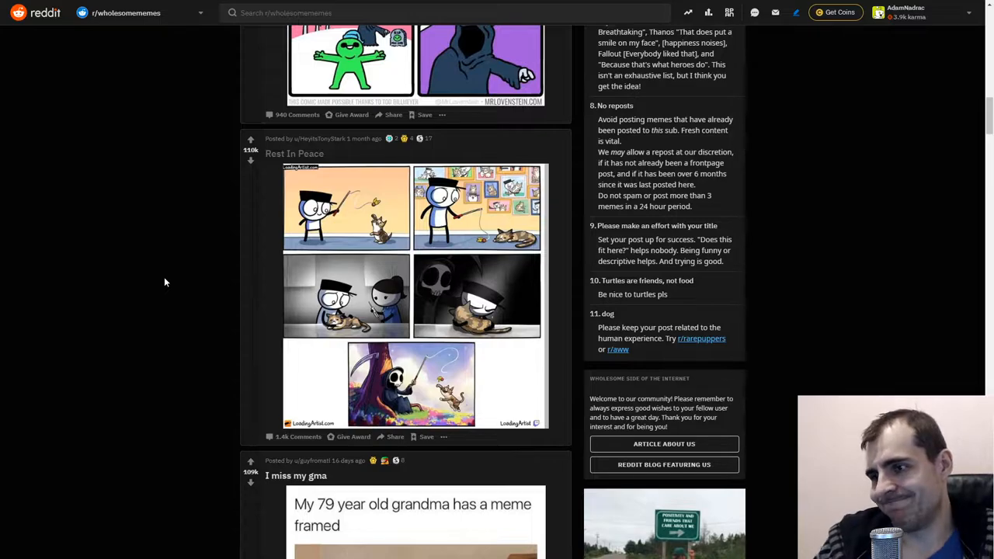
# Step: Reopen the 'I miss my gma' post and read through its grandparents'-house meme and comments
pyautogui.scroll(-3)
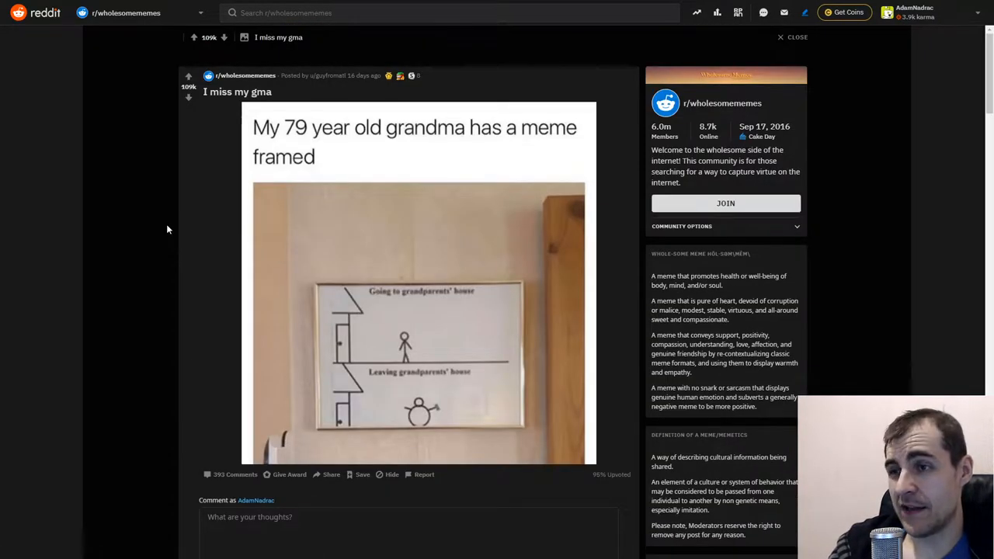
pyautogui.moveTo(163, 220)
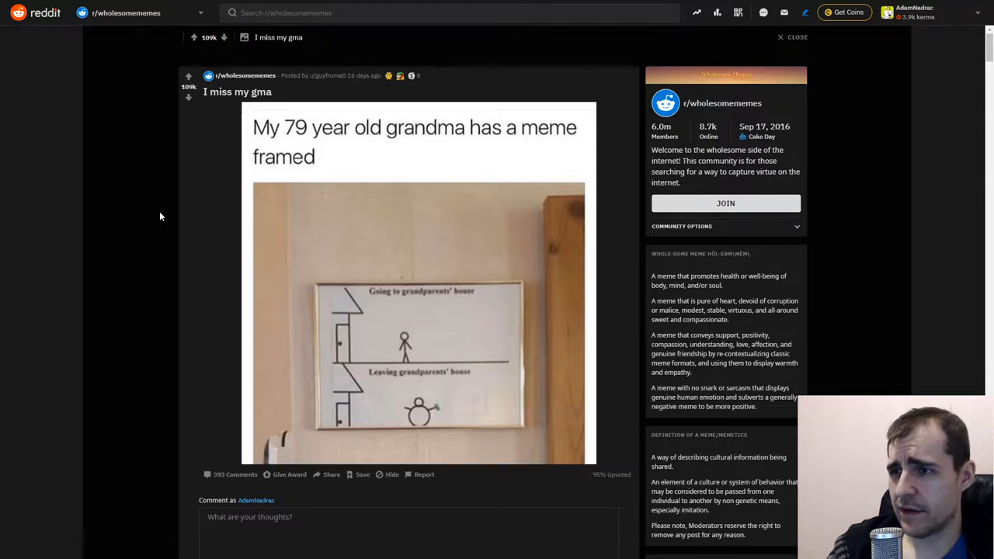
pyautogui.moveTo(157, 212)
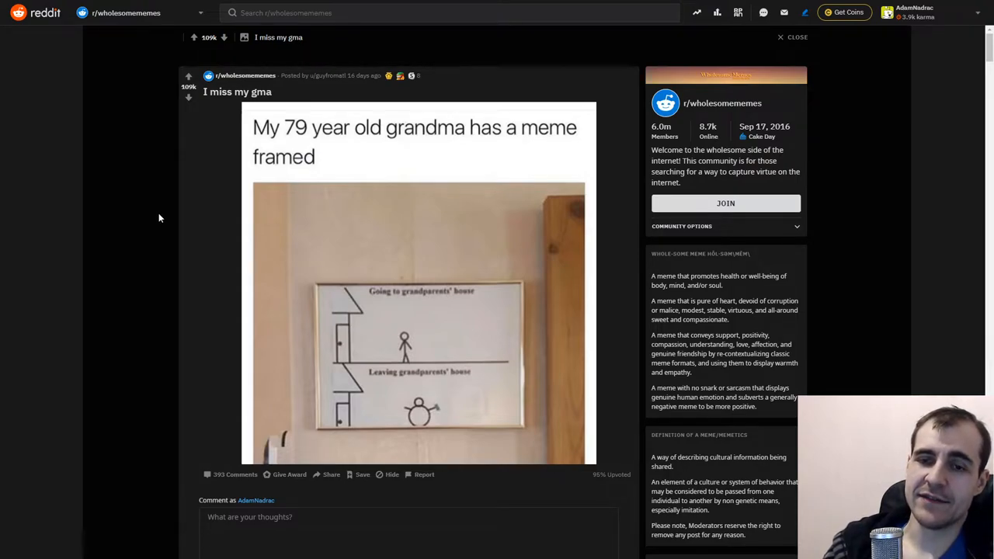
pyautogui.moveTo(155, 209)
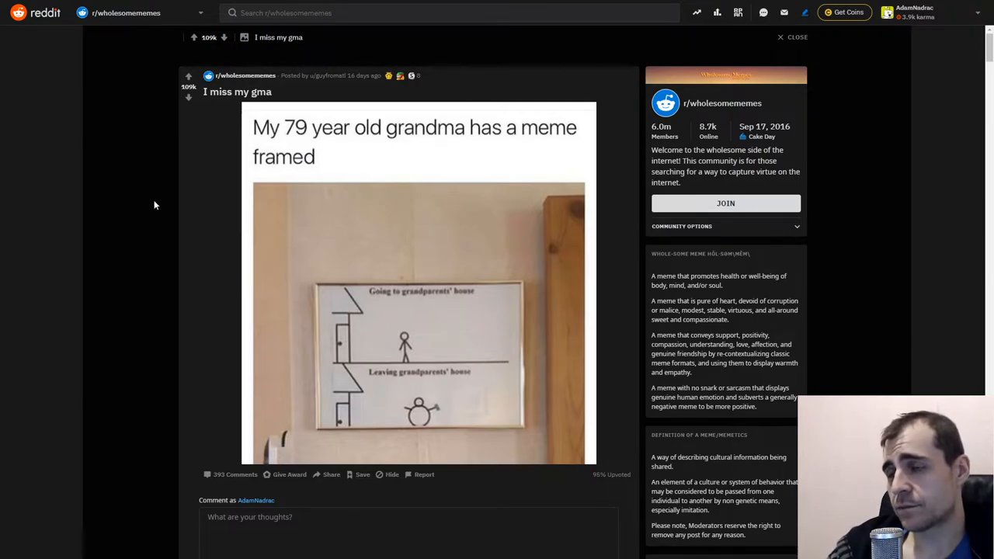
pyautogui.moveTo(150, 200)
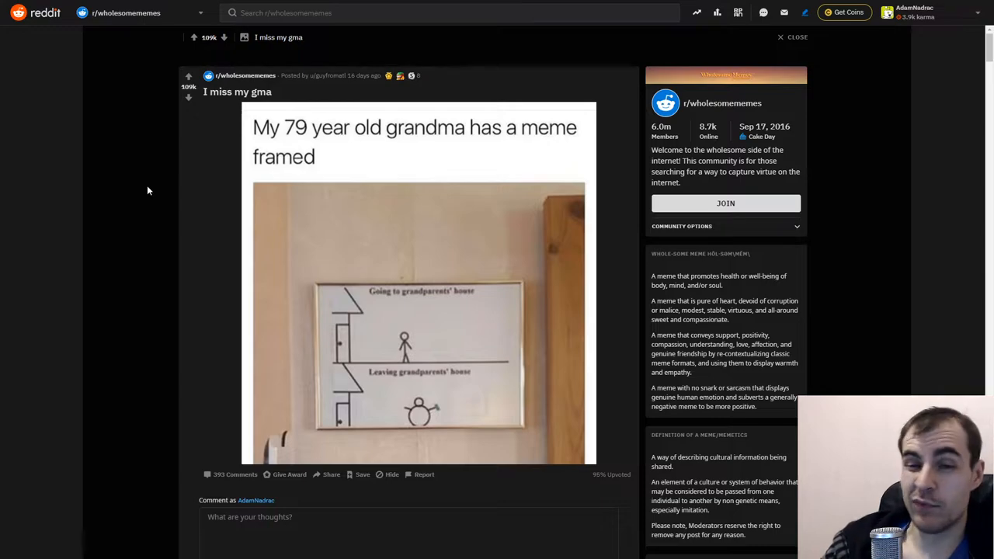
pyautogui.moveTo(142, 192)
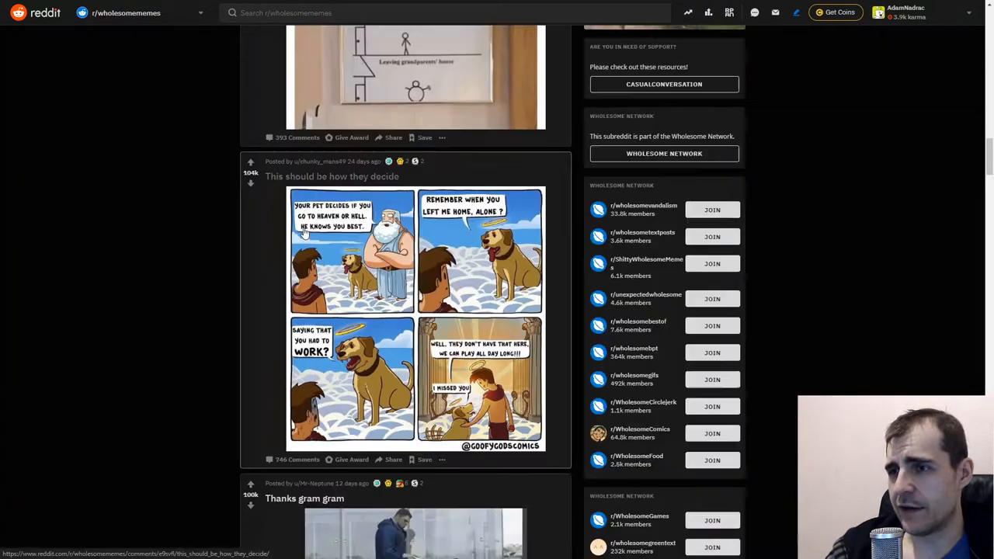
pyautogui.click(415, 78)
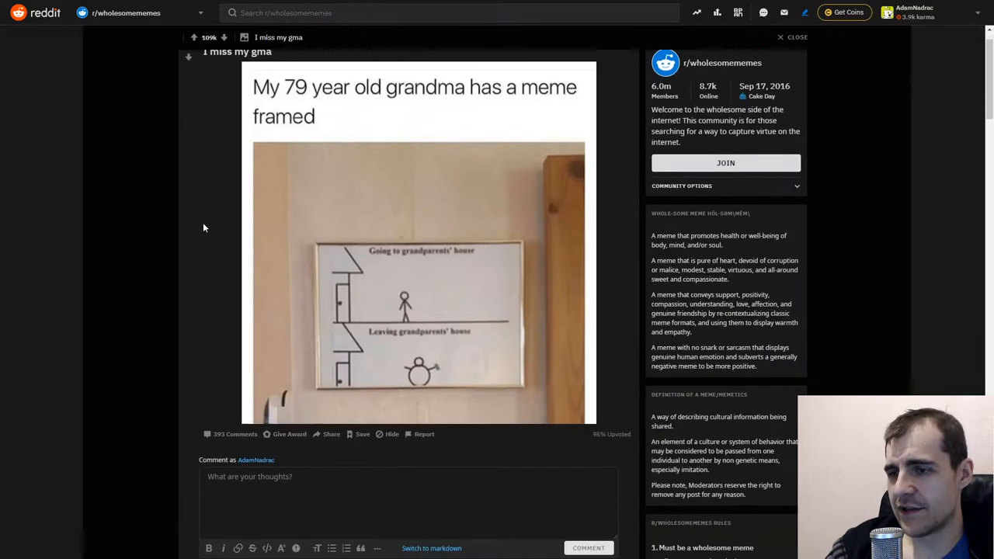
pyautogui.scroll(-3)
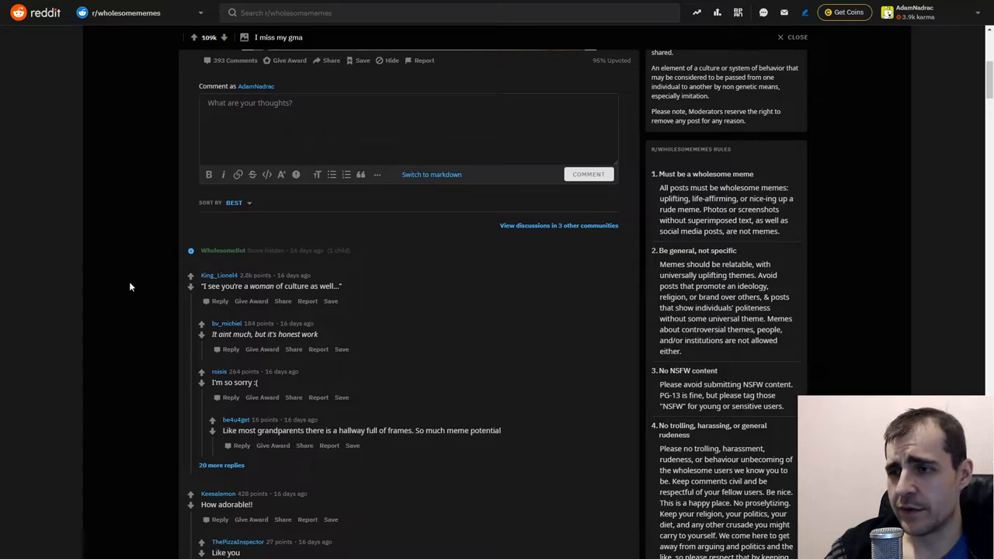
pyautogui.scroll(3)
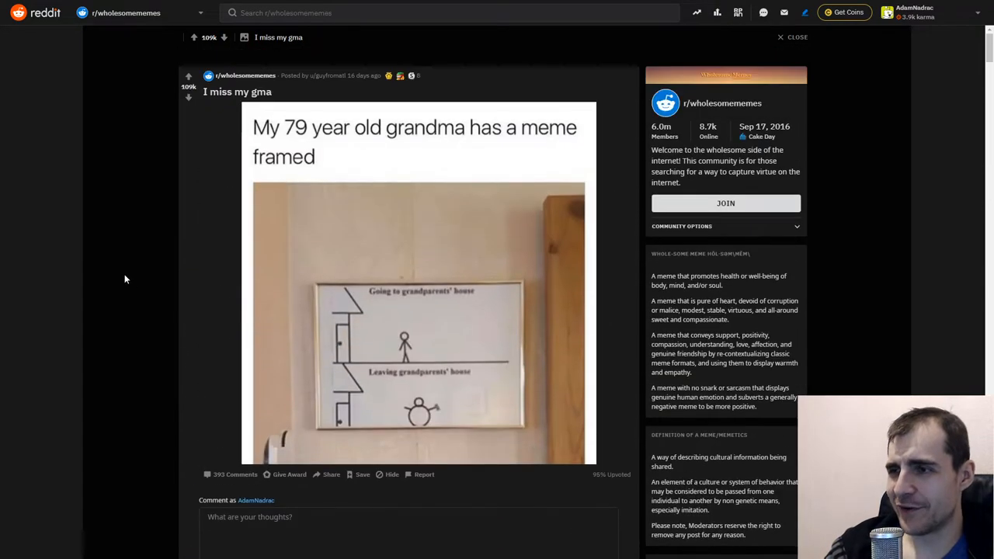
pyautogui.scroll(-3)
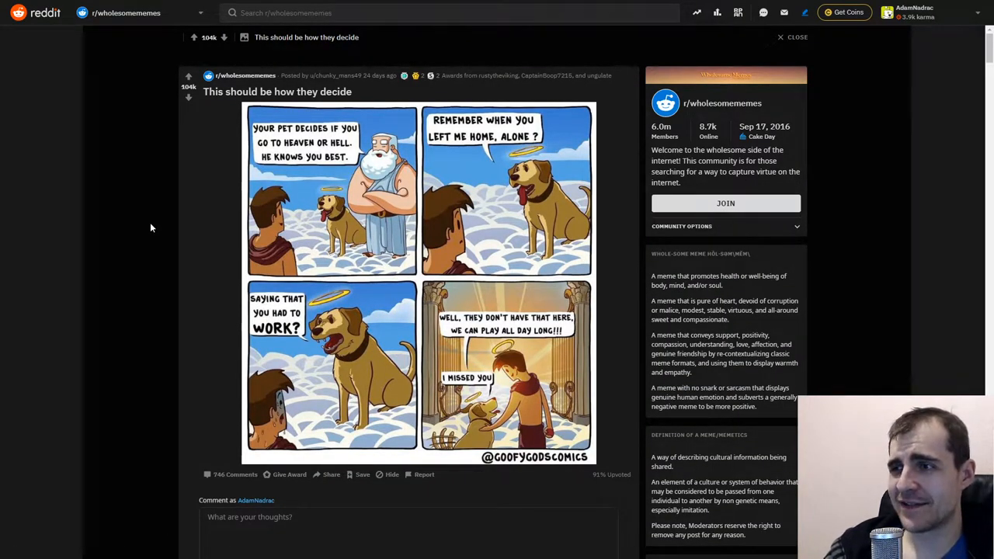
pyautogui.moveTo(143, 215)
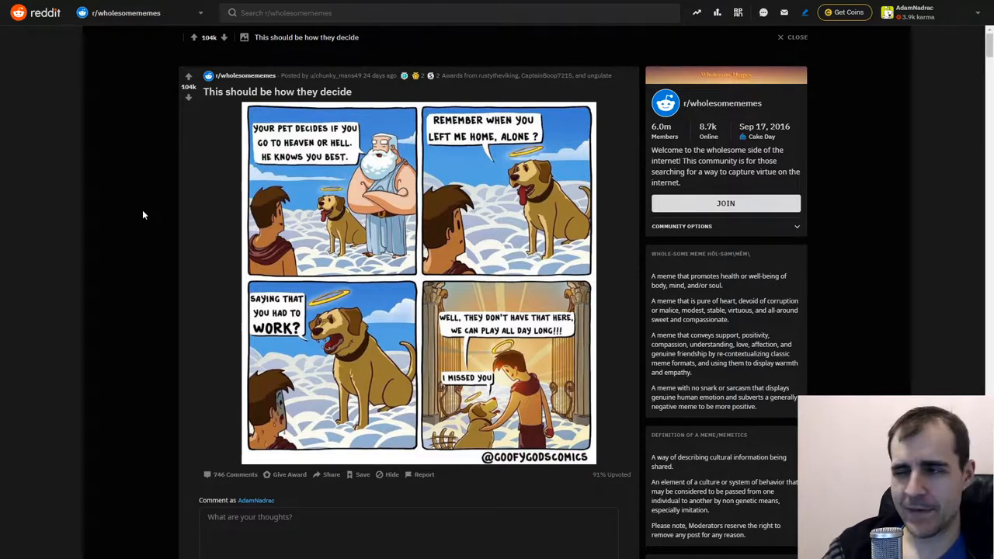
pyautogui.moveTo(147, 221)
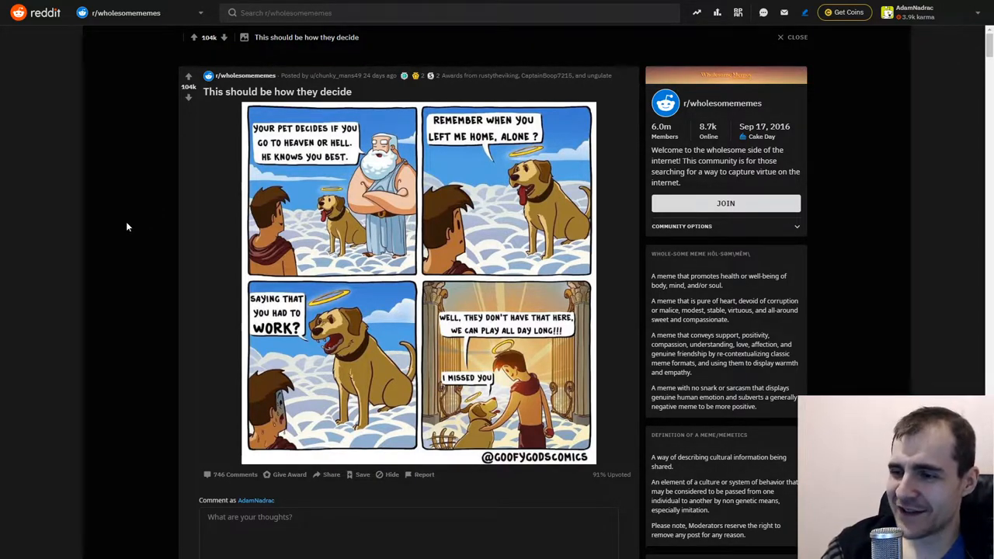
# Step: Scroll through the 'This should be how they decide' comic and its comments
pyautogui.scroll(-3)
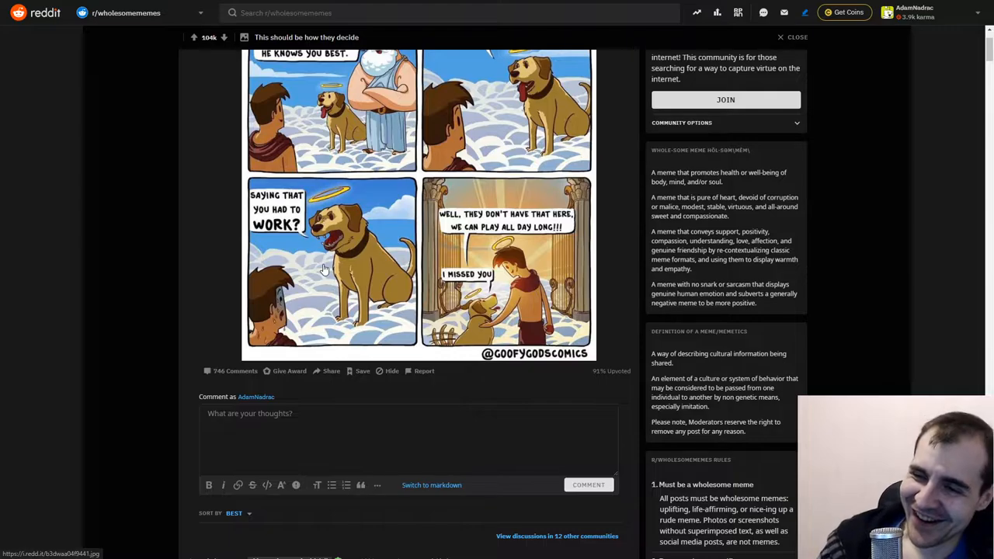
pyautogui.scroll(-3)
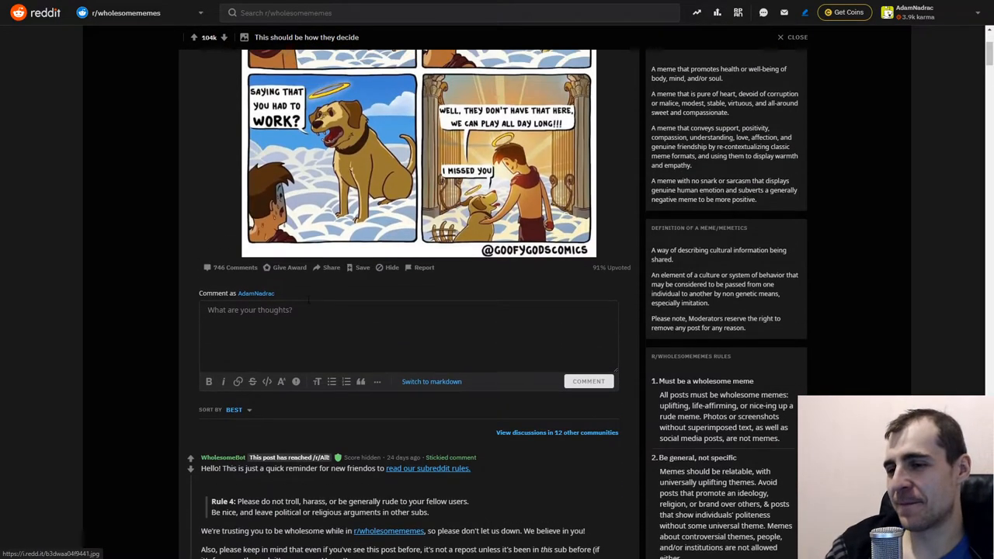
pyautogui.scroll(-3)
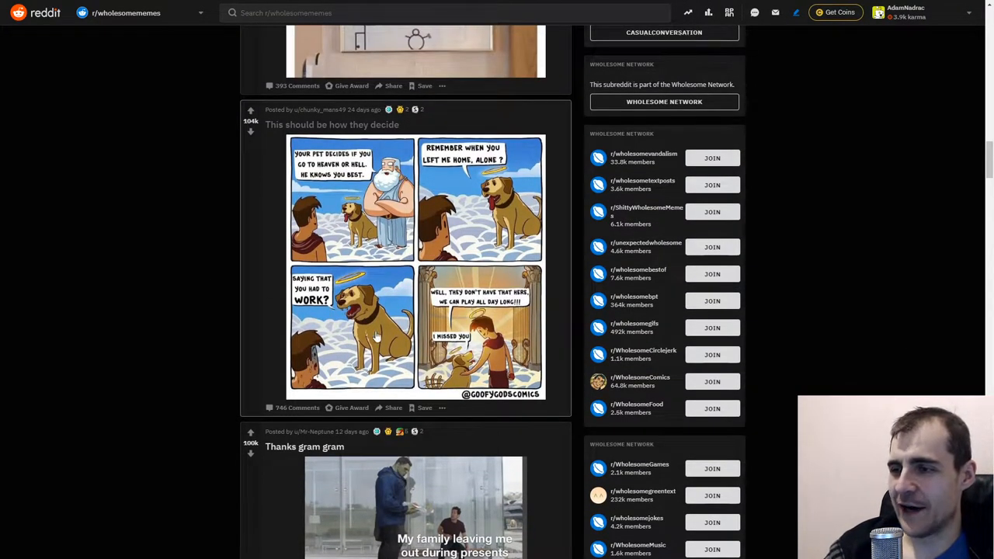
# Step: Open the 'Thanks gram gram' Hulk gift card post from the feed
pyautogui.scroll(-3)
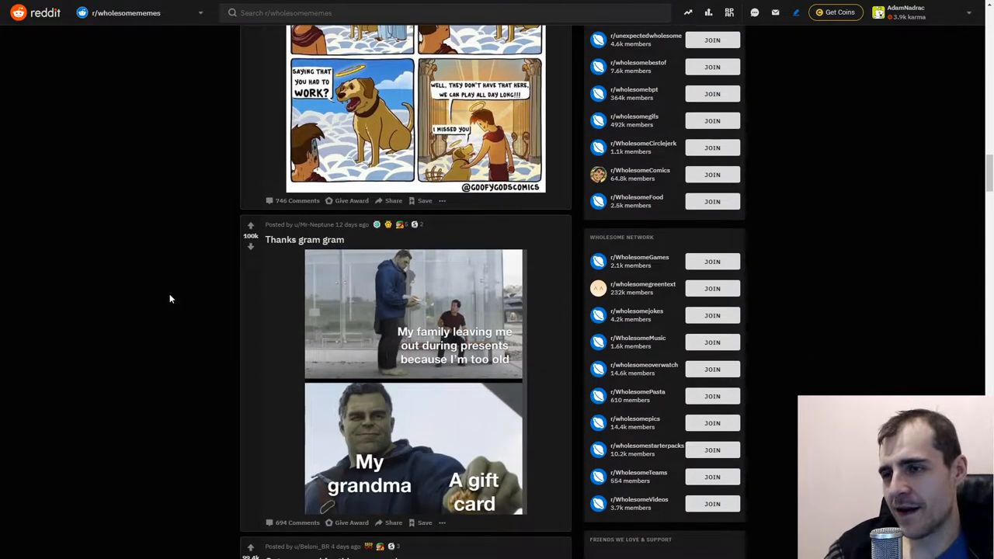
pyautogui.click(304, 239)
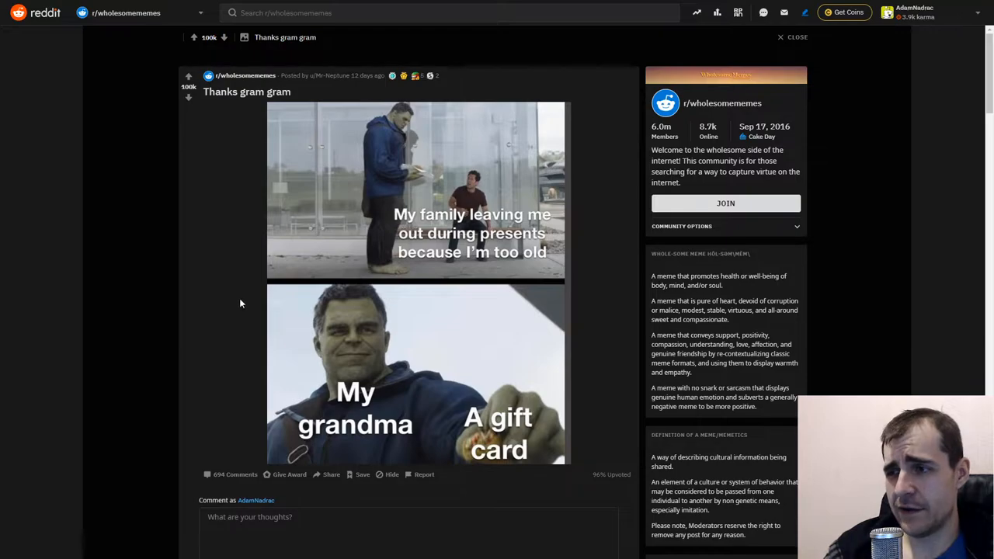
pyautogui.moveTo(231, 301)
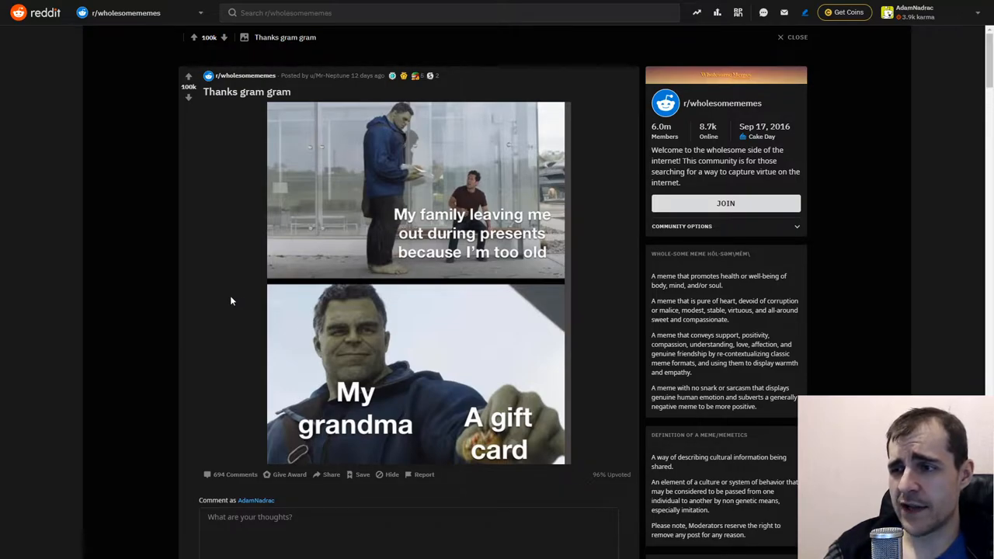
pyautogui.moveTo(230, 300)
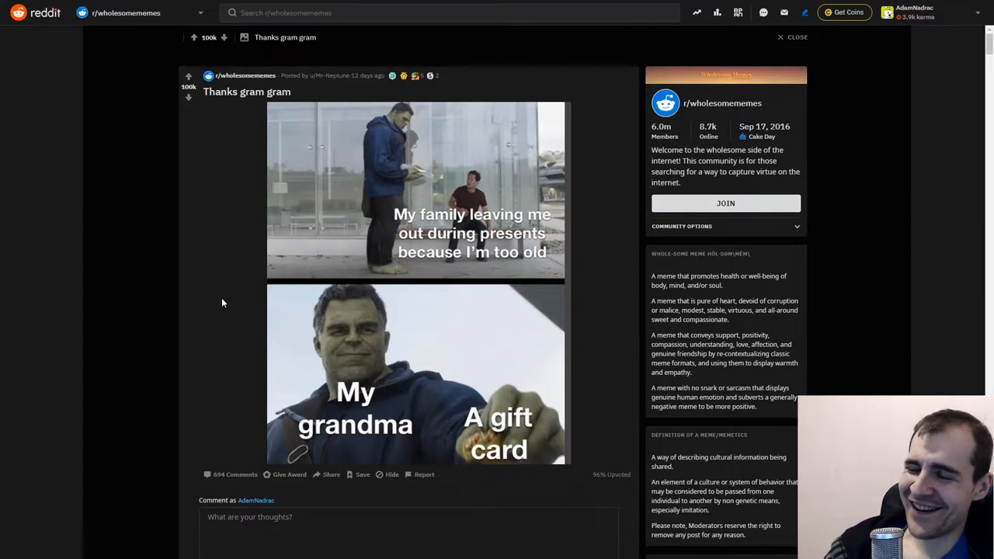
pyautogui.moveTo(211, 297)
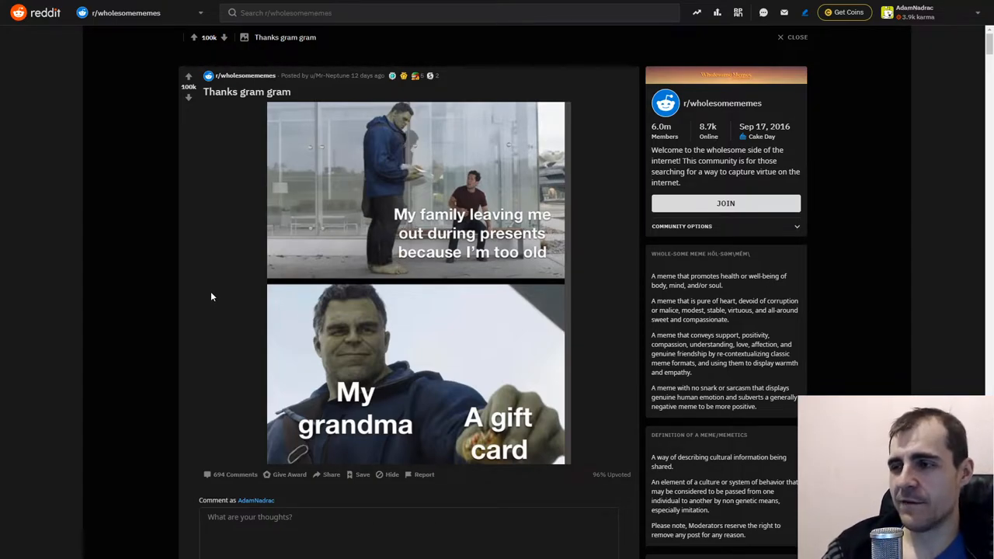
pyautogui.moveTo(207, 290)
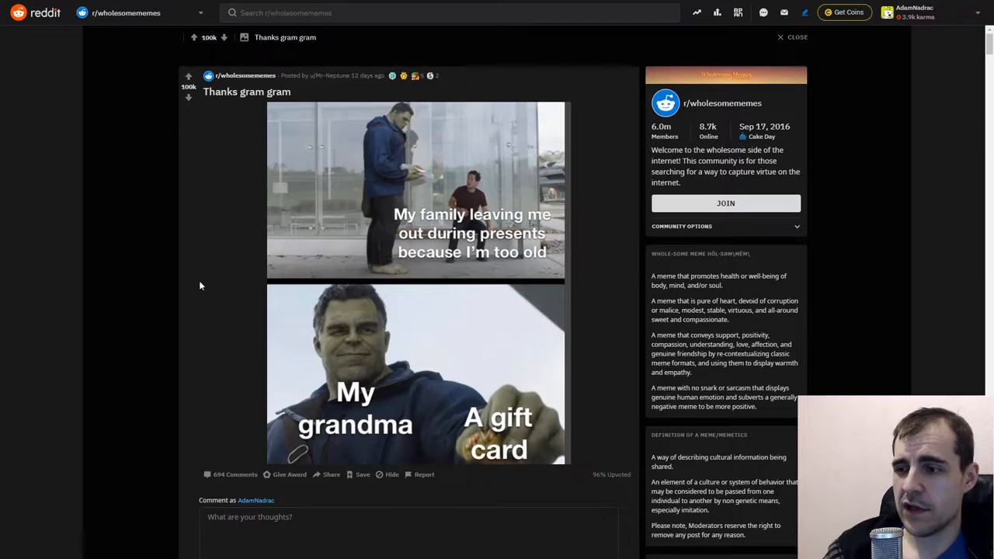
pyautogui.moveTo(206, 253)
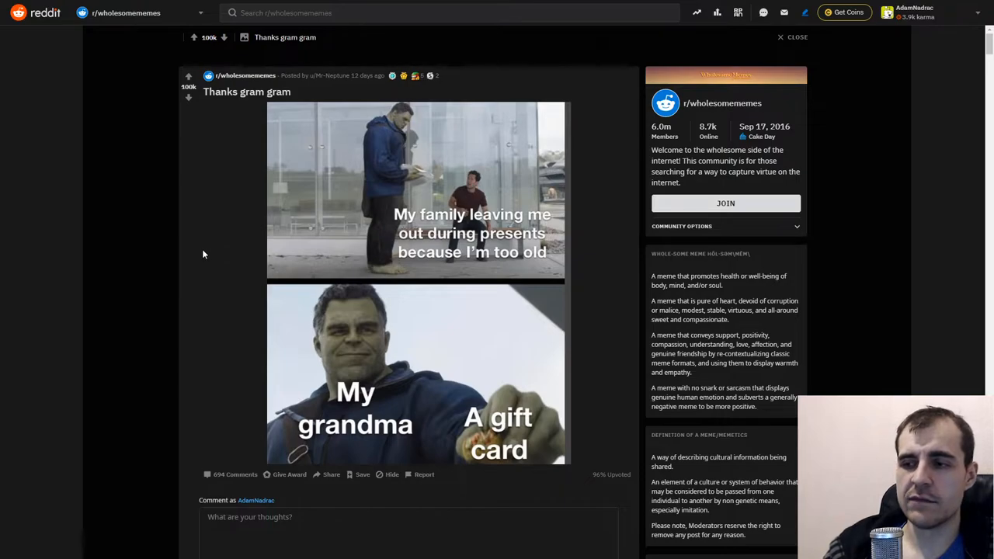
pyautogui.moveTo(215, 258)
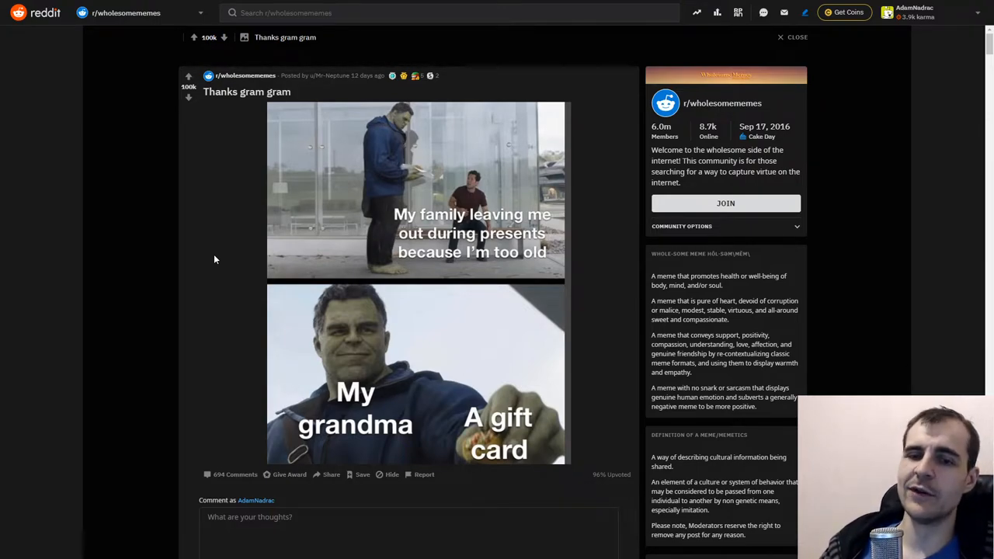
pyautogui.moveTo(228, 278)
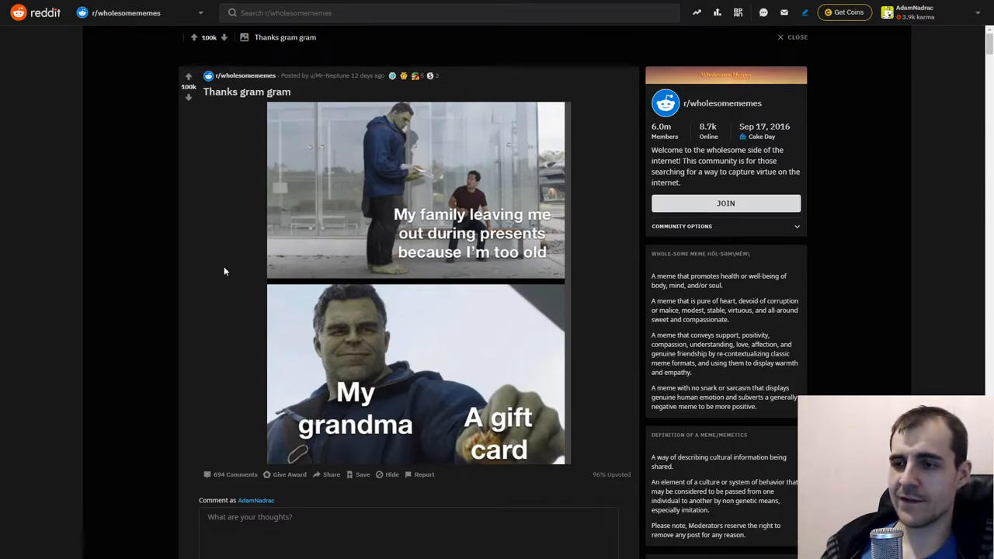
pyautogui.moveTo(220, 274)
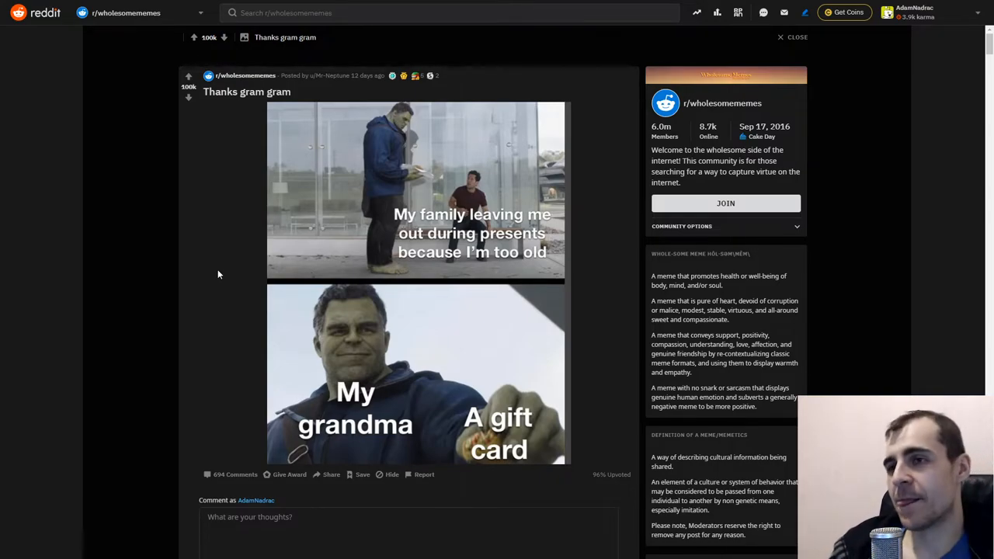
# Step: Collapse the stickied bot comment on 'Thanks gram gram' and read the replies
pyautogui.scroll(-3)
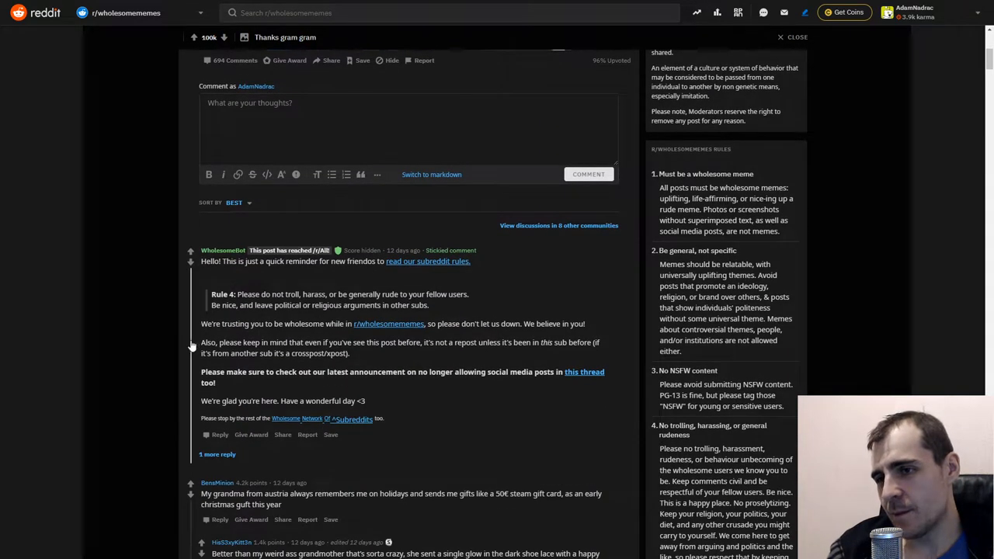
pyautogui.click(191, 250)
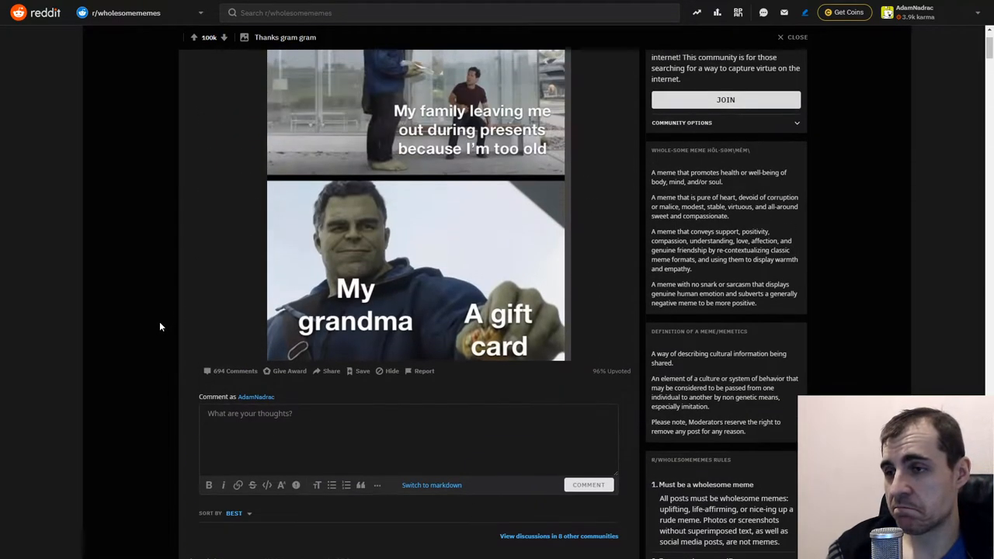
pyautogui.scroll(-3)
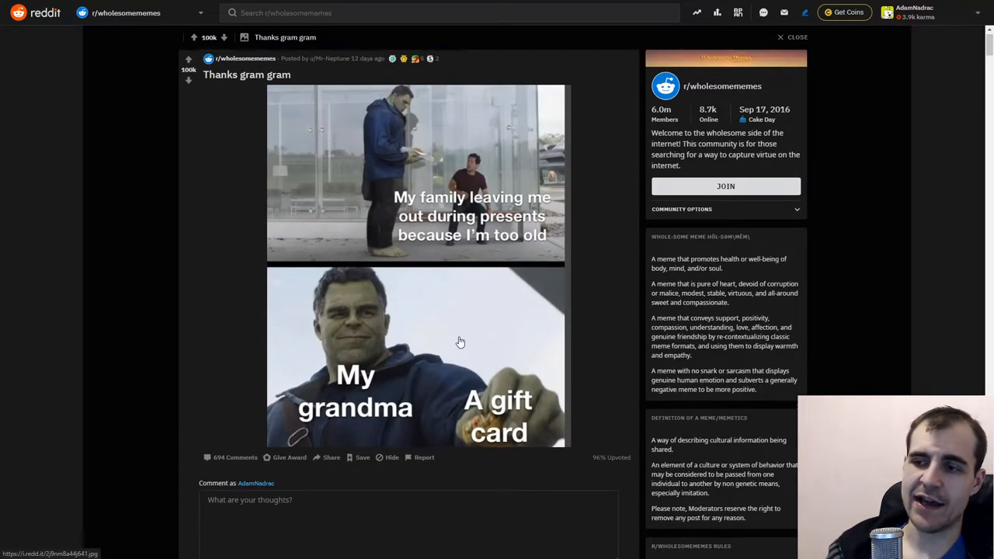
pyautogui.scroll(-3)
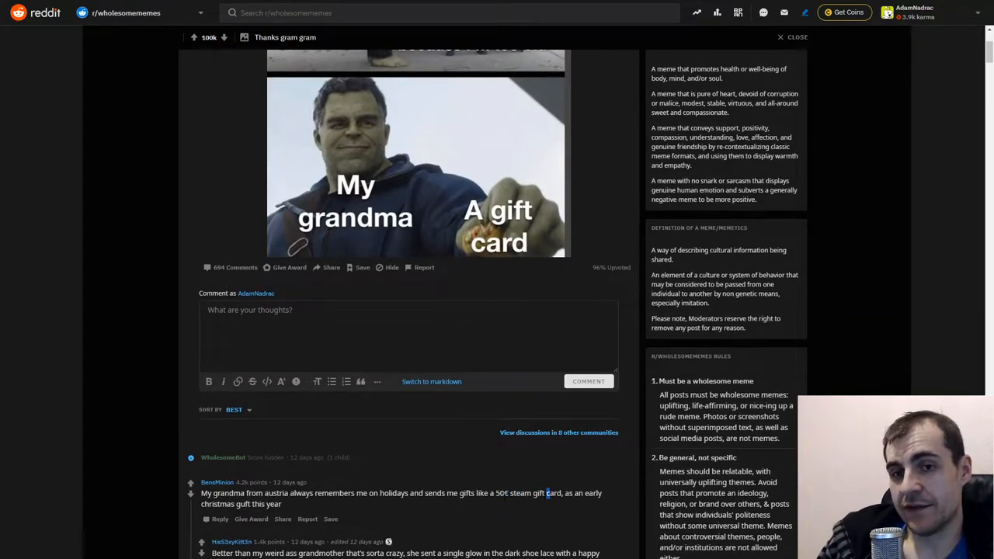
pyautogui.scroll(-3)
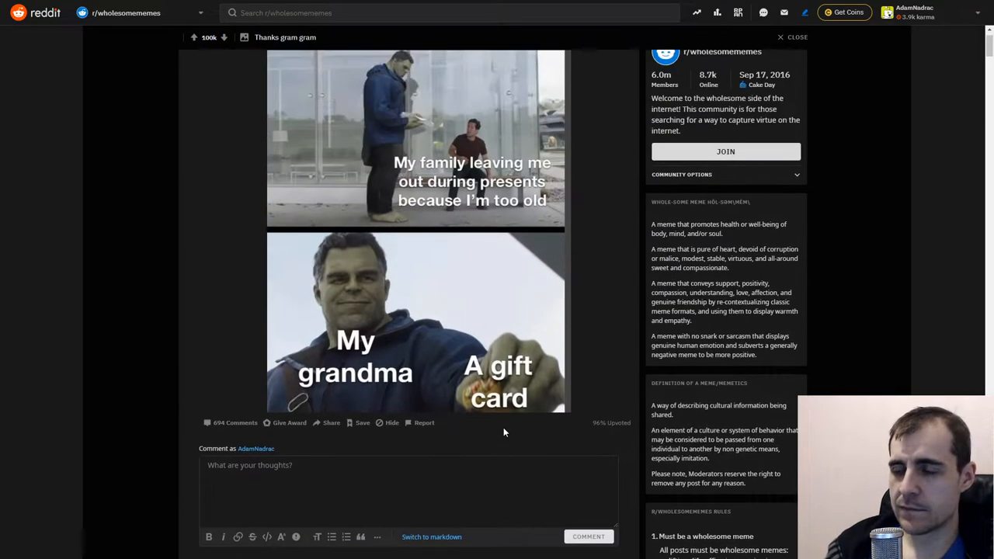
pyautogui.scroll(-3)
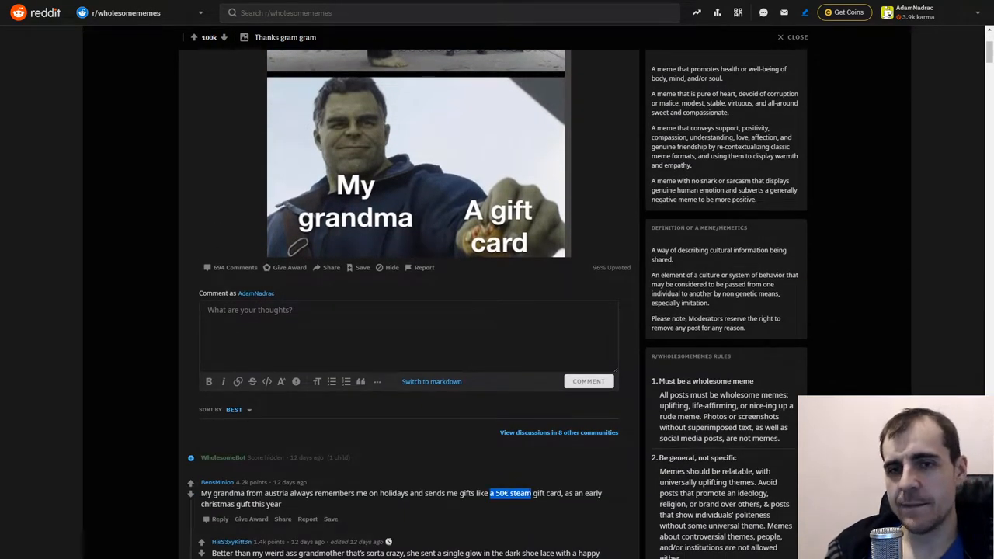
pyautogui.scroll(3)
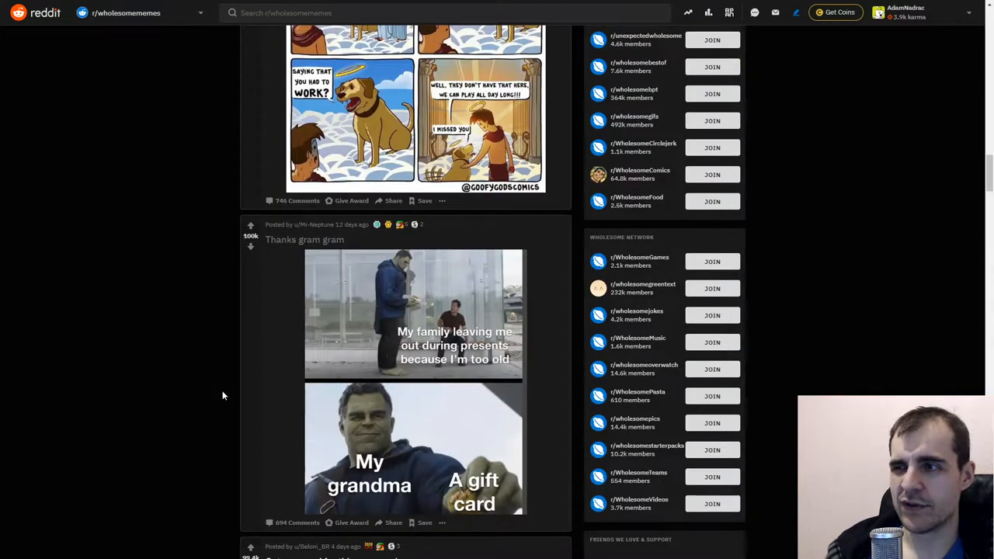
pyautogui.moveTo(231, 410)
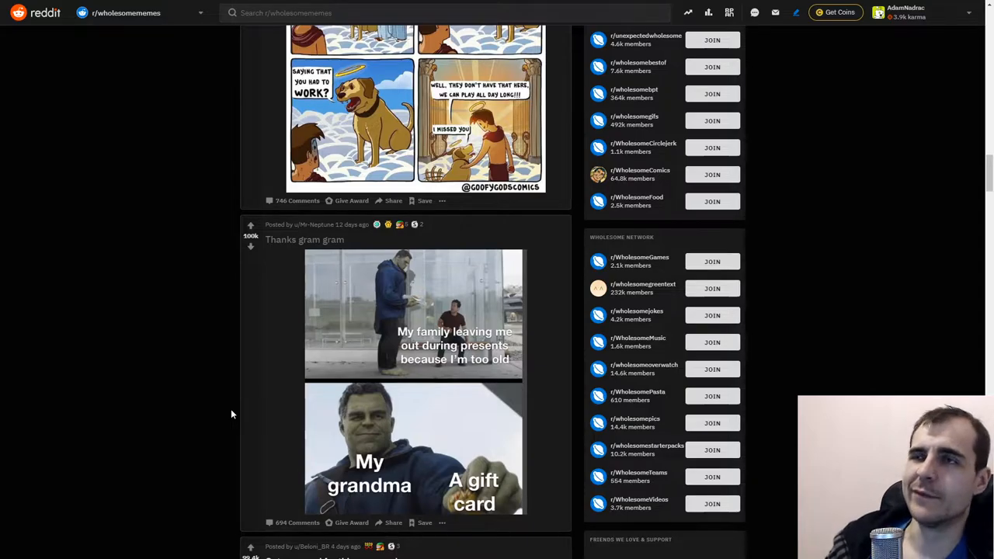
# Step: Scroll the feed to the 'Get prepared for this new year!' comic post
pyautogui.scroll(-3)
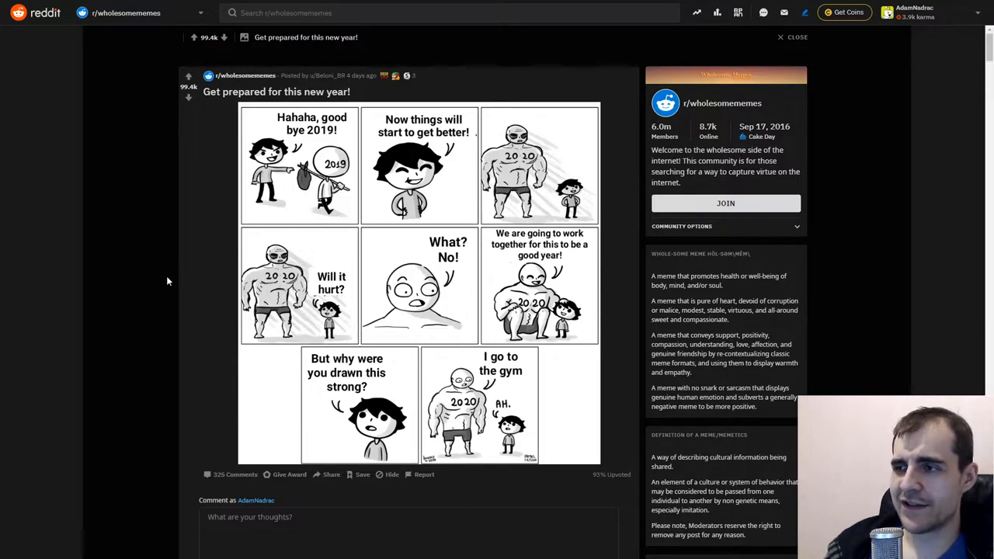
pyautogui.moveTo(160, 276)
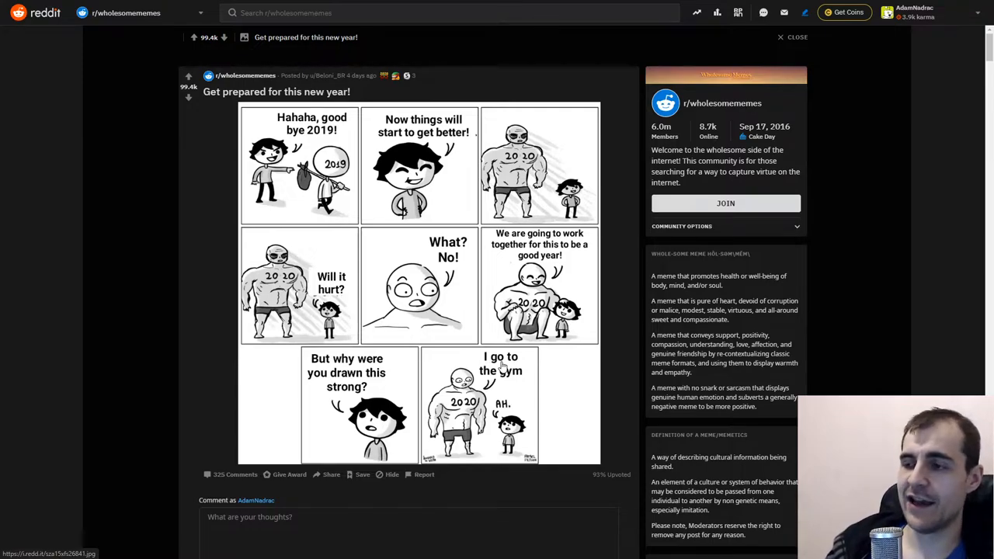
pyautogui.moveTo(490, 433)
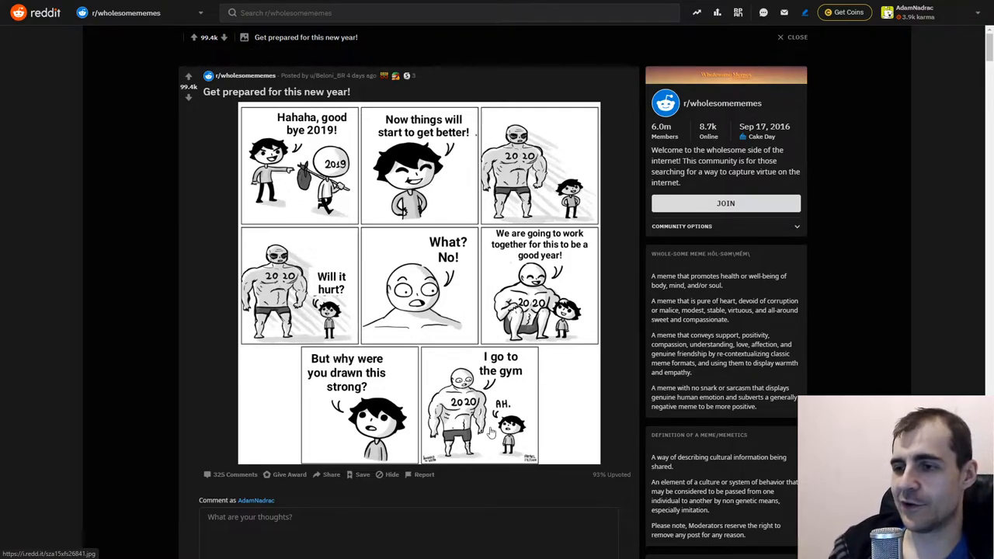
pyautogui.moveTo(444, 392)
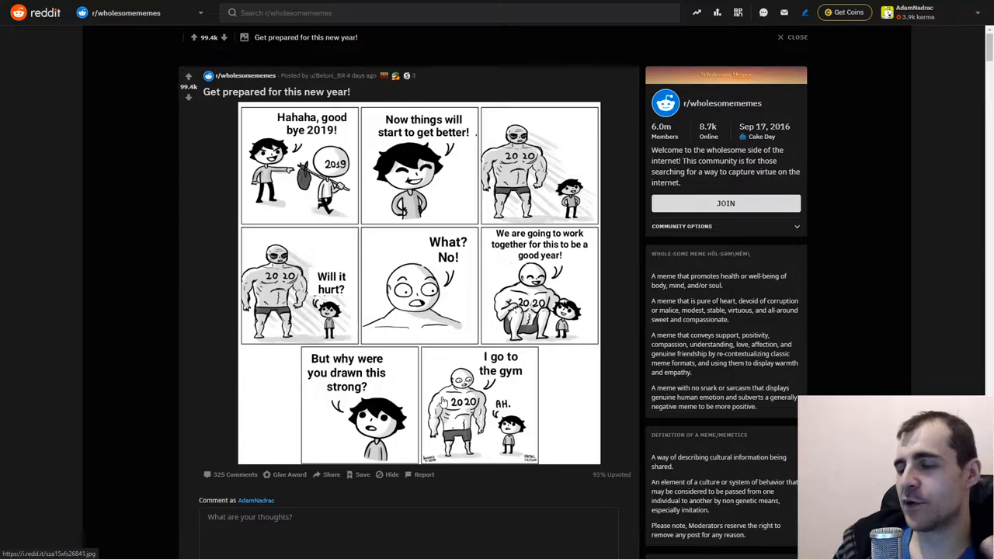
pyautogui.moveTo(249, 369)
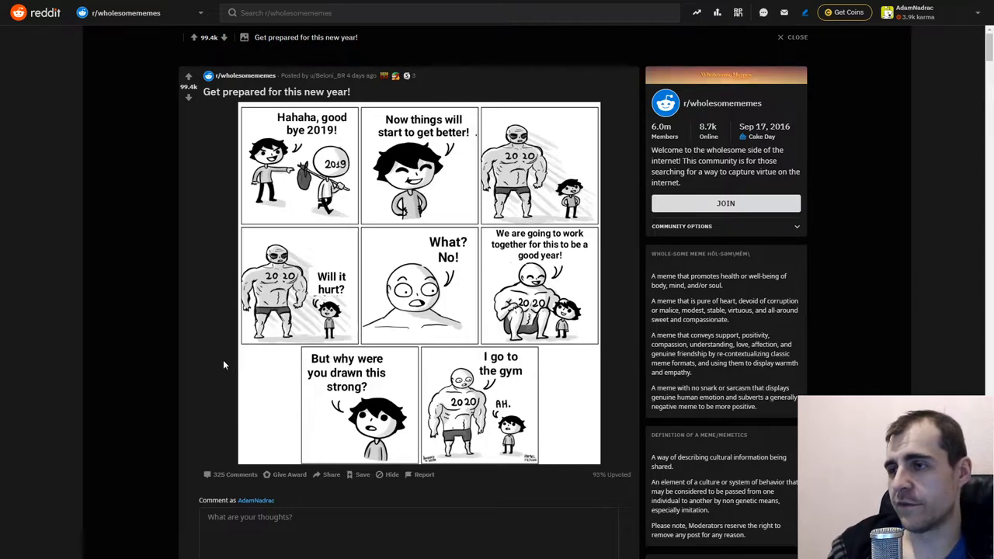
pyautogui.moveTo(220, 361)
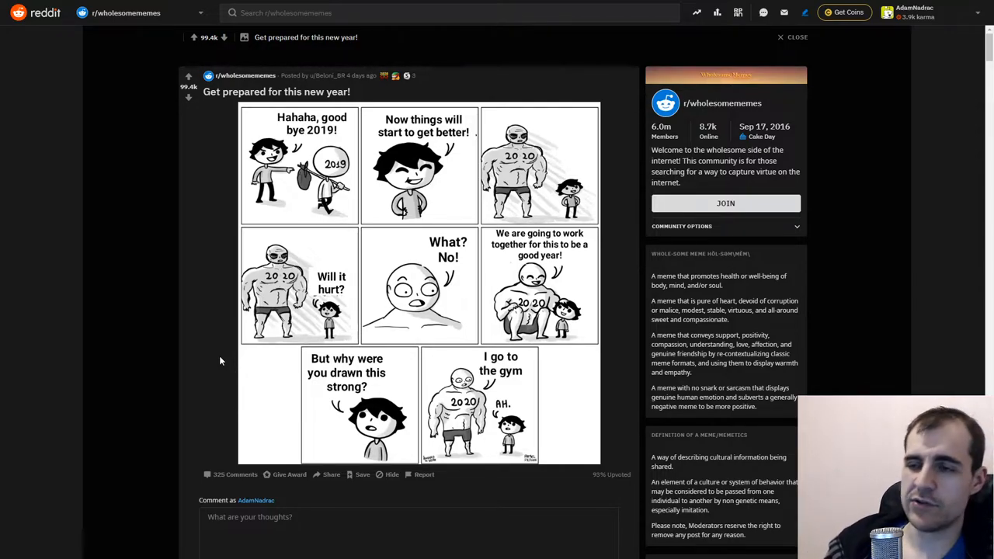
pyautogui.moveTo(216, 341)
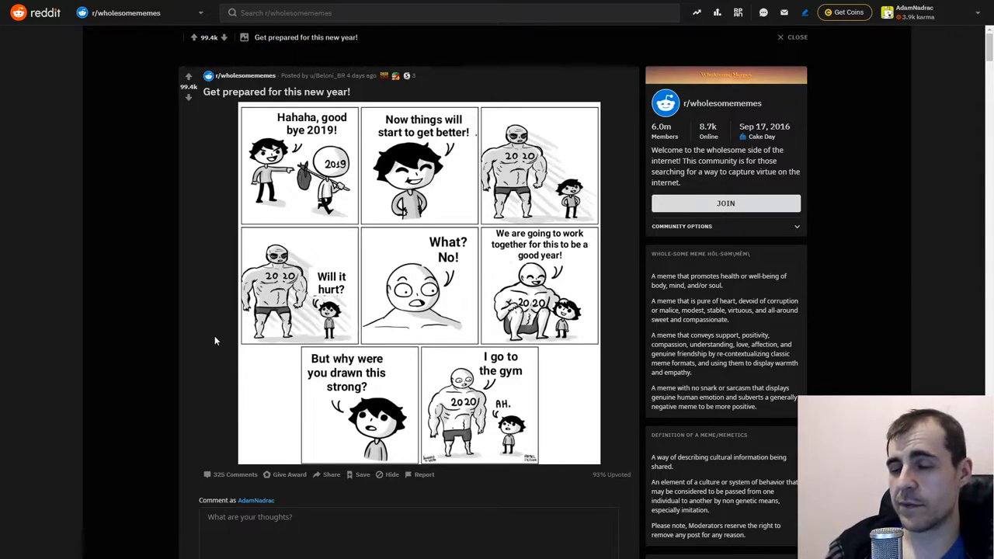
# Step: Collapse the stickied bot reminder on the new-year comic and scroll the comments
pyautogui.scroll(-3)
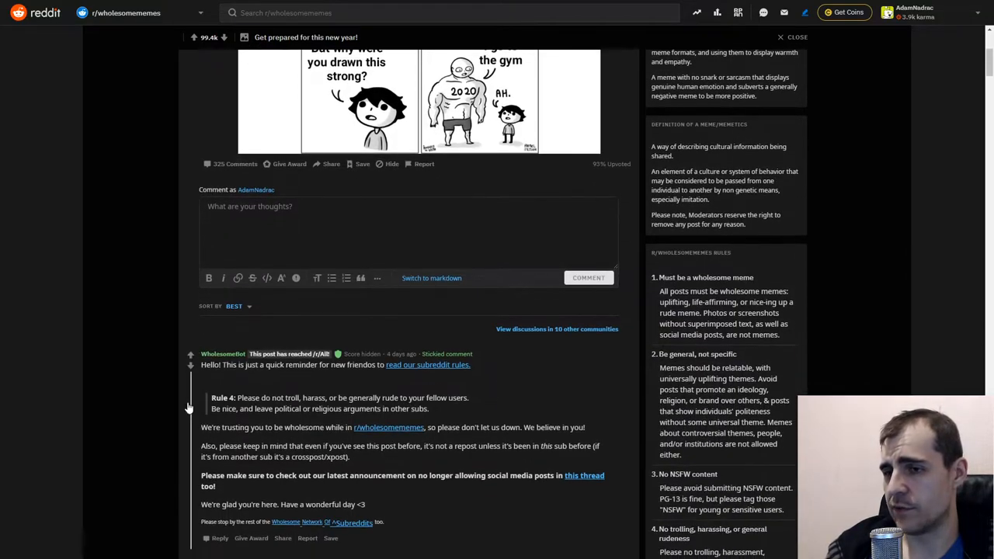
pyautogui.click(190, 353)
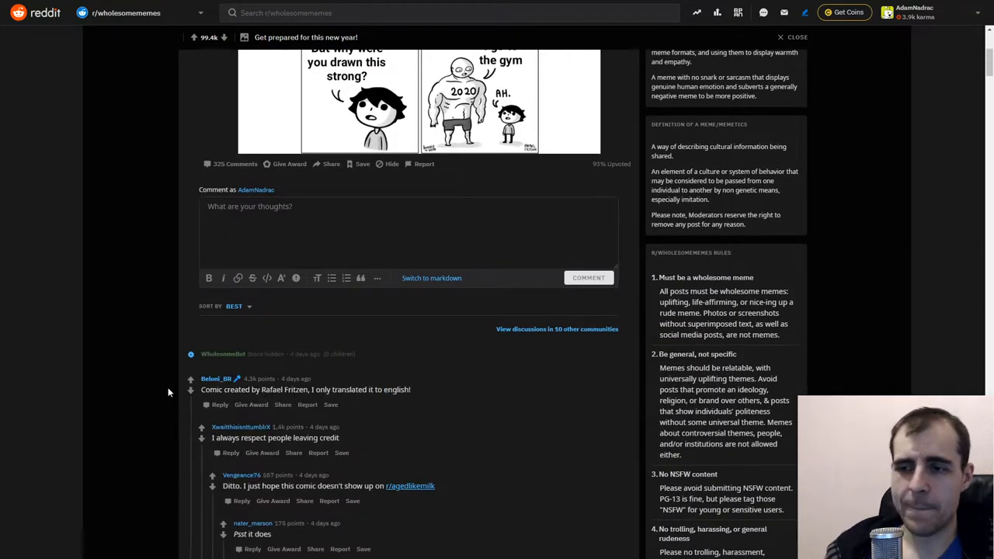
pyautogui.scroll(-3)
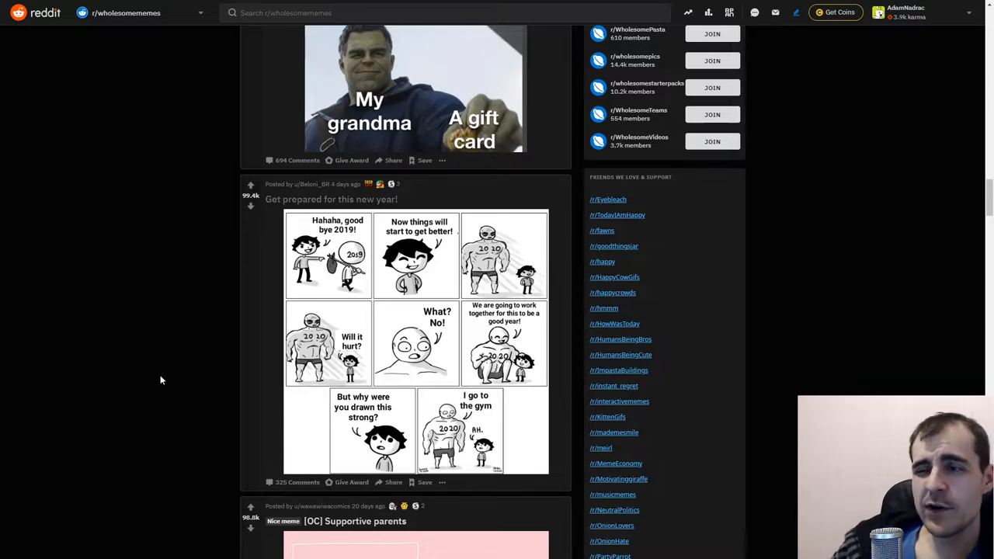
# Step: Scroll the feed down to the '[OC] Supportive parents' coffee-mug comic
pyautogui.scroll(3)
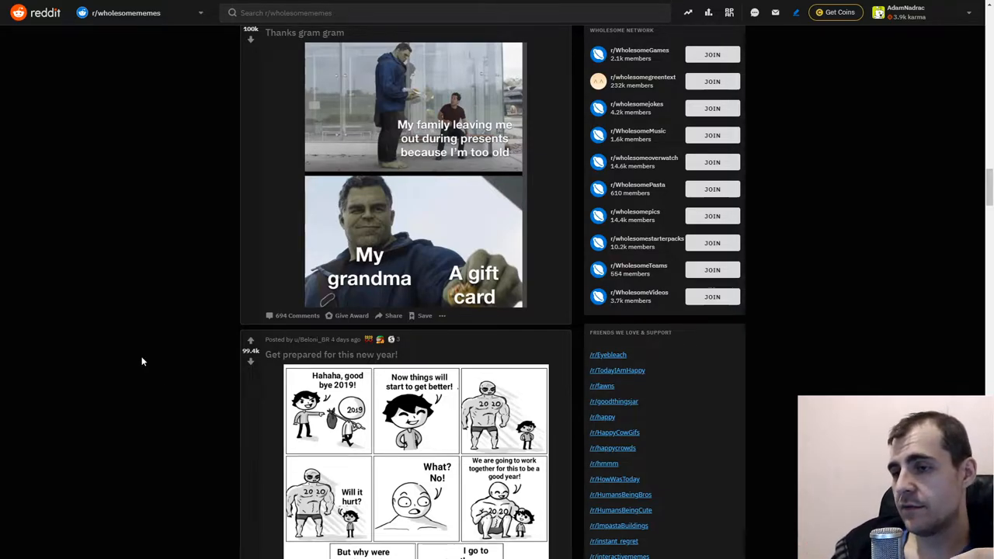
pyautogui.scroll(-3)
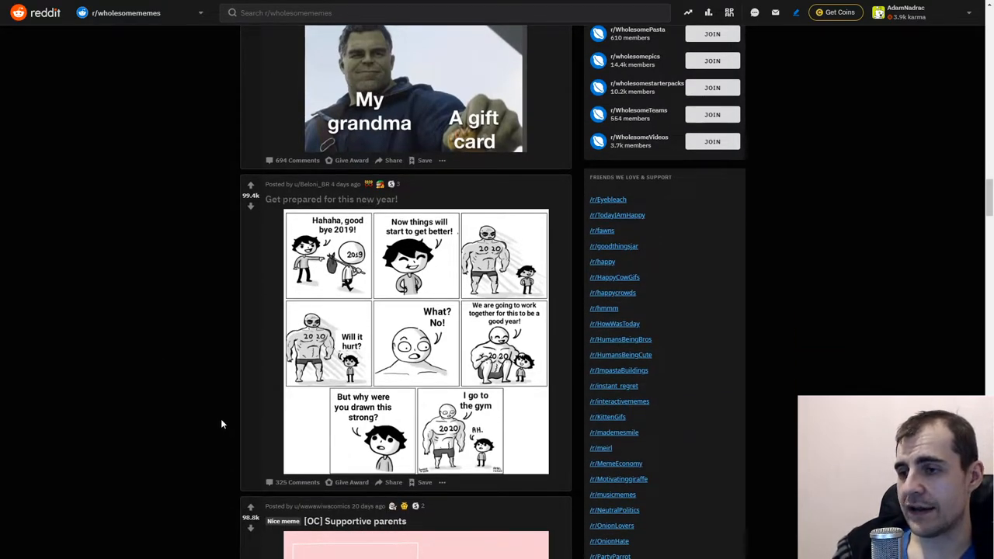
pyautogui.scroll(3)
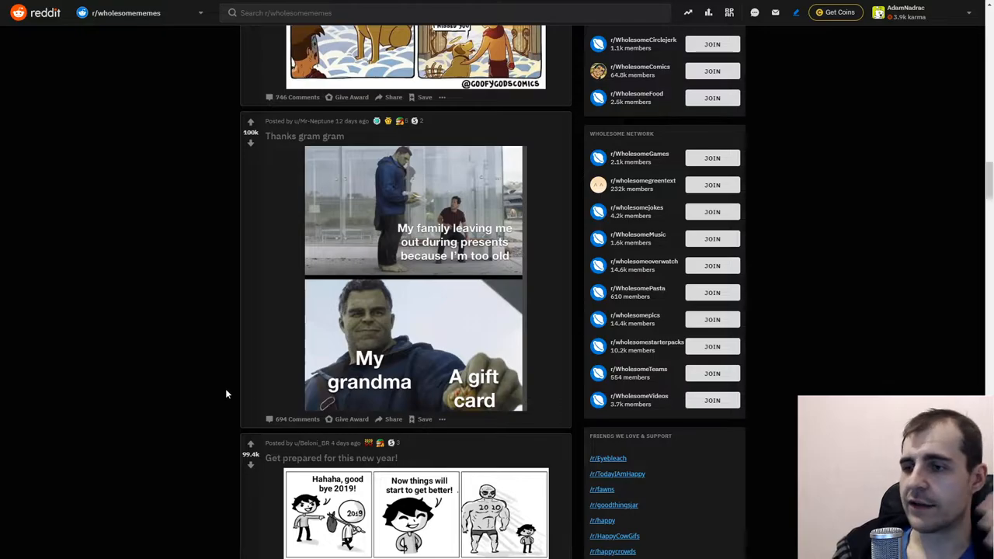
pyautogui.scroll(-3)
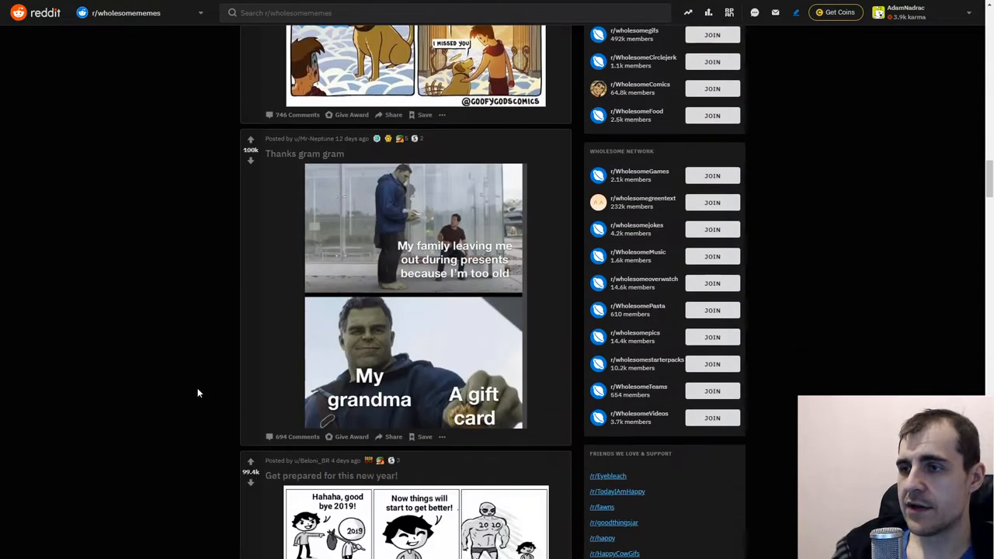
pyautogui.scroll(-3)
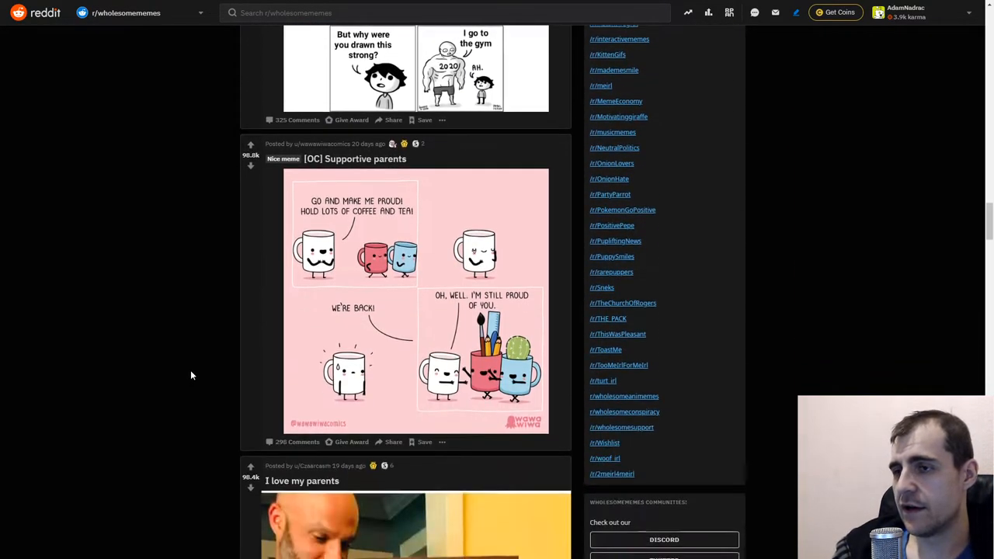
pyautogui.click(354, 158)
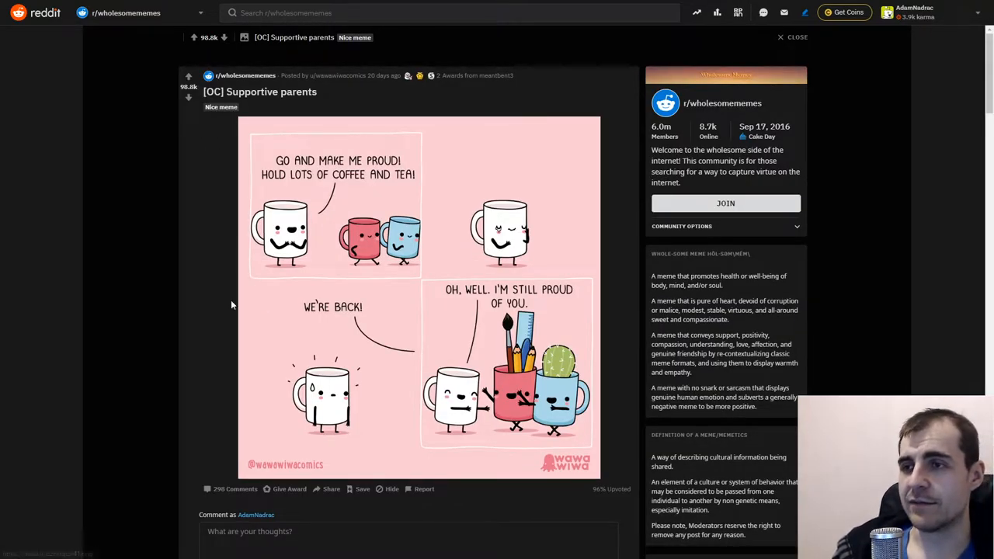
pyautogui.moveTo(121, 363)
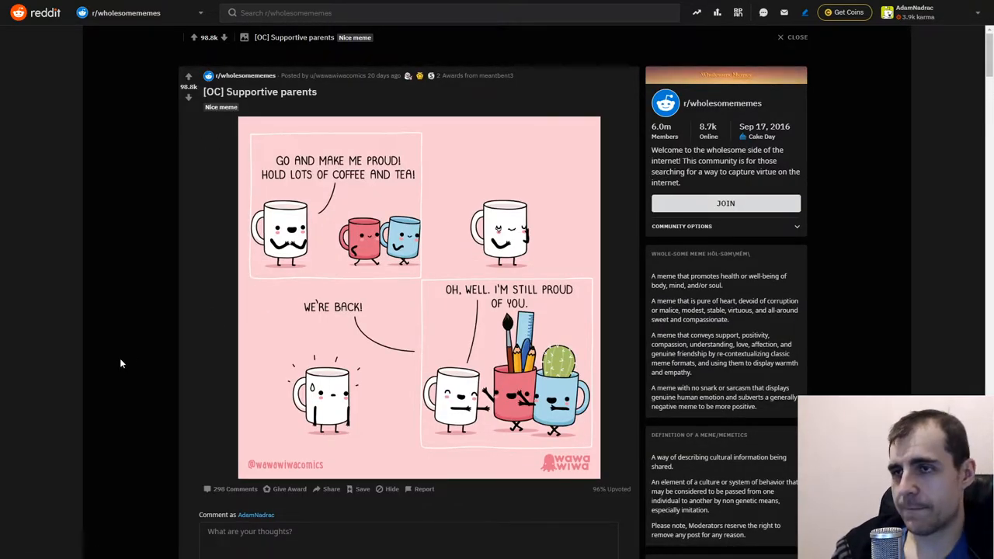
pyautogui.moveTo(126, 341)
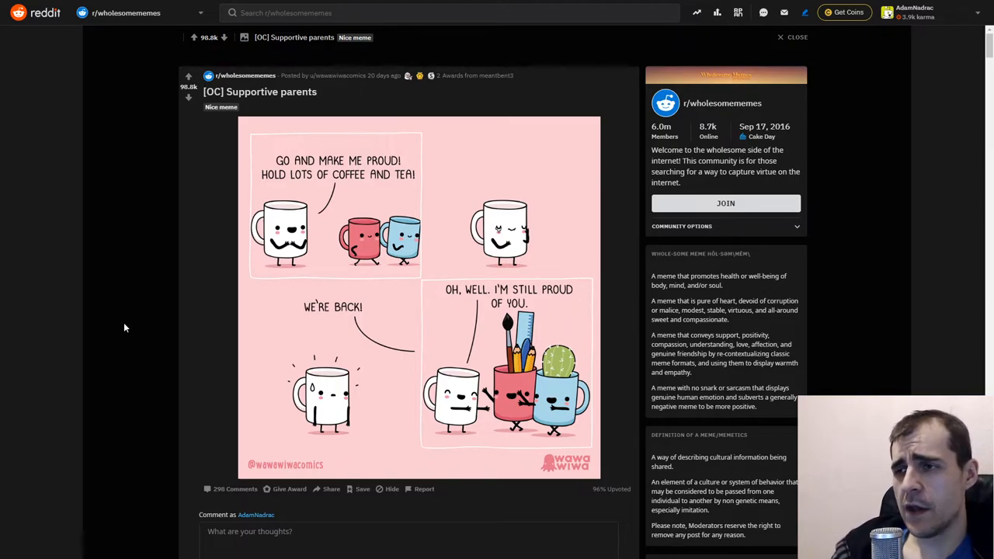
pyautogui.moveTo(120, 320)
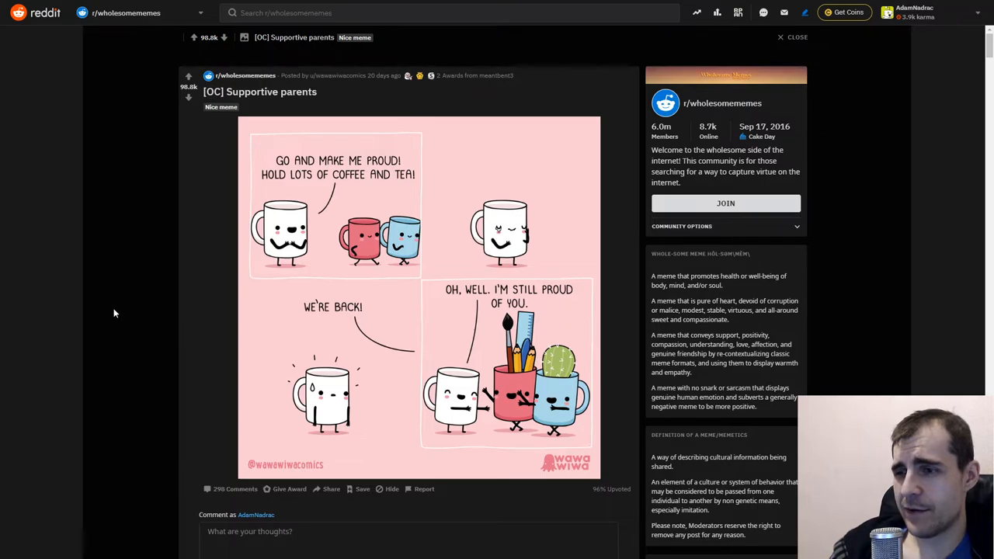
pyautogui.moveTo(113, 310)
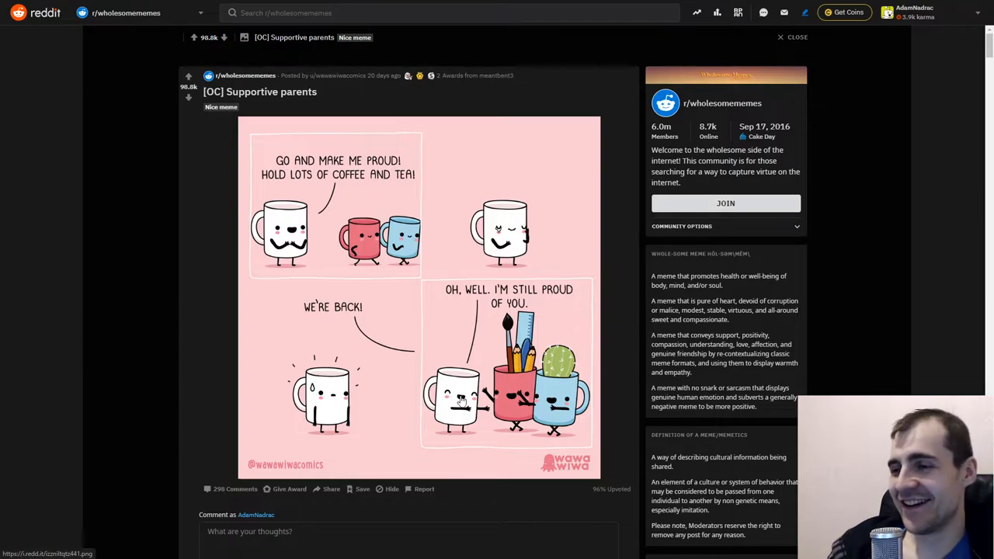
pyautogui.scroll(-3)
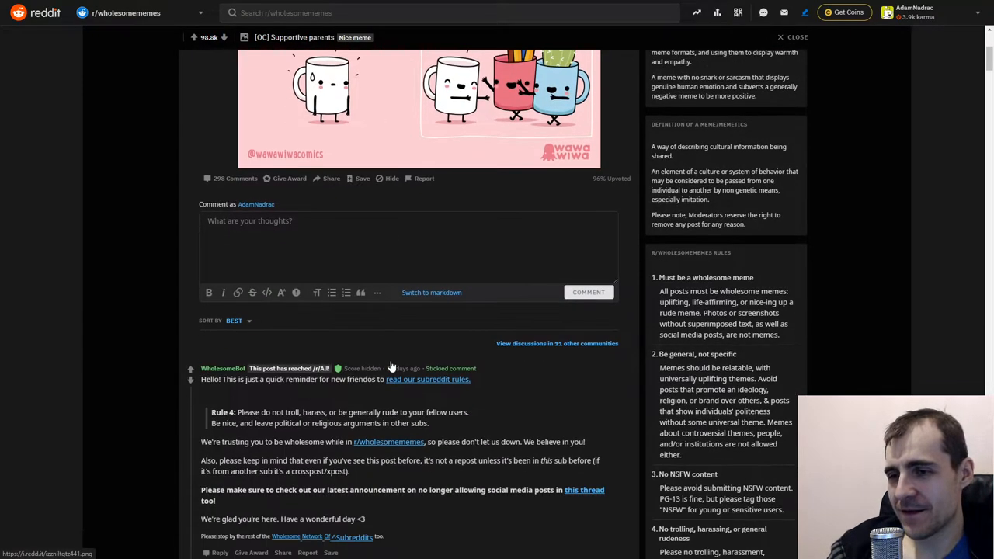
pyautogui.scroll(3)
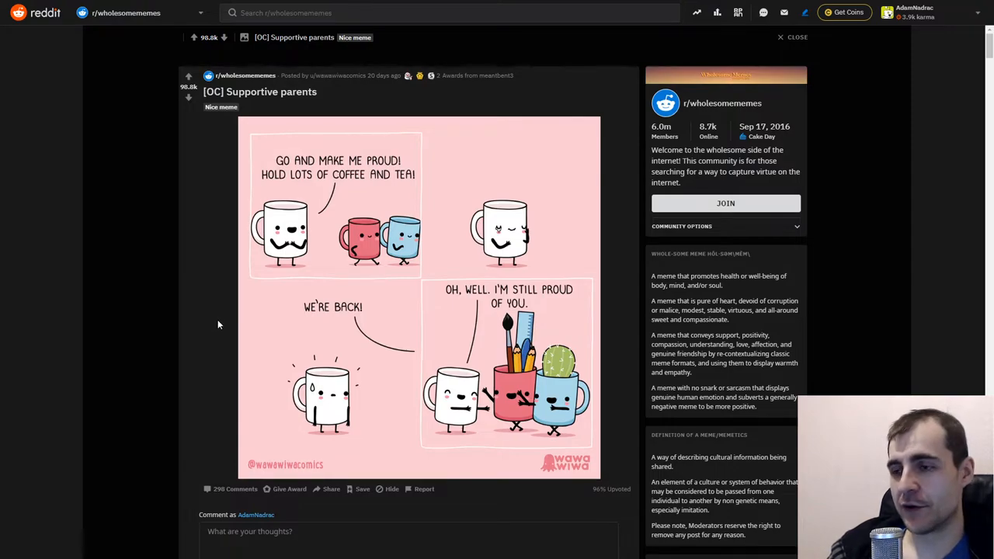
pyautogui.moveTo(229, 321)
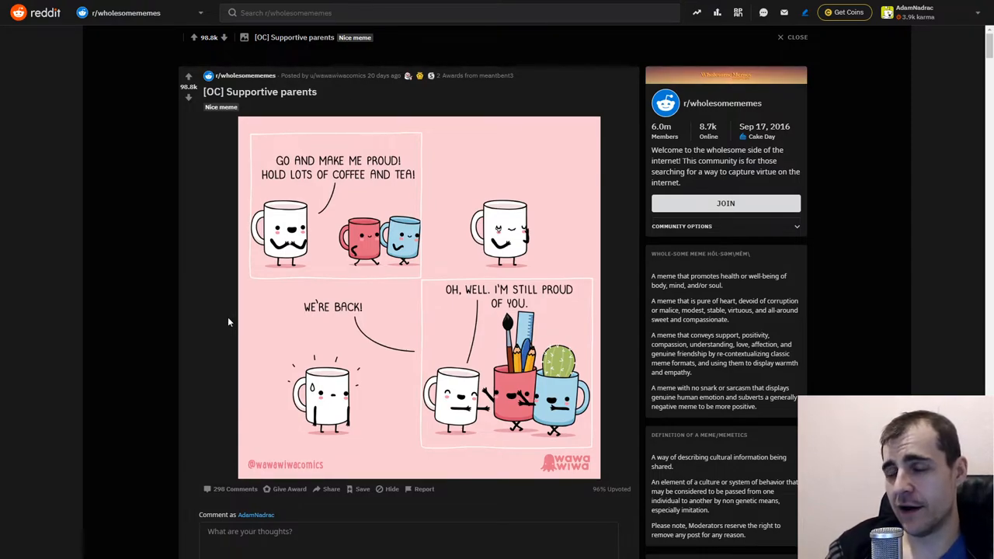
pyautogui.moveTo(216, 272)
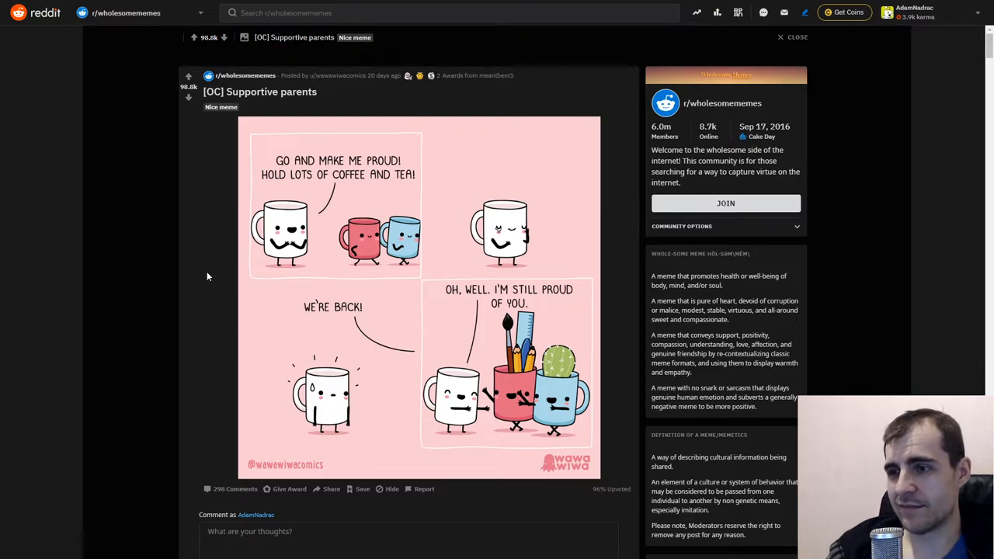
pyautogui.scroll(-3)
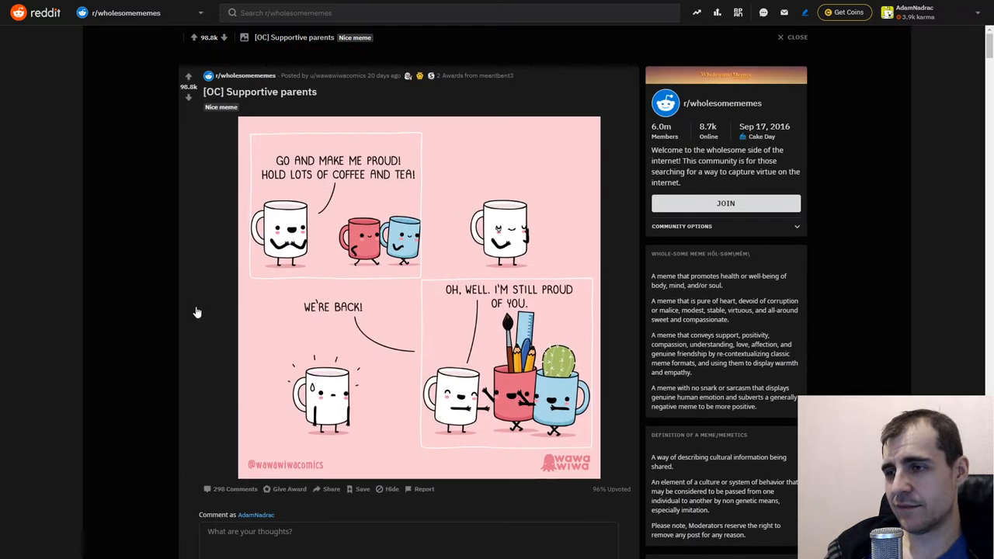
pyautogui.moveTo(200, 328)
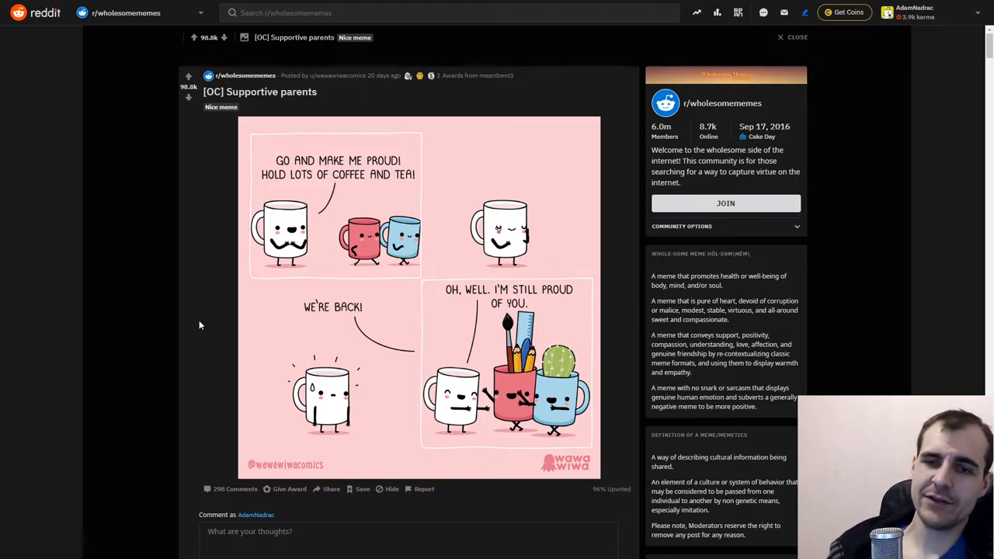
pyautogui.moveTo(163, 339)
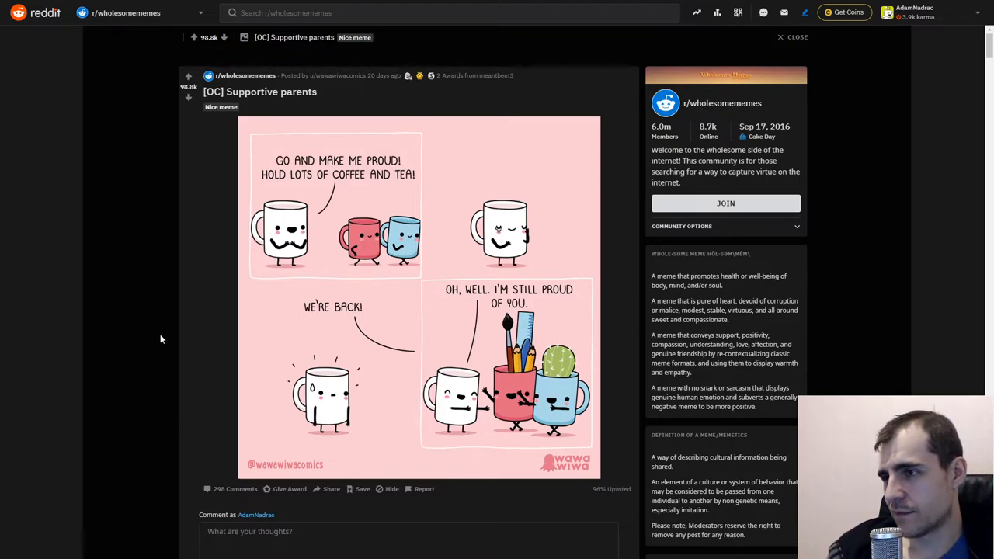
pyautogui.scroll(-3)
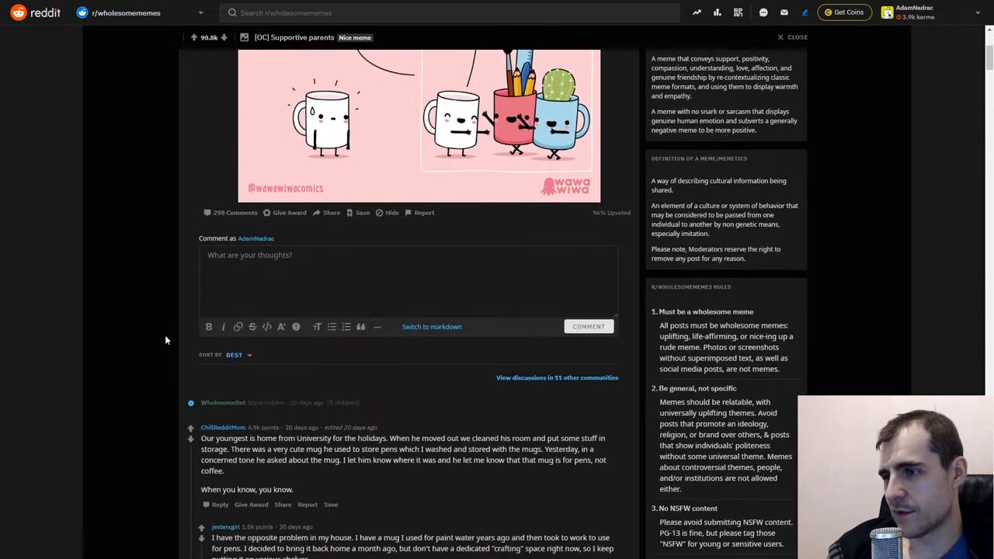
pyautogui.scroll(-3)
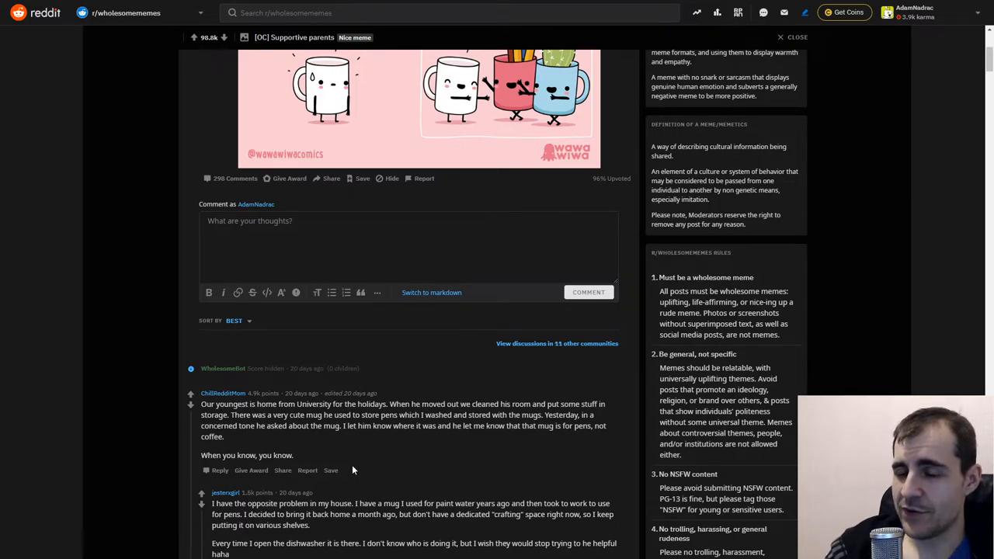
pyautogui.scroll(3)
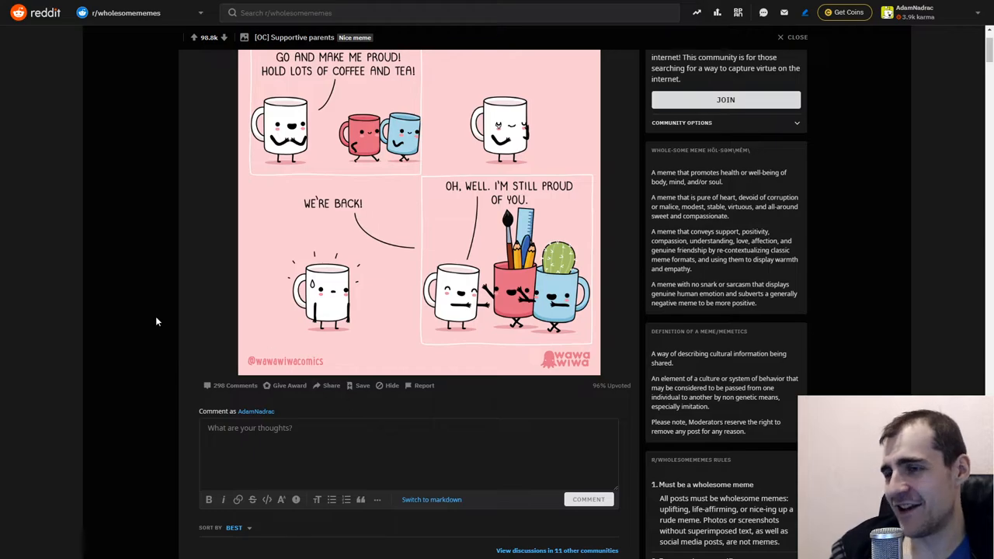
# Step: Scroll the feed down to the 'I love my parents' dog-portrait post
pyautogui.scroll(-3)
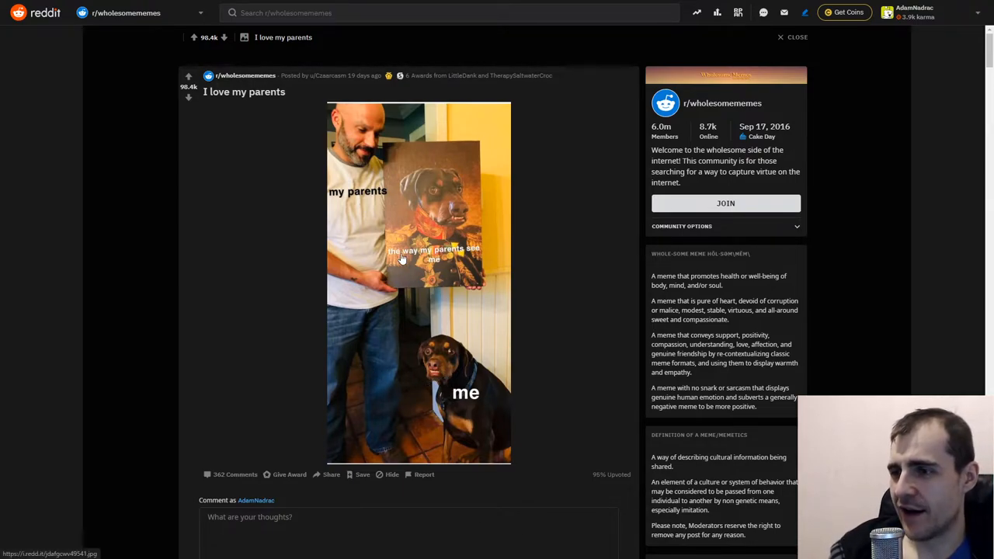
pyautogui.moveTo(472, 386)
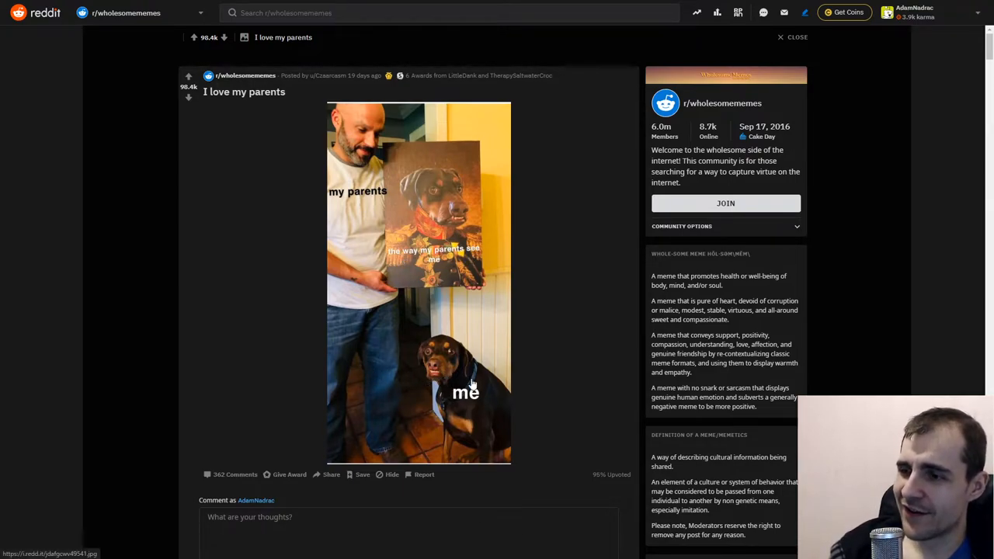
pyautogui.moveTo(300, 355)
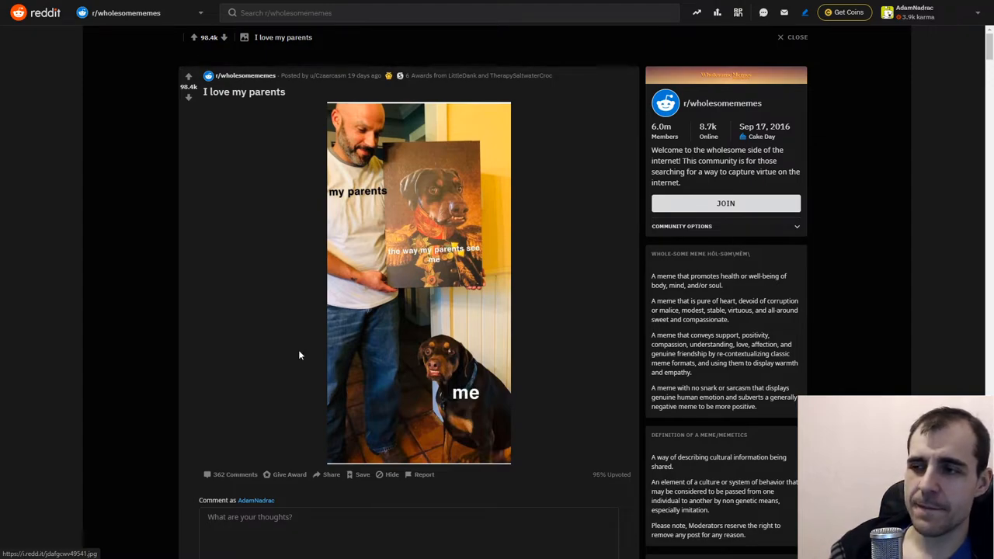
pyautogui.moveTo(244, 341)
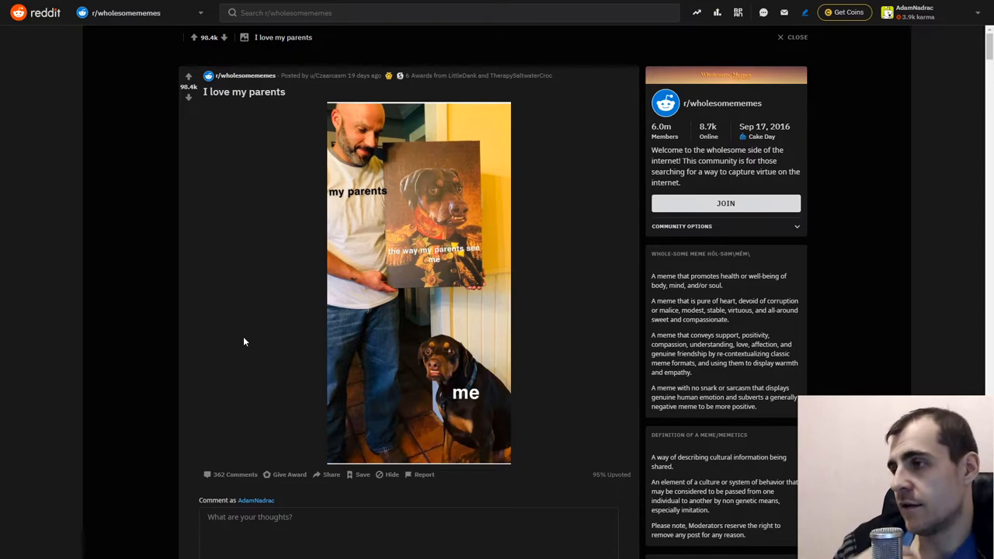
pyautogui.moveTo(227, 292)
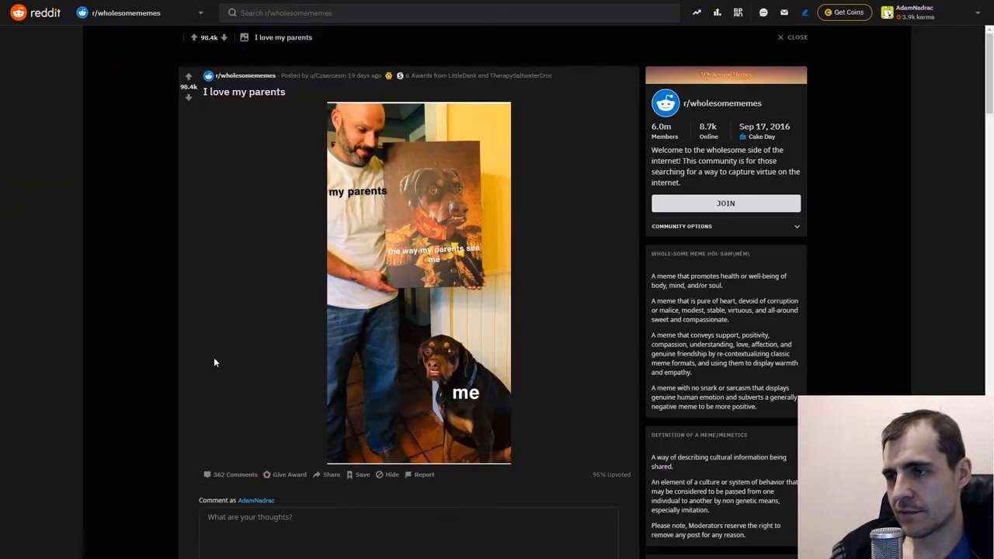
pyautogui.scroll(-3)
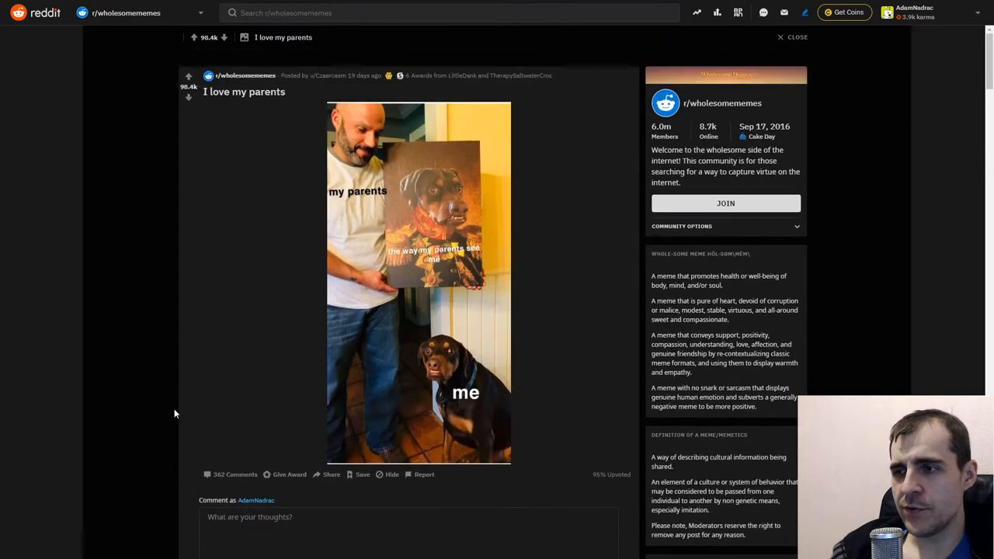
pyautogui.moveTo(474, 366)
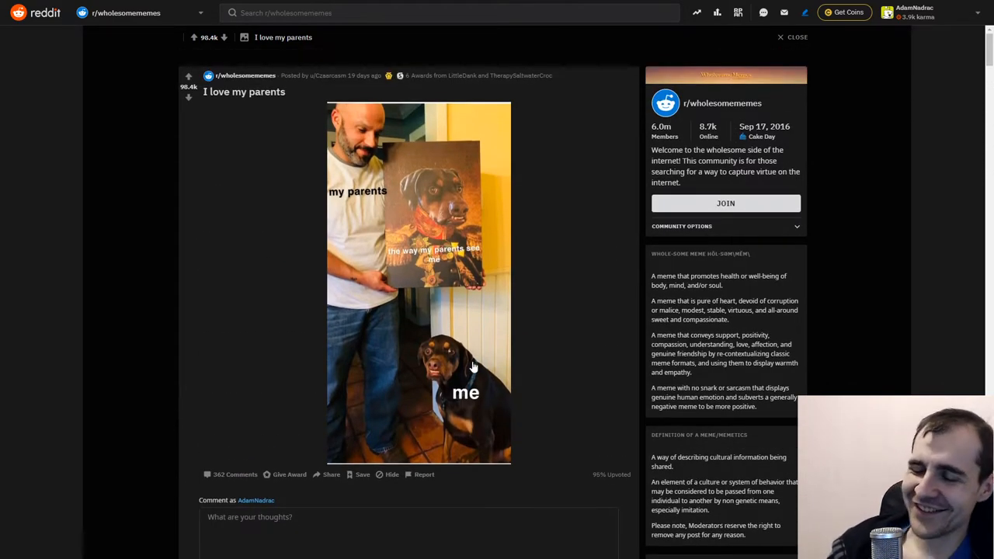
pyautogui.moveTo(258, 336)
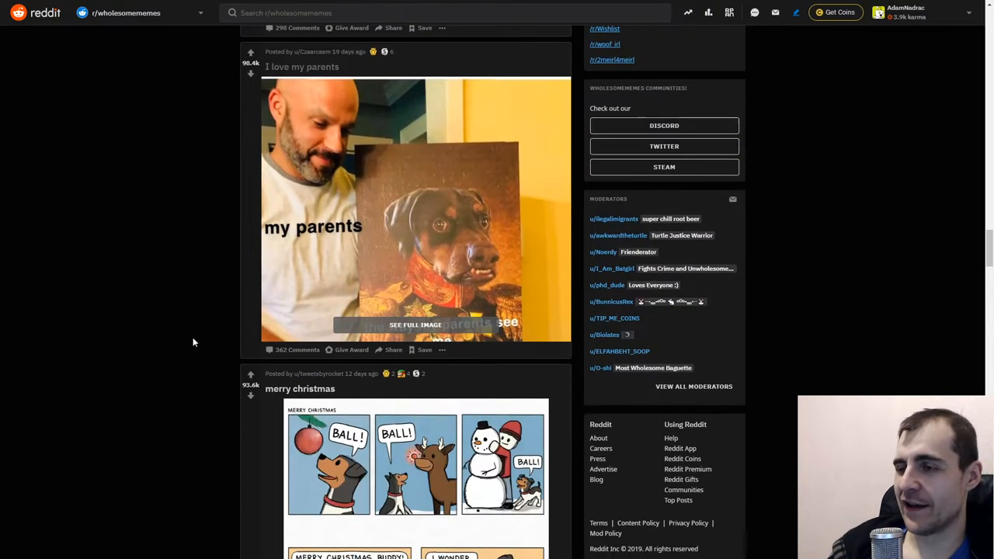
pyautogui.scroll(-3)
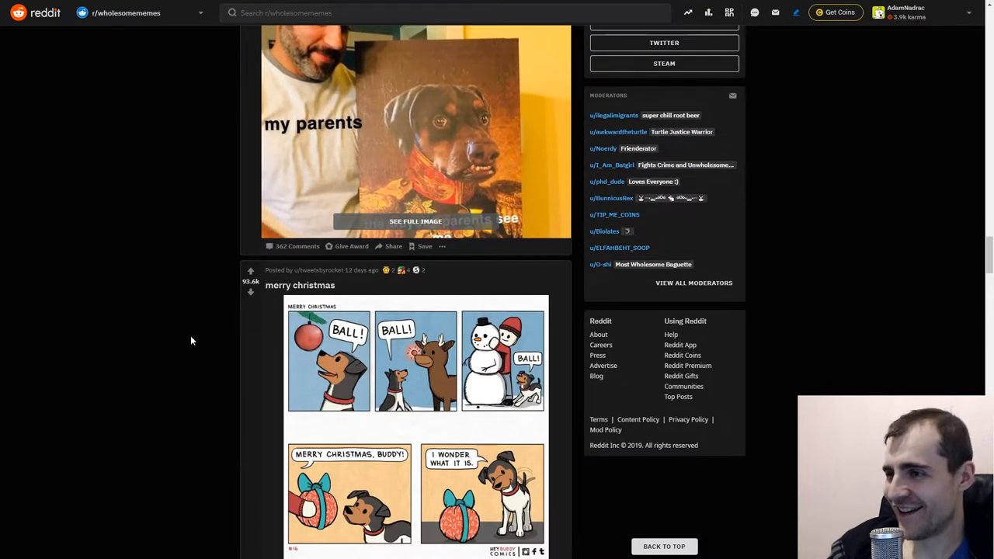
pyautogui.scroll(-3)
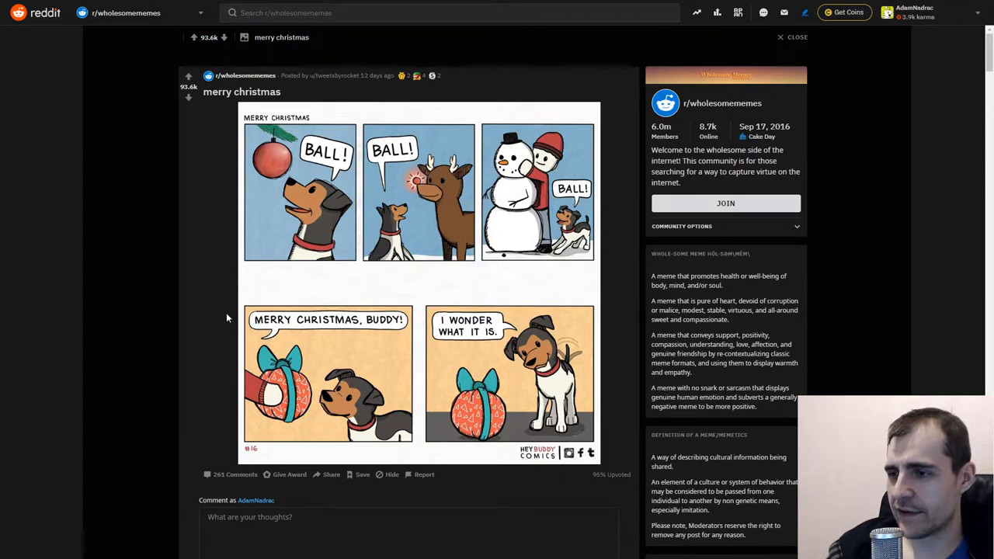
pyautogui.moveTo(225, 325)
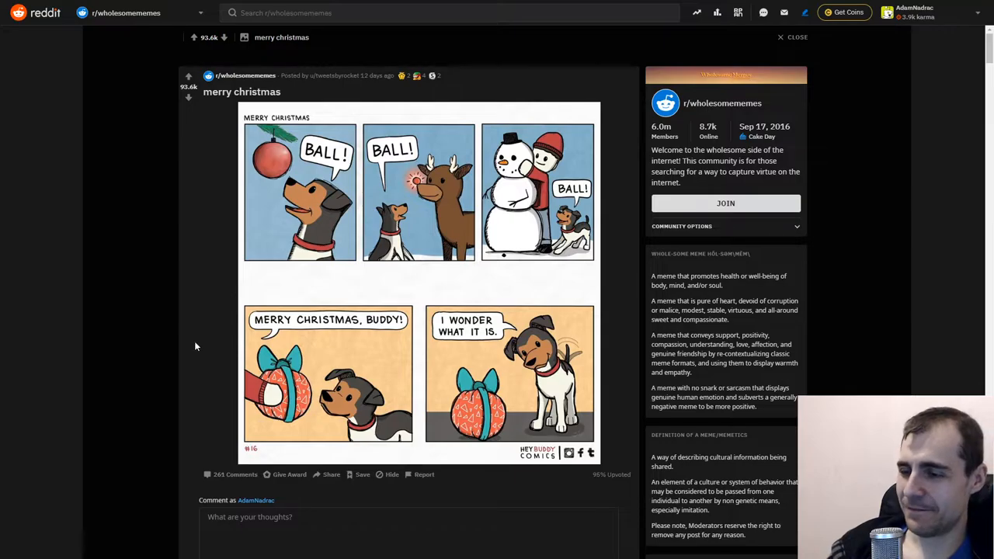
pyautogui.moveTo(171, 300)
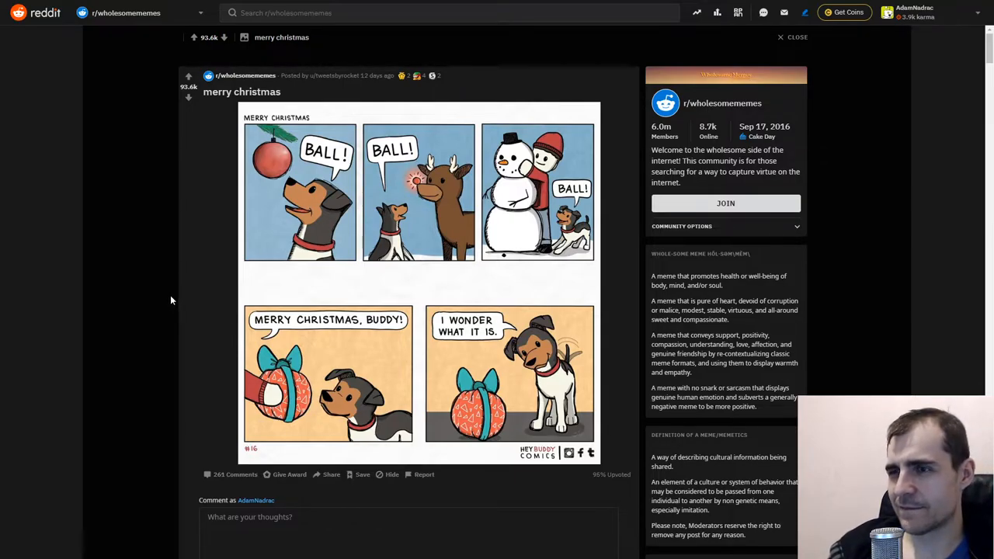
pyautogui.scroll(-3)
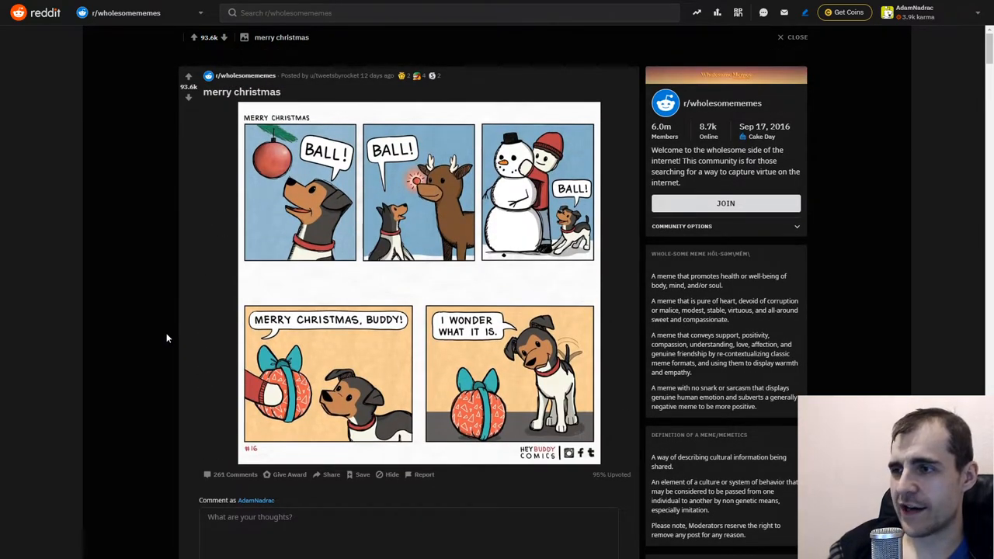
pyautogui.scroll(-3)
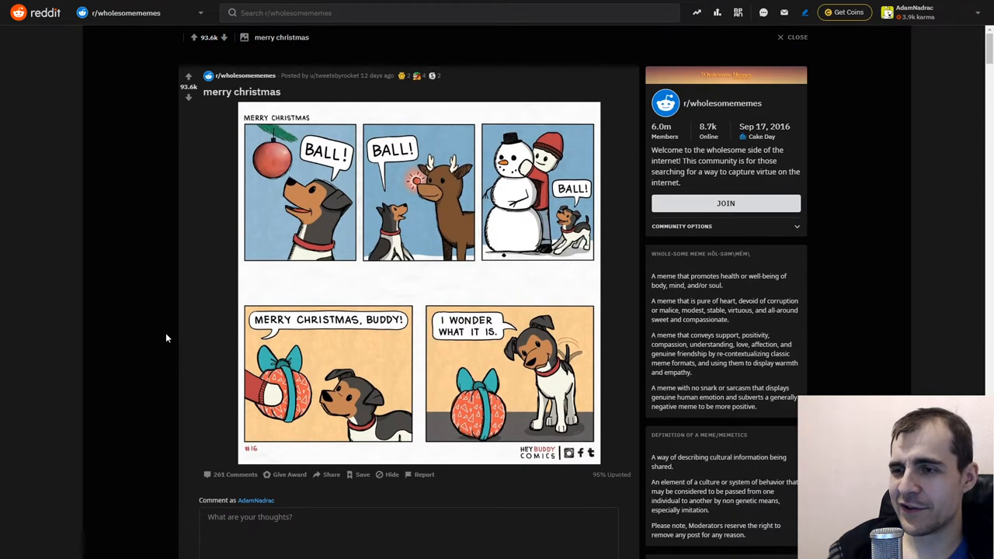
pyautogui.click(797, 36)
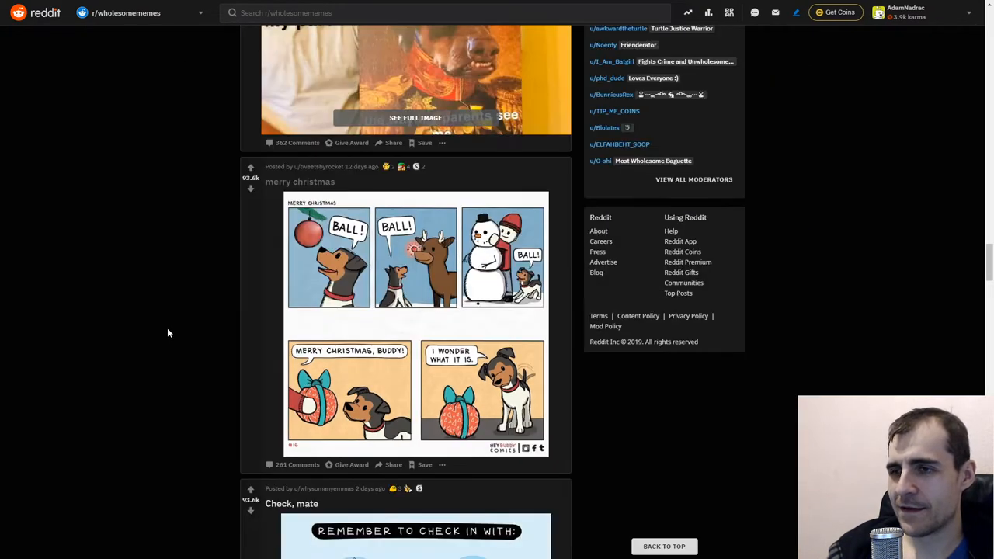
# Step: Reopen 'Check, mate' and scroll past the comment box to read its comments
pyautogui.click(291, 503)
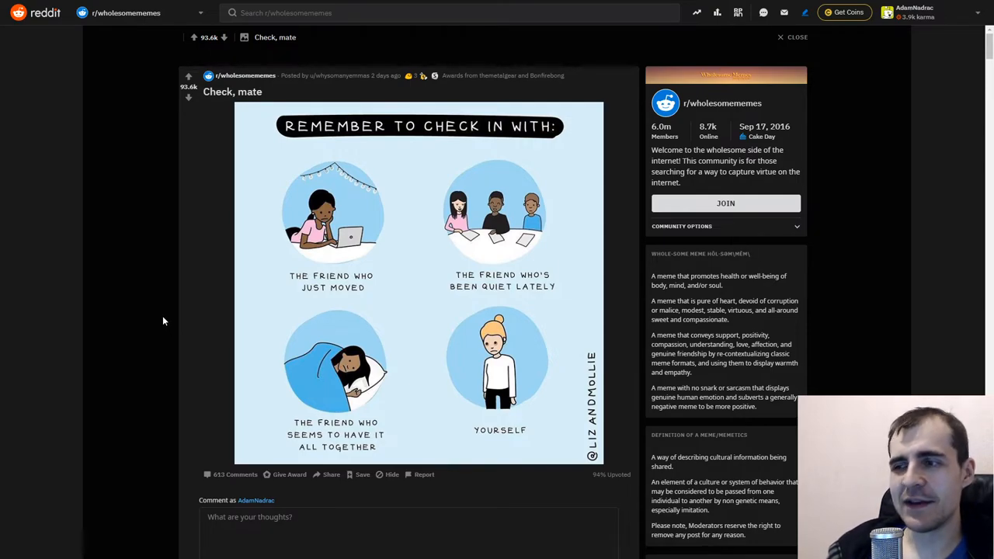
pyautogui.moveTo(161, 326)
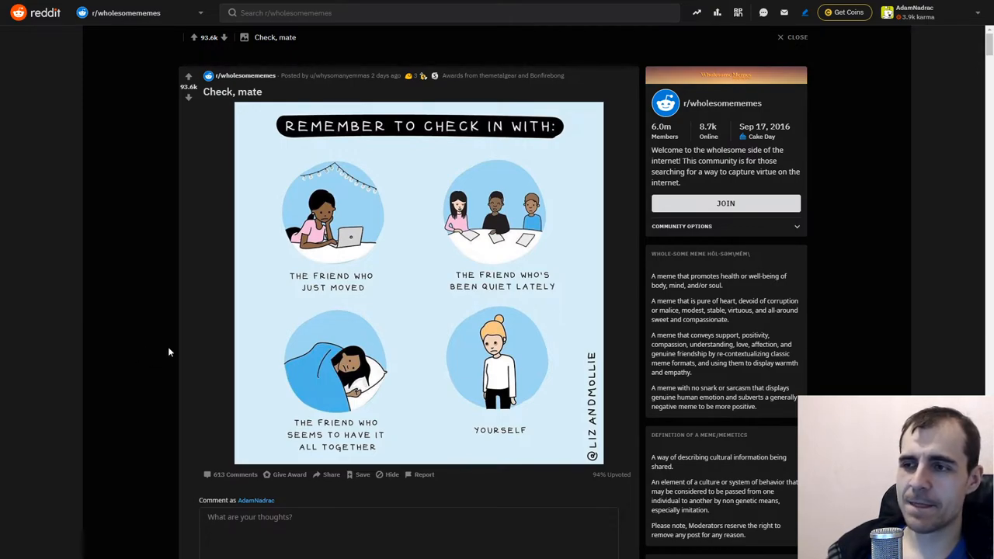
pyautogui.moveTo(170, 336)
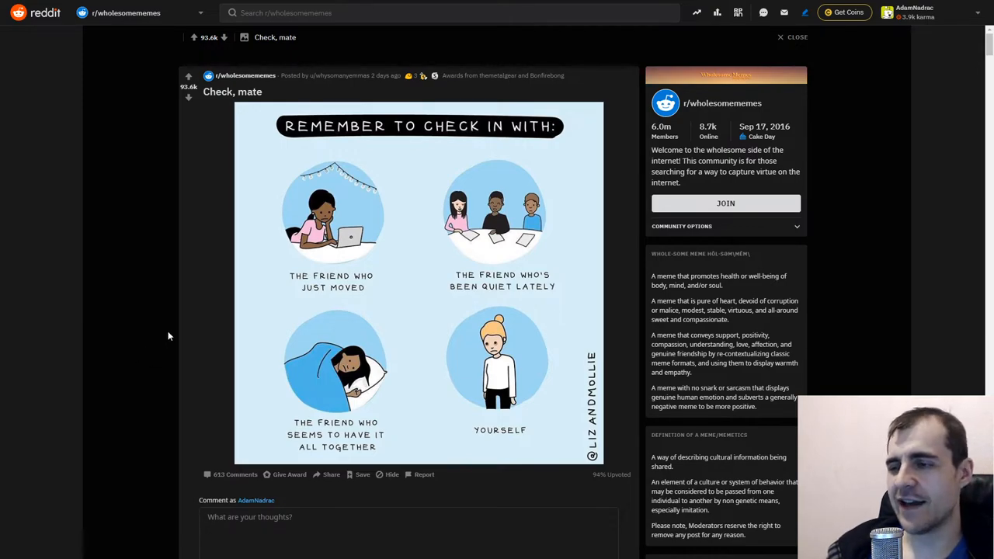
pyautogui.moveTo(182, 342)
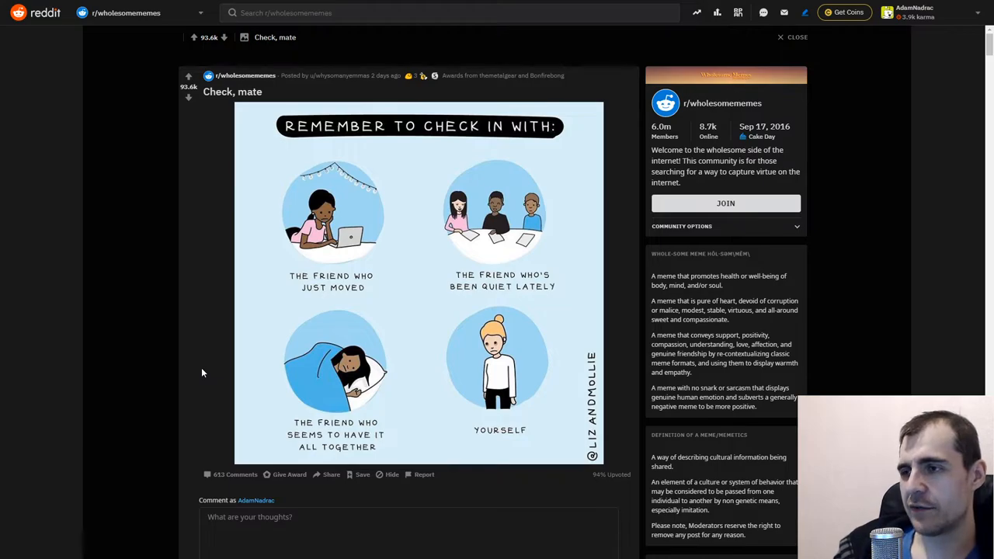
pyautogui.moveTo(202, 368)
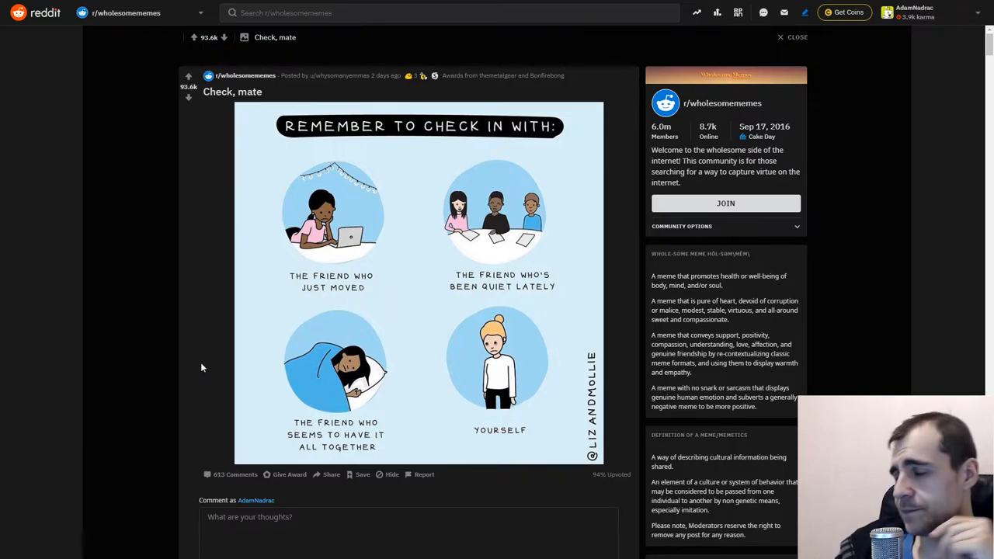
pyautogui.moveTo(203, 349)
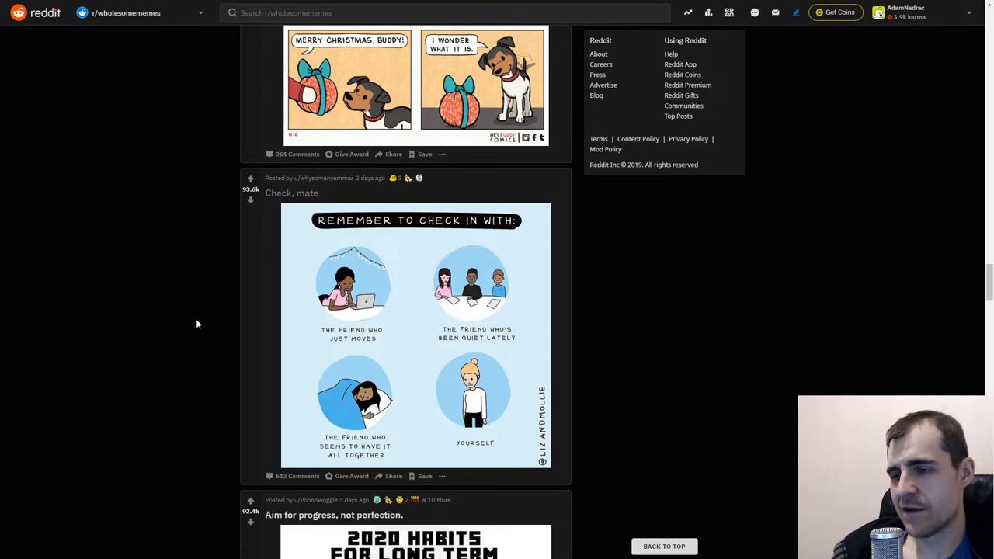
pyautogui.scroll(-3)
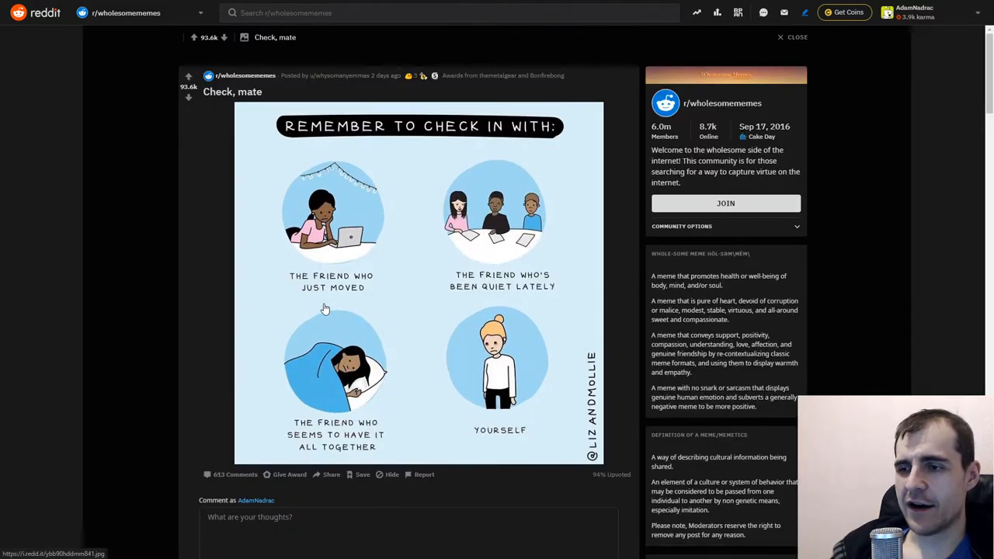
pyautogui.scroll(-3)
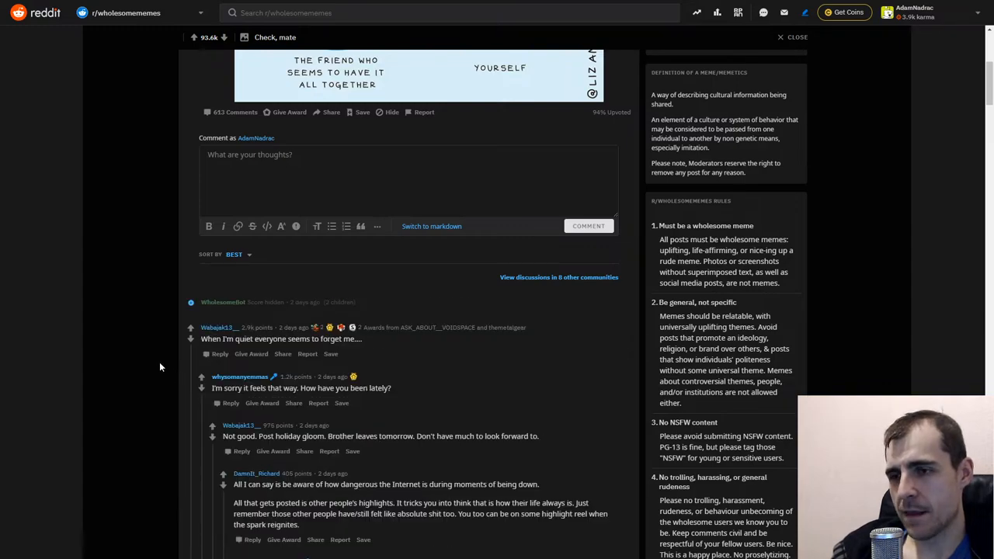
pyautogui.scroll(3)
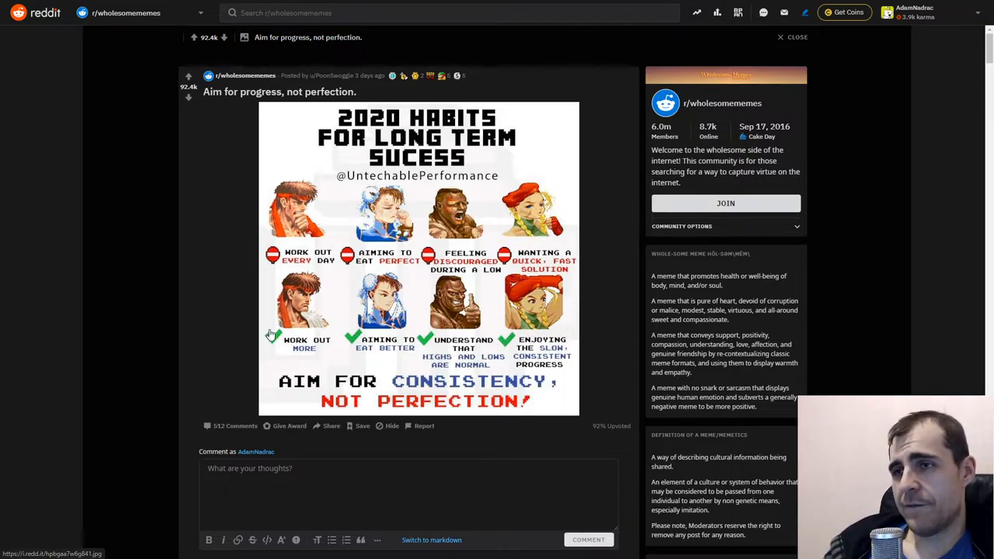
pyautogui.moveTo(193, 303)
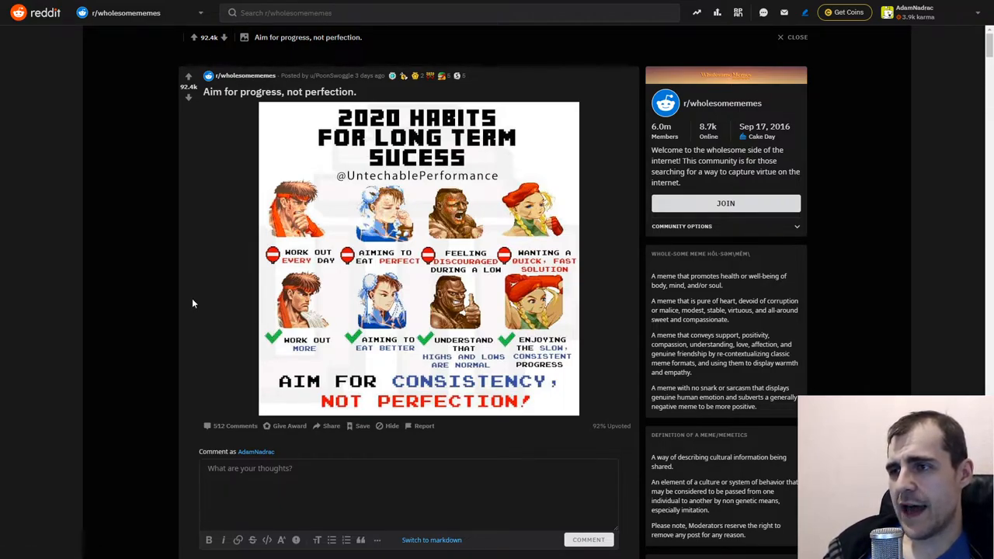
pyautogui.moveTo(186, 291)
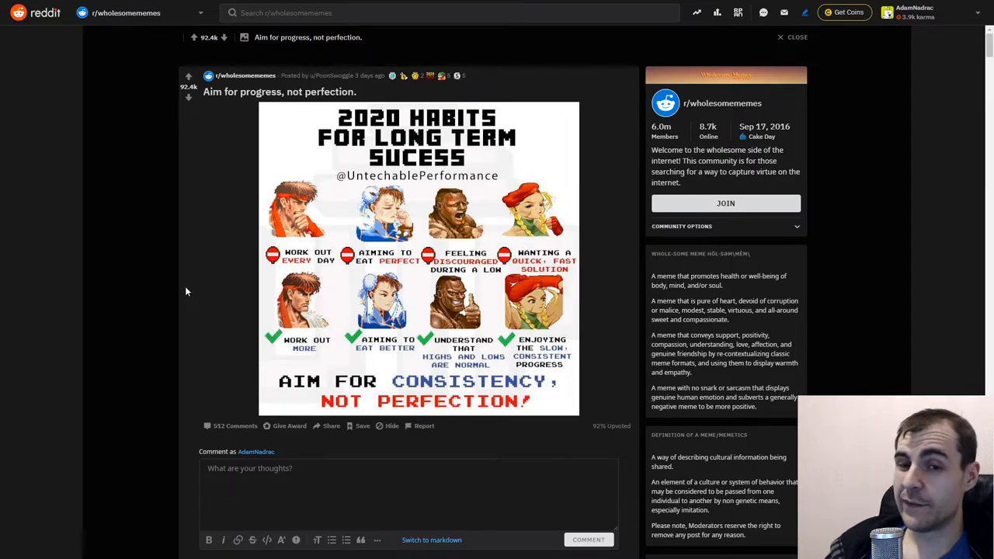
pyautogui.moveTo(172, 286)
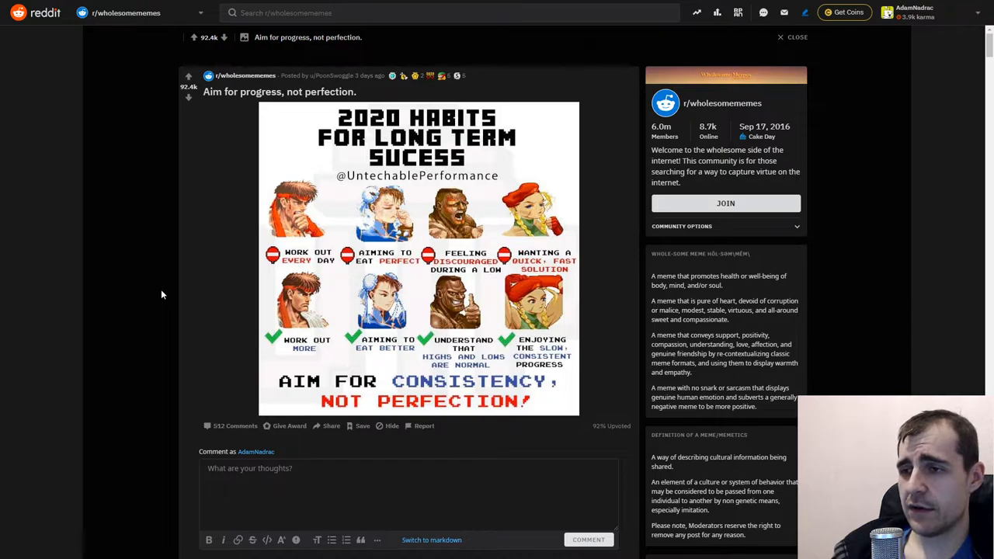
pyautogui.moveTo(291, 352)
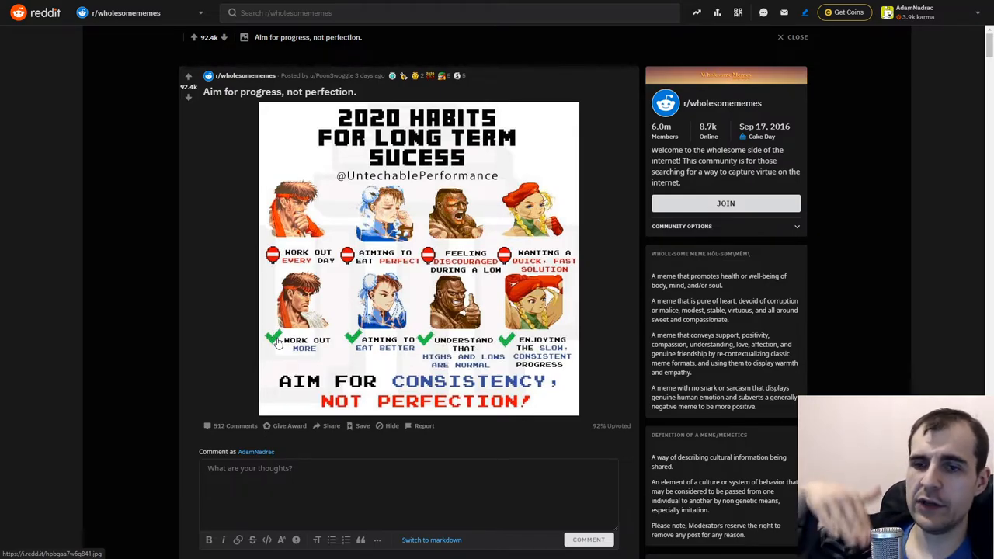
pyautogui.moveTo(339, 290)
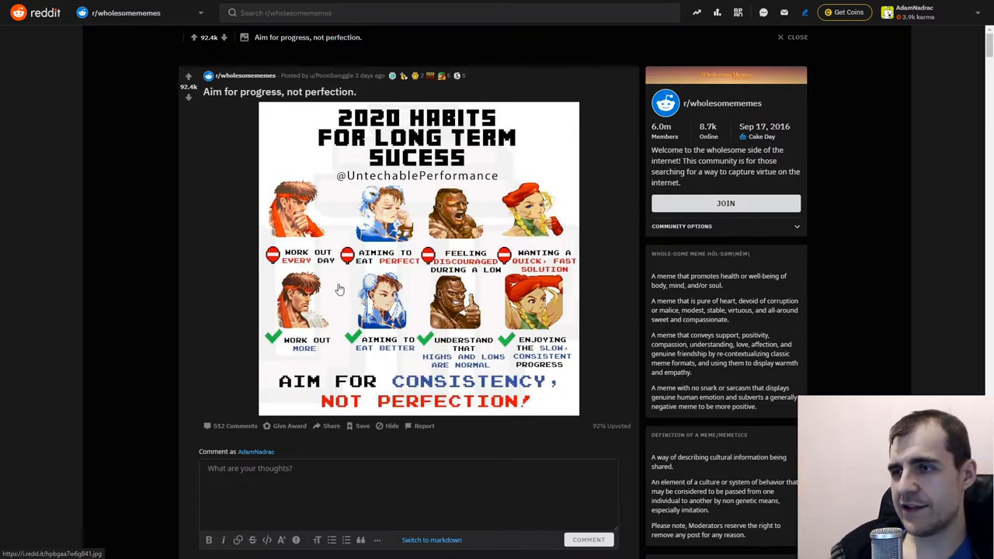
pyautogui.moveTo(330, 324)
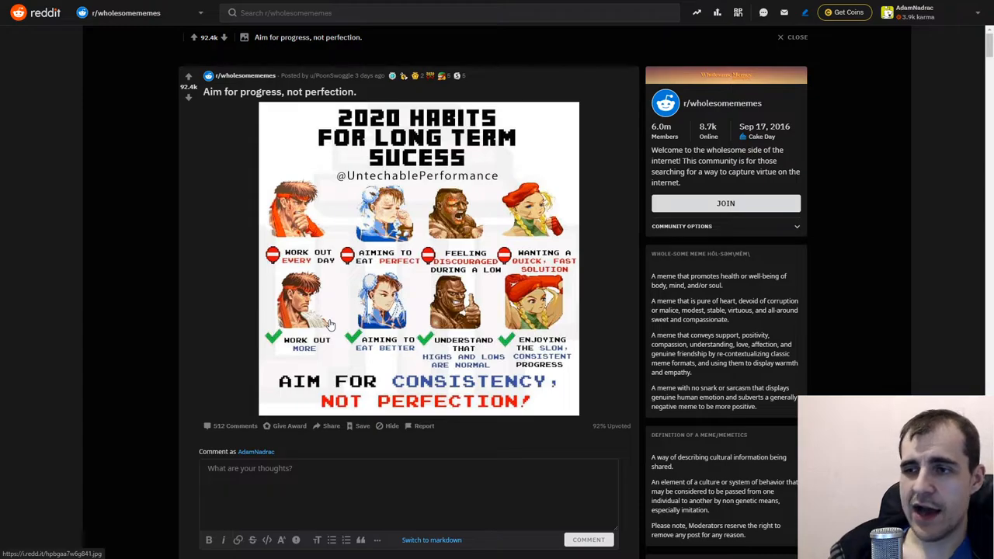
pyautogui.moveTo(317, 243)
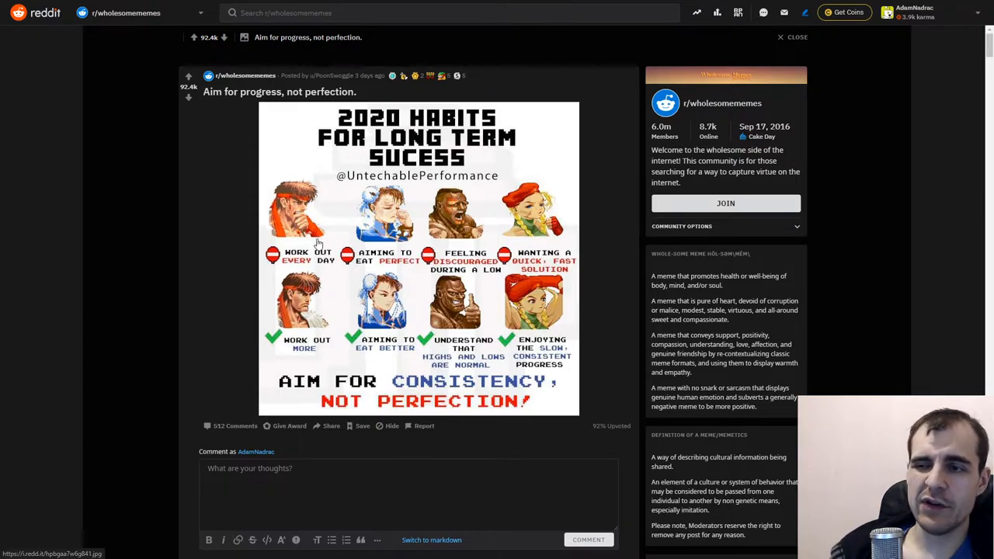
pyautogui.moveTo(323, 294)
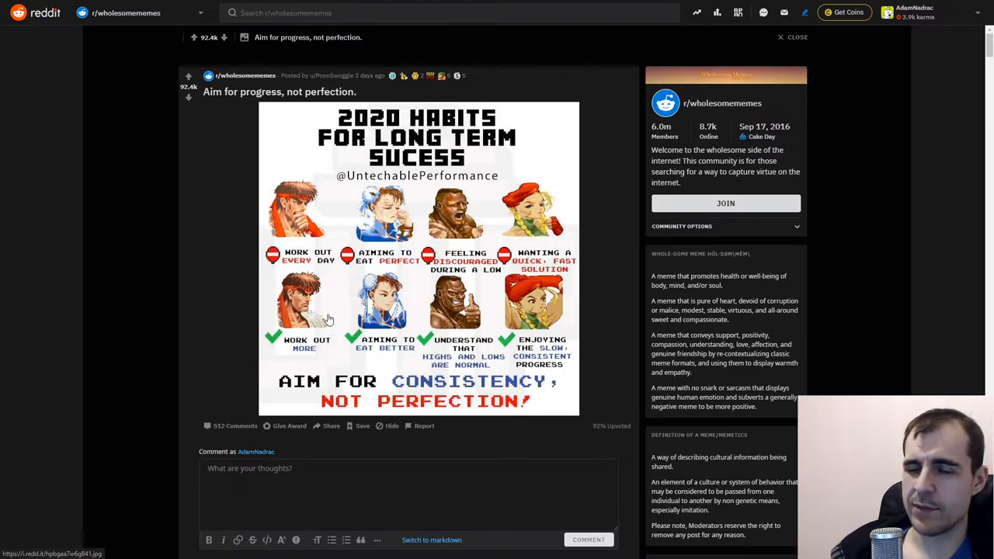
pyautogui.moveTo(331, 298)
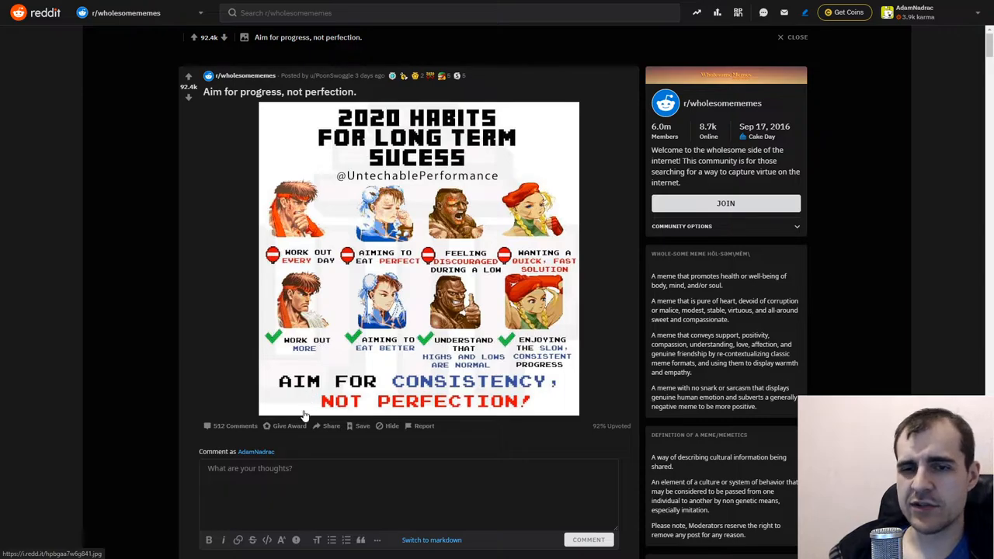
pyautogui.moveTo(294, 362)
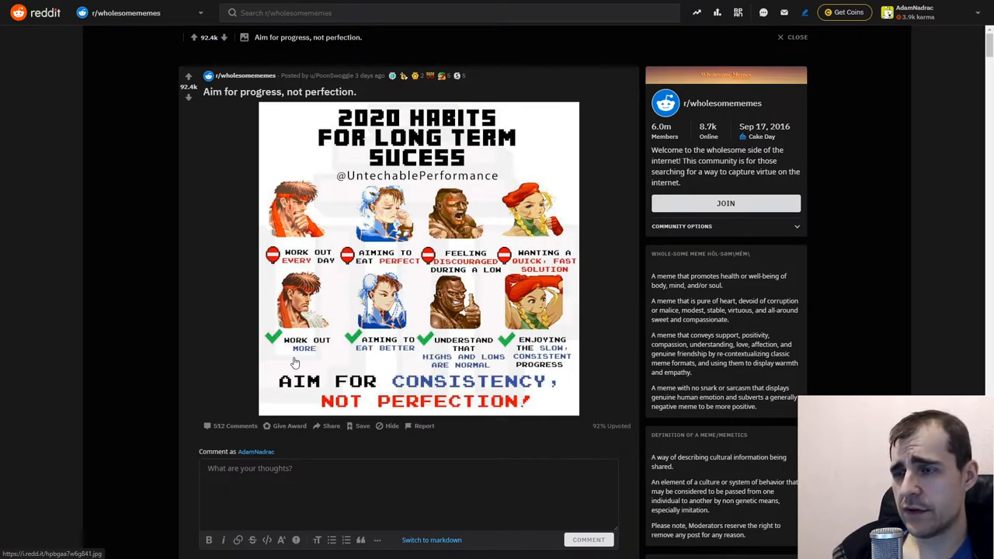
pyautogui.moveTo(264, 325)
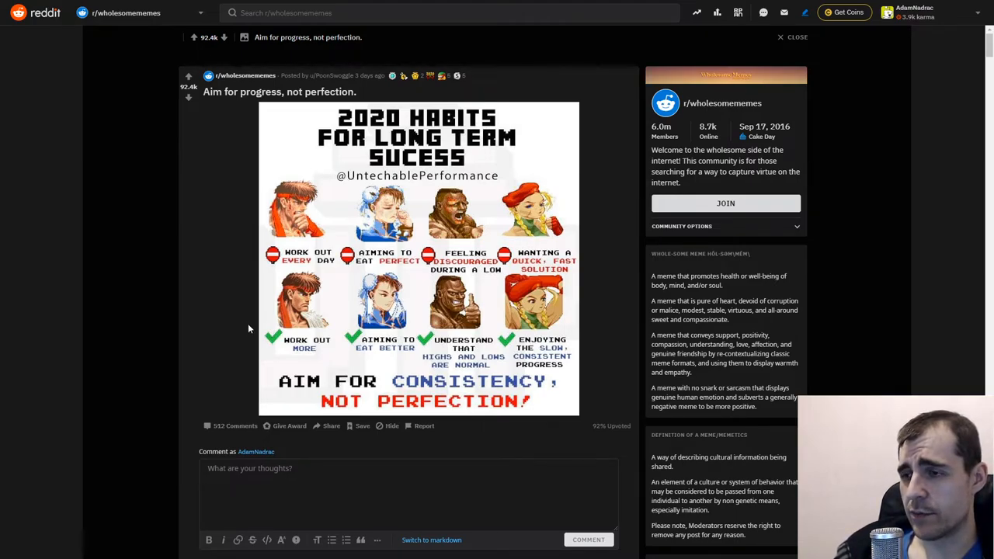
pyautogui.moveTo(250, 350)
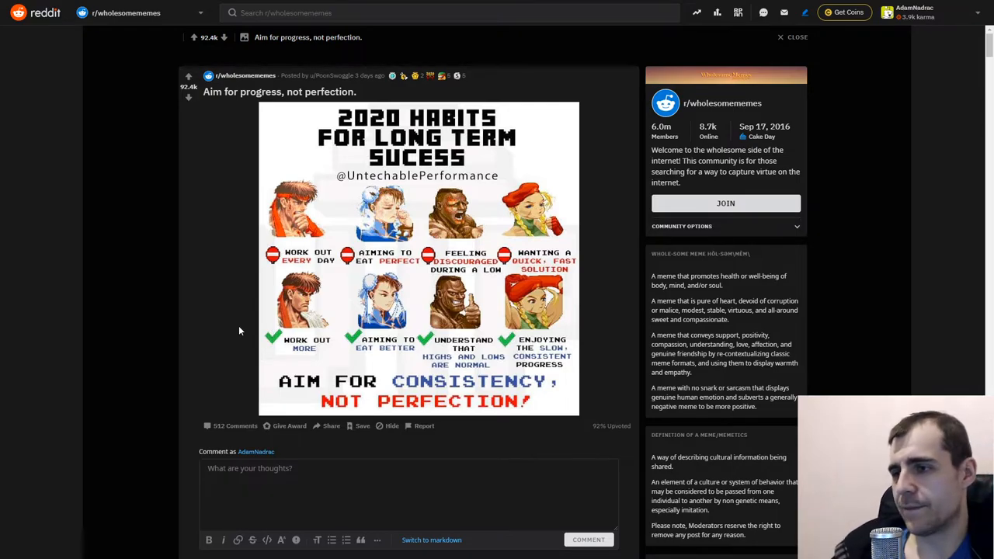
pyautogui.moveTo(468, 414)
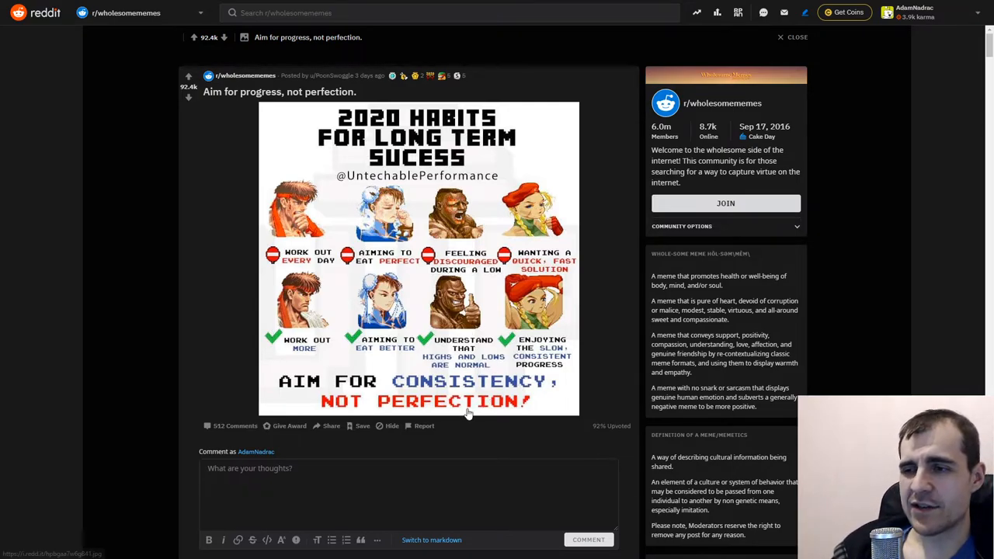
pyautogui.moveTo(493, 400)
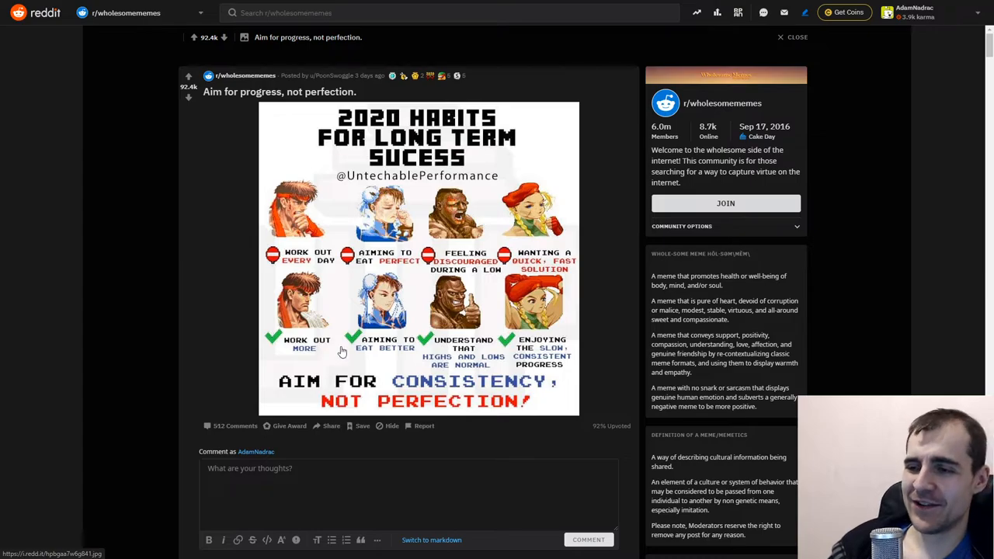
pyautogui.moveTo(488, 387)
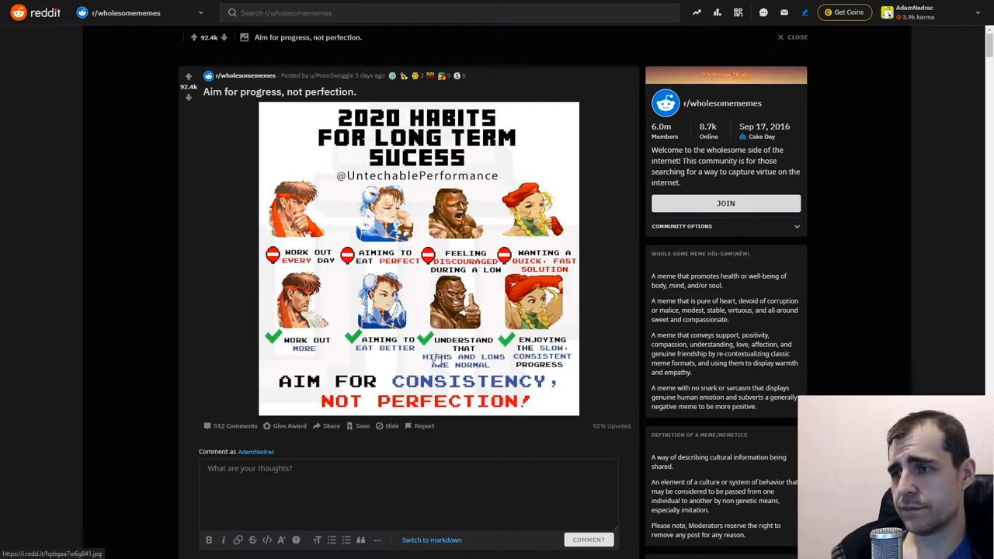
pyautogui.moveTo(127, 351)
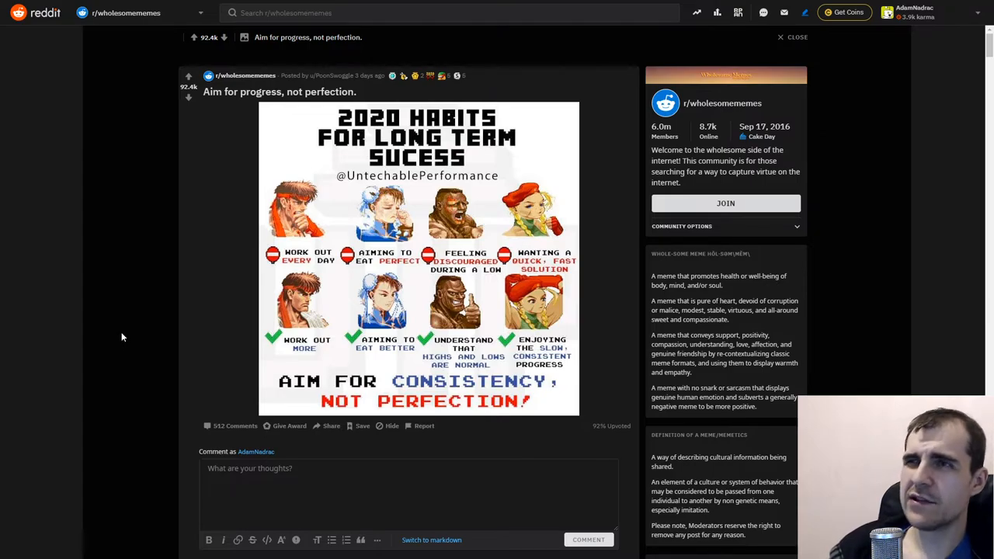
pyautogui.moveTo(117, 328)
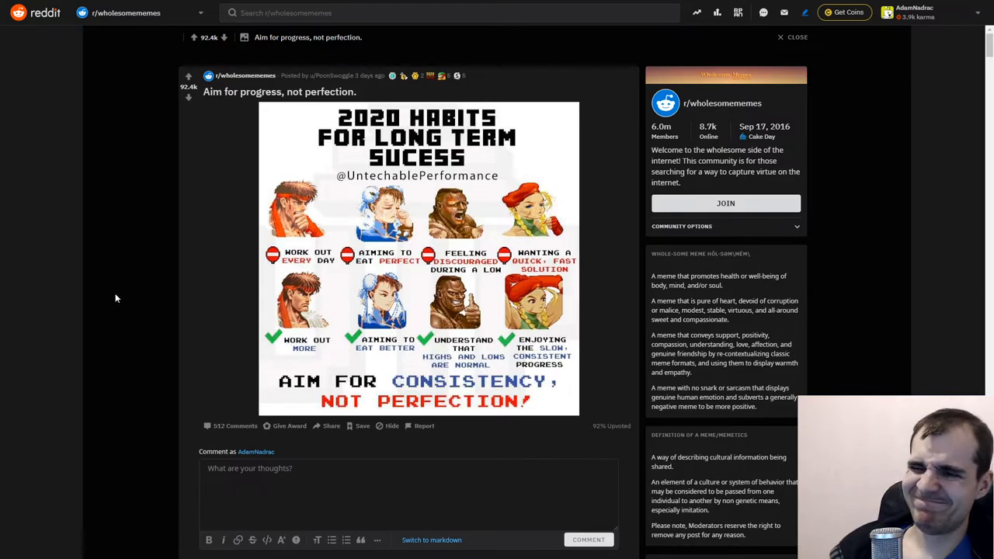
# Step: Scroll down the 'Aim for progress, not perfection.' post to view its habits meme
pyautogui.scroll(-3)
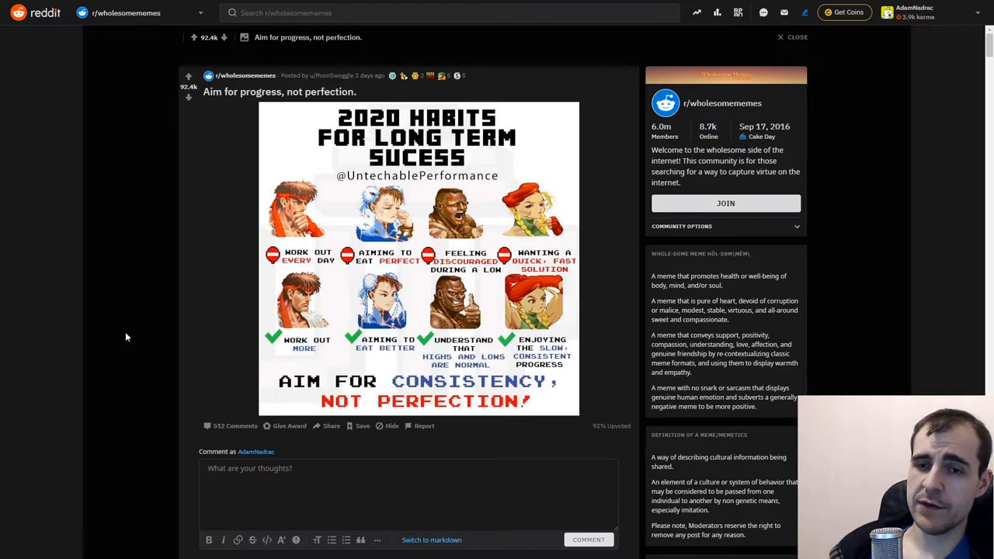
pyautogui.moveTo(127, 329)
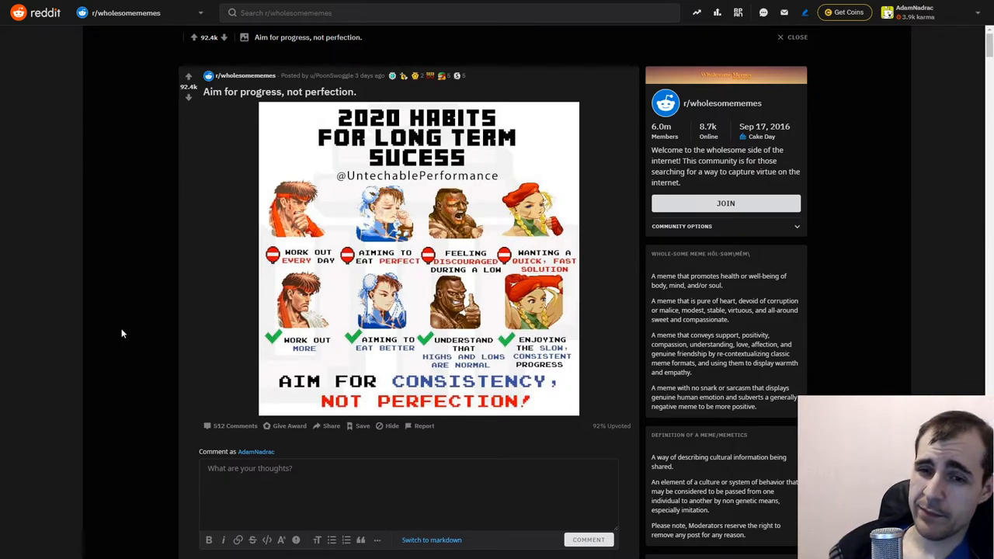
pyautogui.moveTo(161, 311)
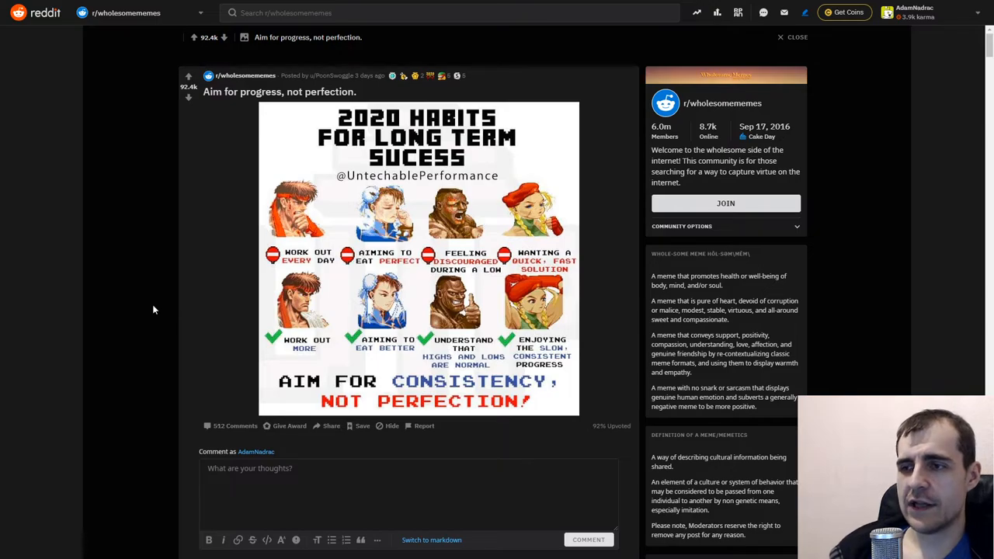
pyautogui.moveTo(135, 295)
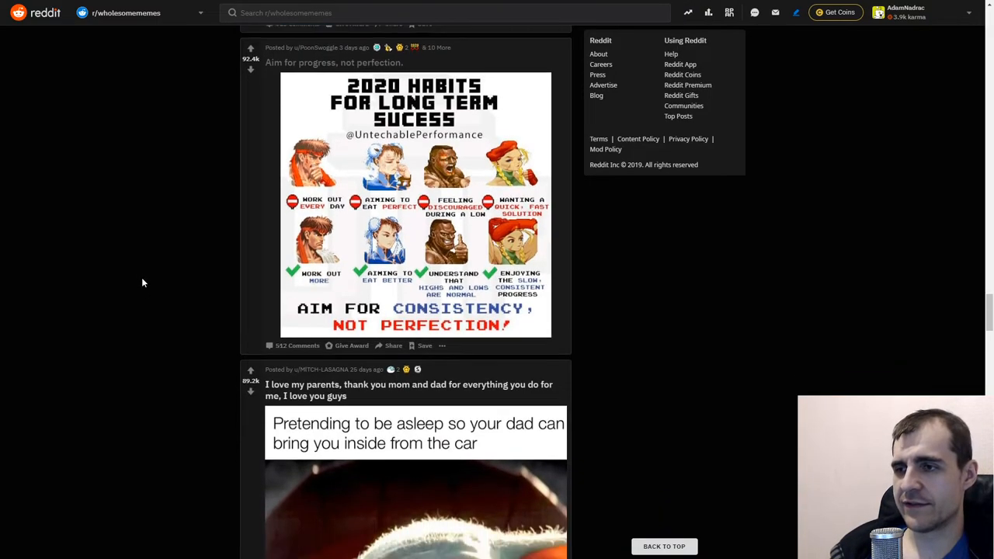
pyautogui.scroll(-3)
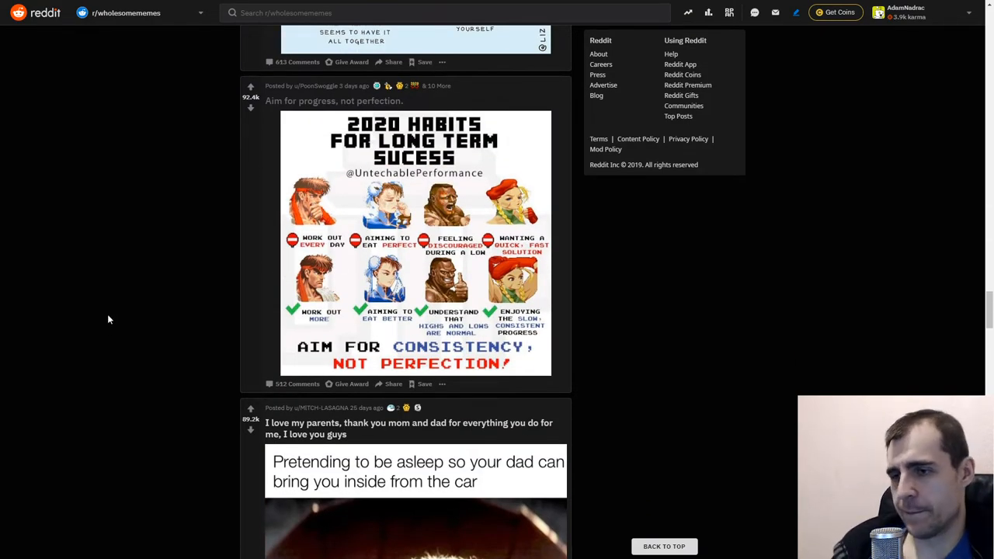
pyautogui.click(409, 429)
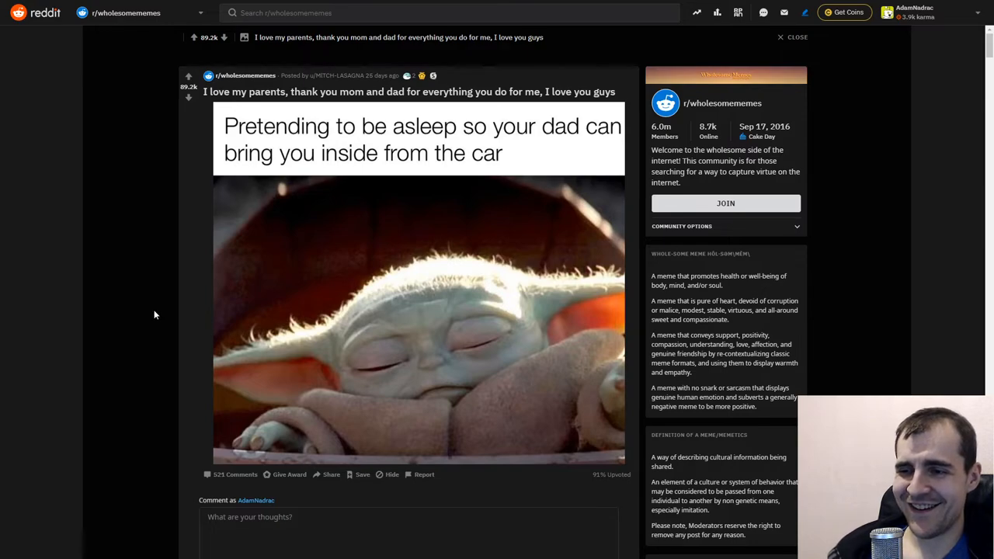
pyautogui.moveTo(153, 310)
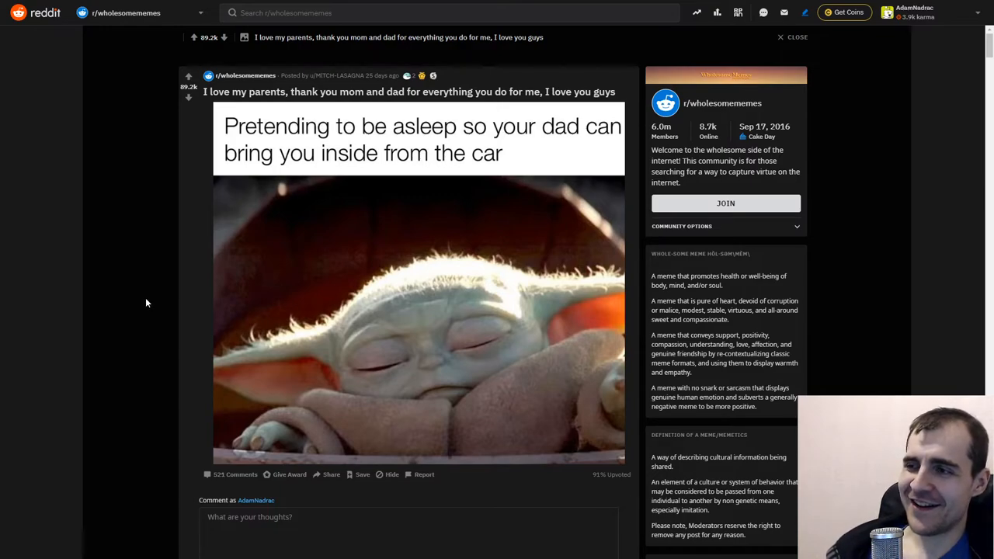
pyautogui.moveTo(137, 289)
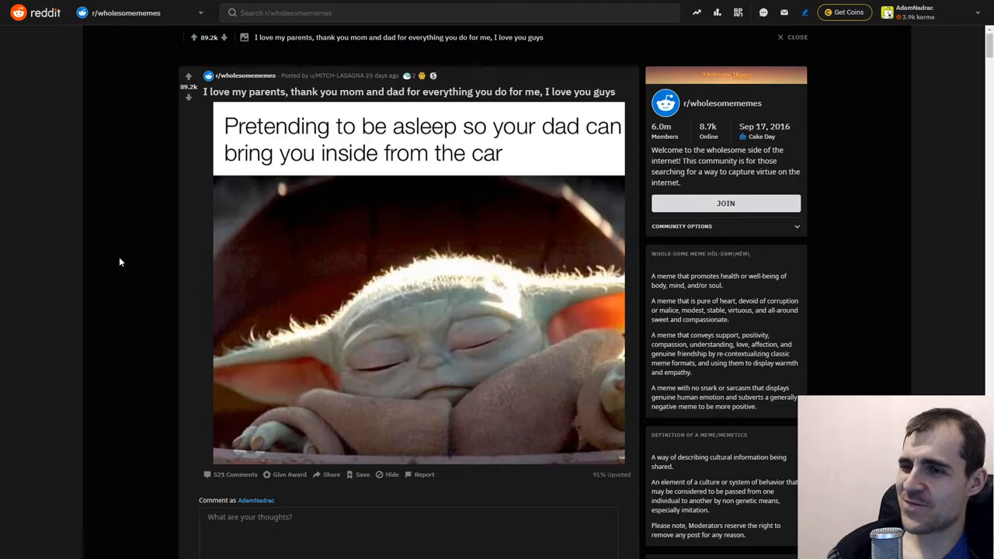
pyautogui.scroll(-3)
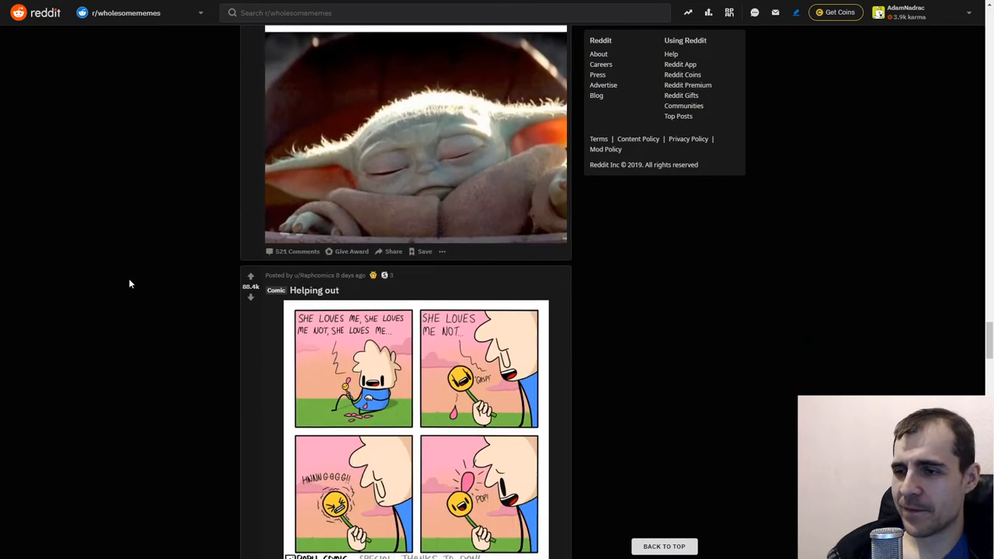
pyautogui.click(313, 290)
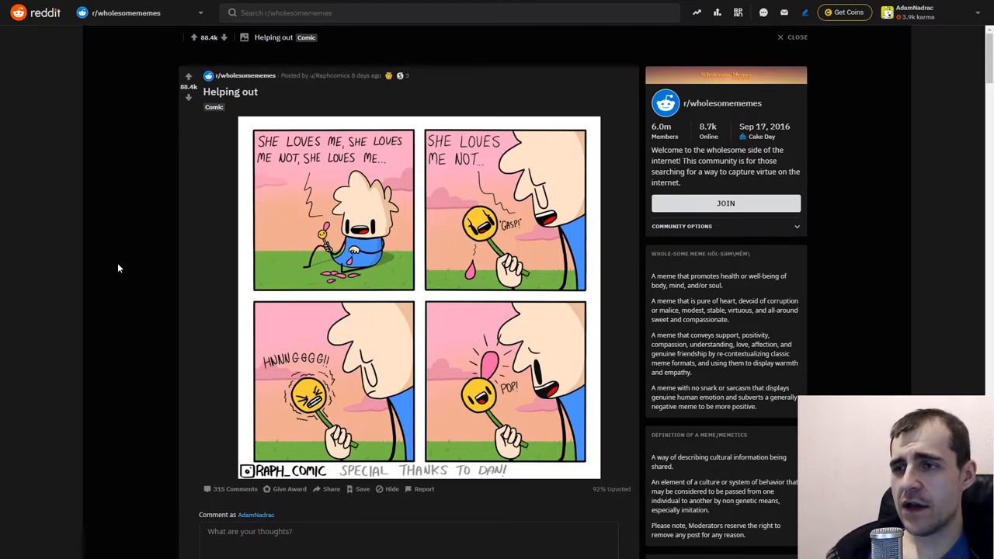
pyautogui.moveTo(116, 264)
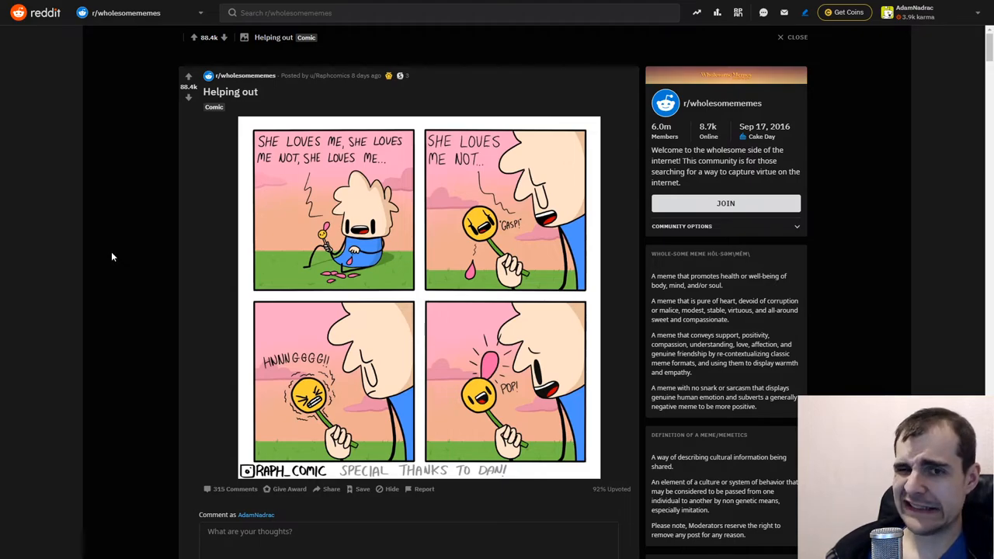
pyautogui.moveTo(110, 252)
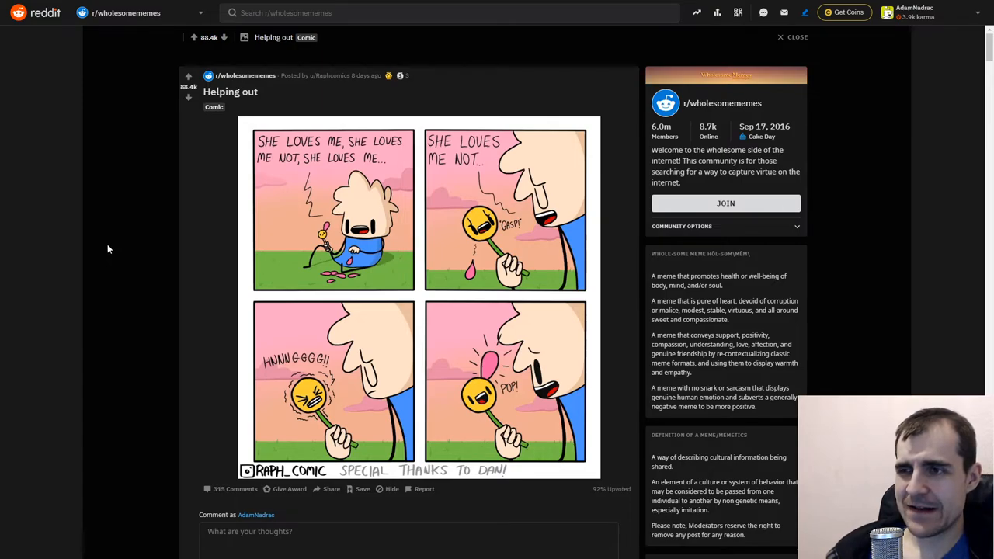
pyautogui.moveTo(103, 244)
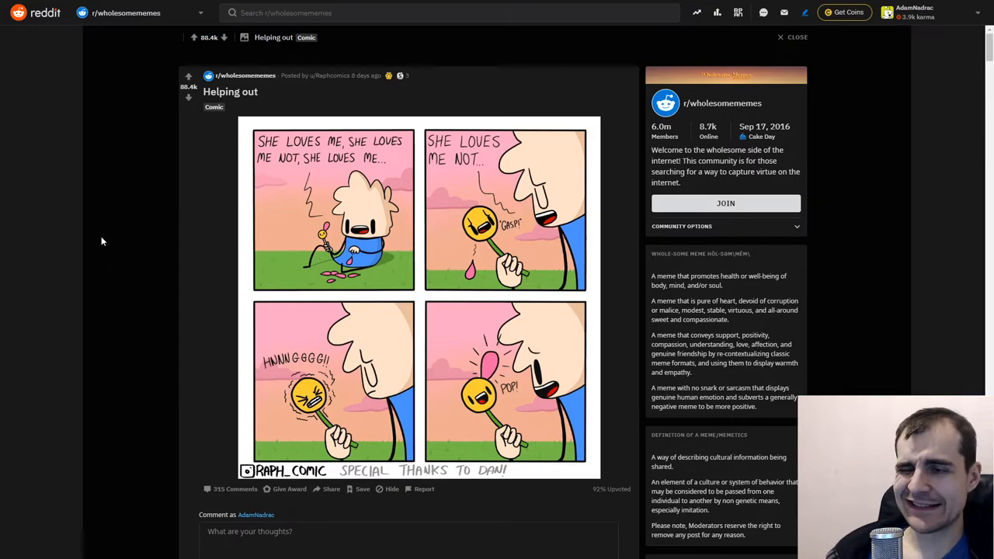
pyautogui.scroll(-3)
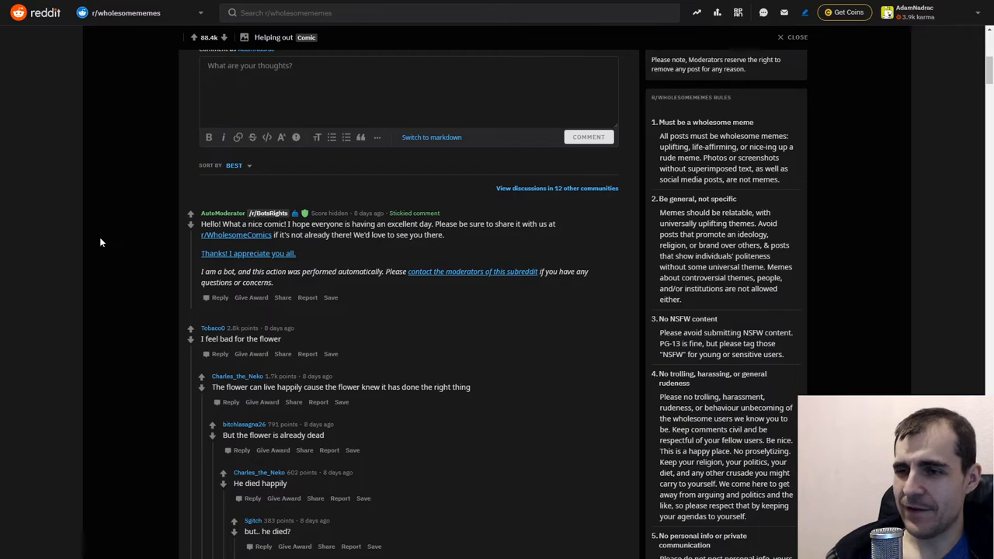
pyautogui.scroll(3)
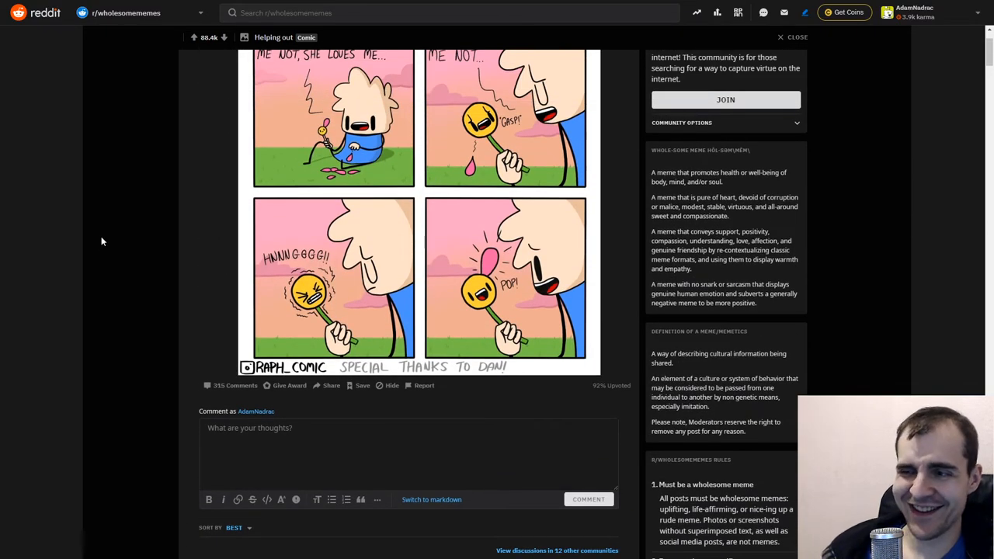
pyautogui.scroll(3)
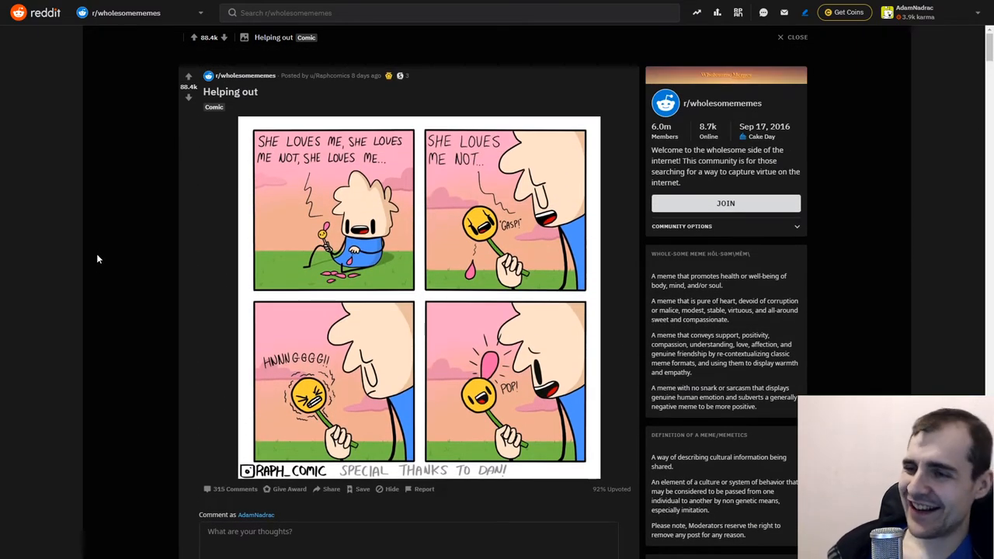
pyautogui.moveTo(84, 226)
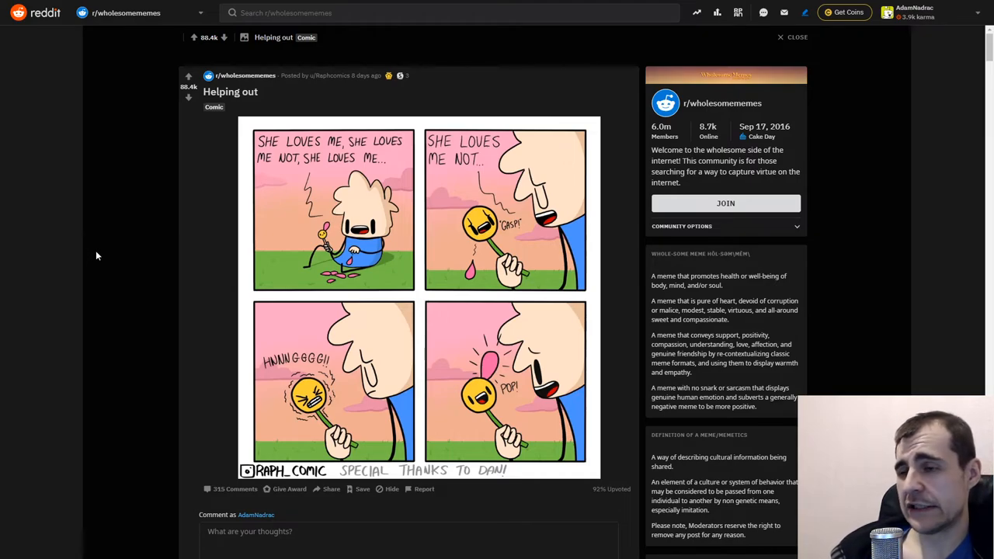
pyautogui.moveTo(102, 236)
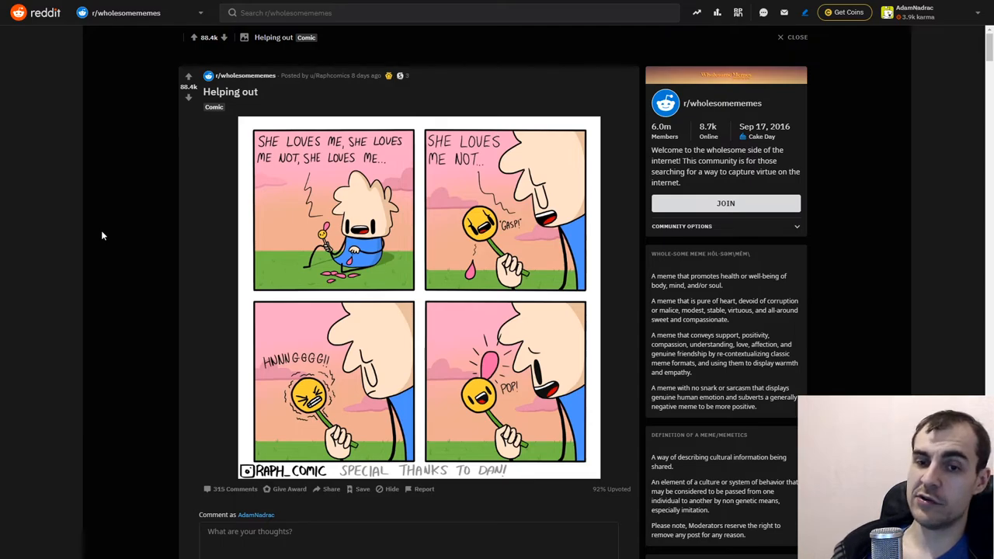
pyautogui.moveTo(134, 233)
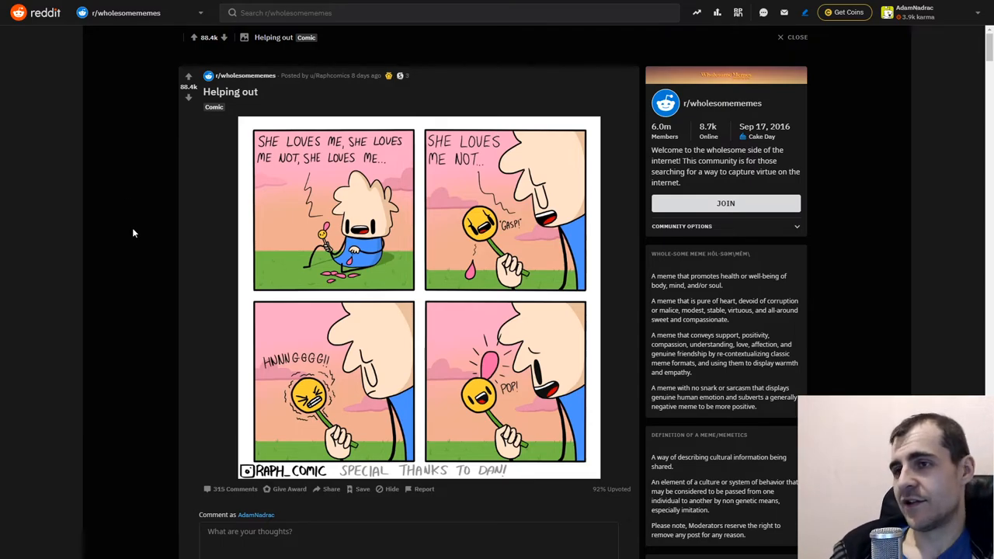
pyautogui.moveTo(135, 226)
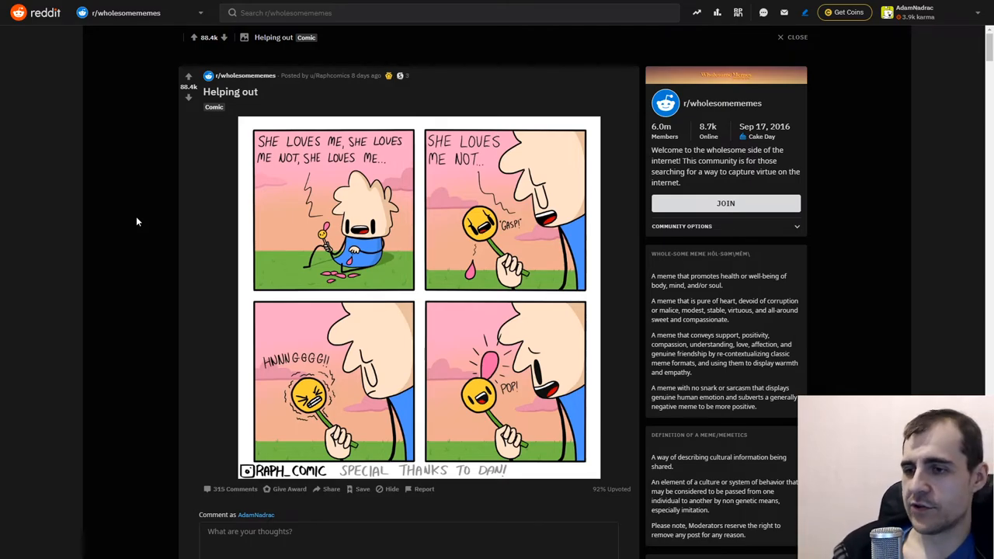
pyautogui.moveTo(143, 212)
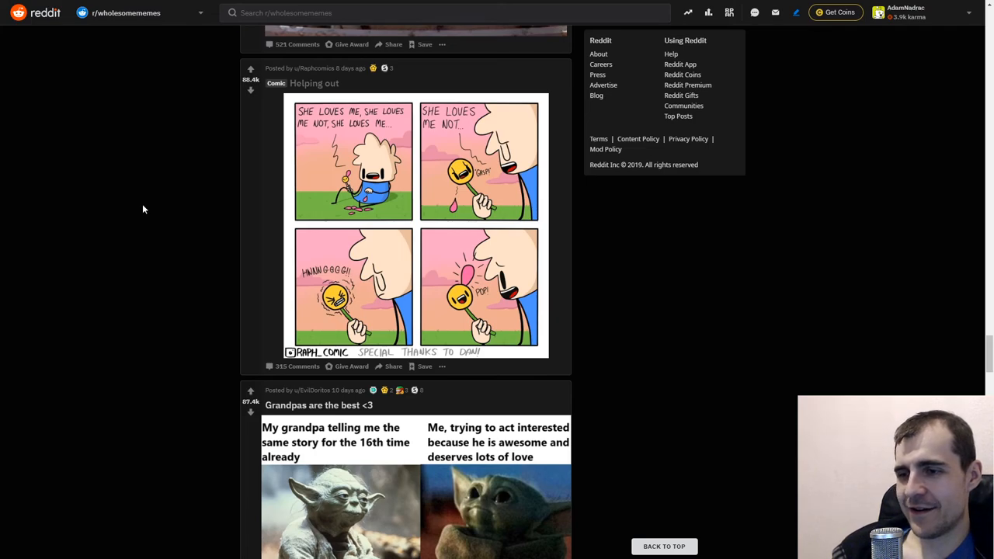
# Step: Scroll down through the 'Grandpas are the best <3' grandpa Yoda and baby Yoda post
pyautogui.scroll(-3)
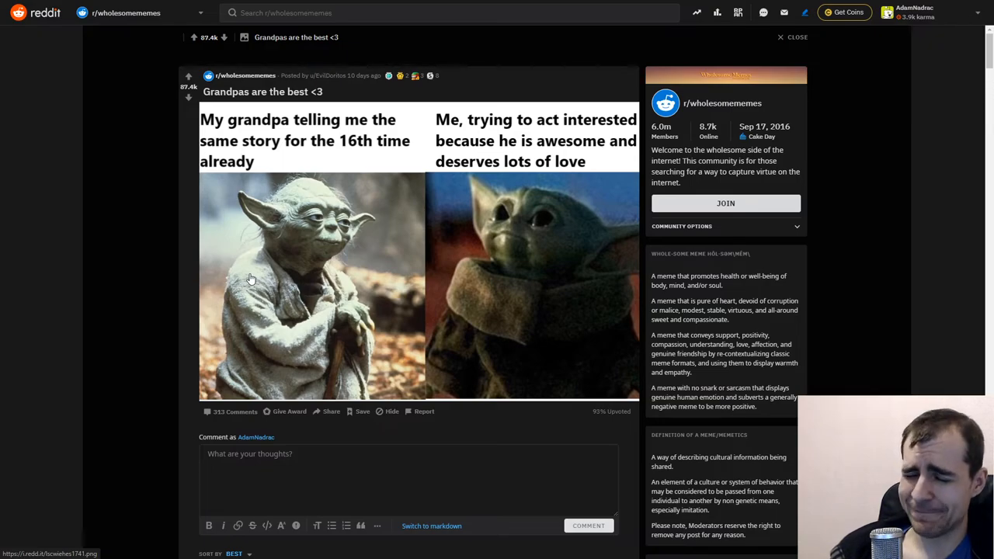
pyautogui.moveTo(242, 271)
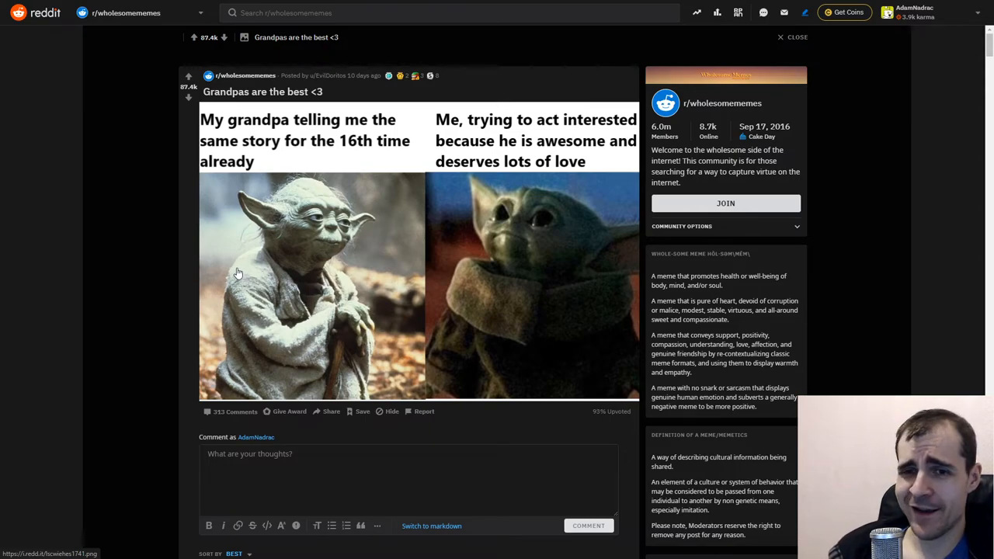
pyautogui.moveTo(215, 253)
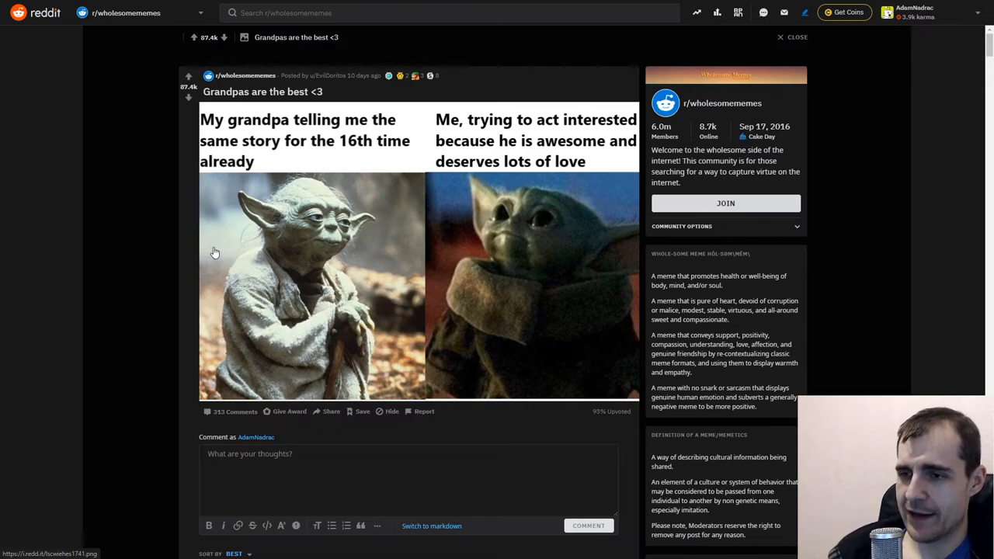
pyautogui.moveTo(178, 264)
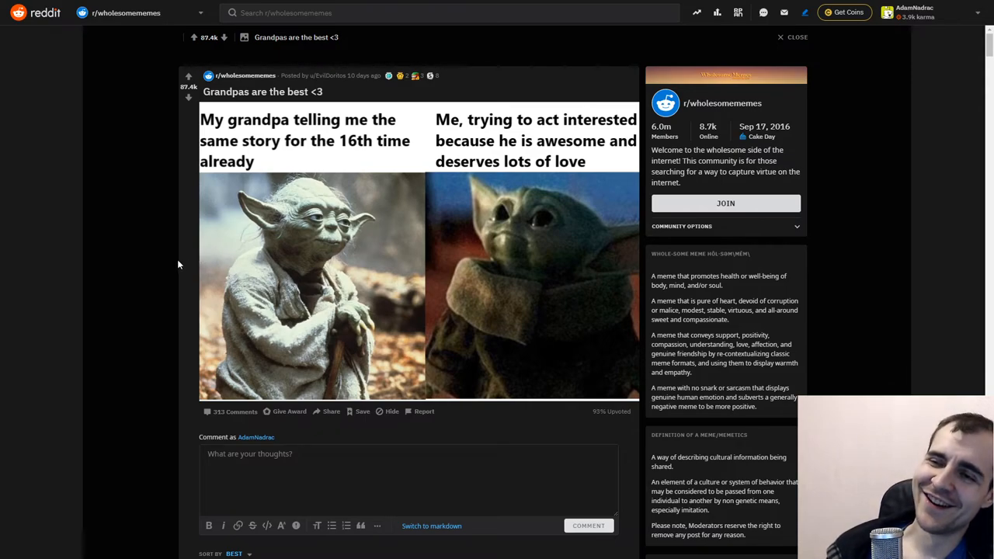
pyautogui.moveTo(180, 249)
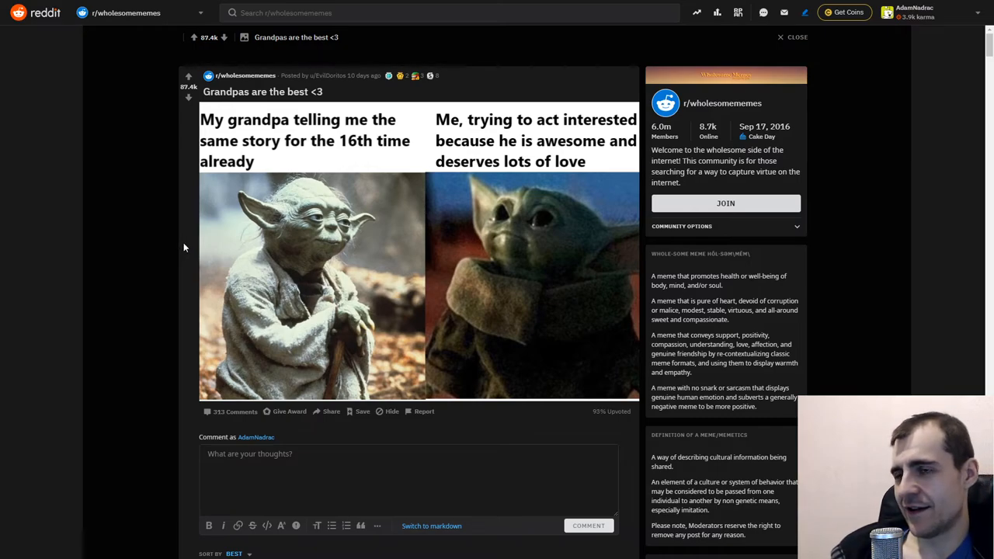
pyautogui.moveTo(187, 247)
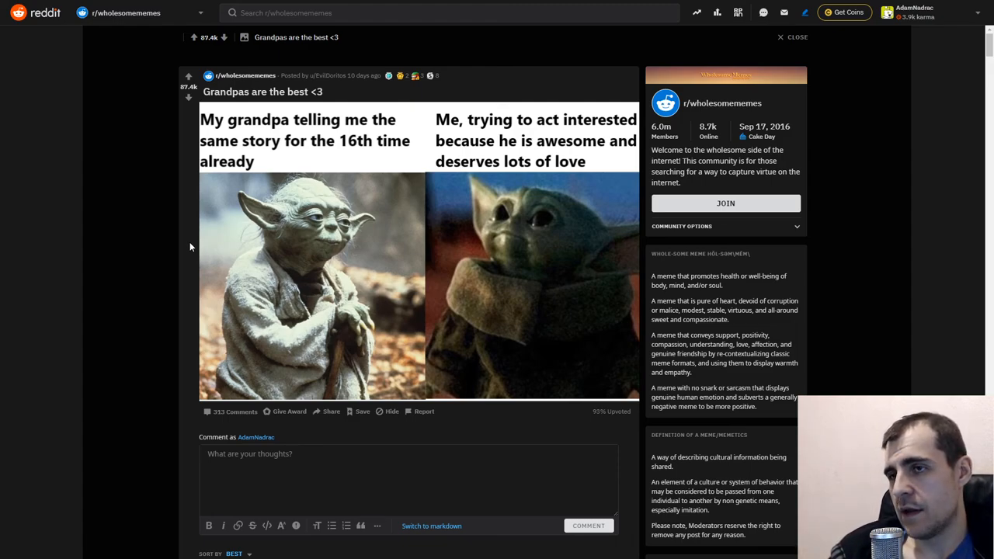
pyautogui.scroll(-3)
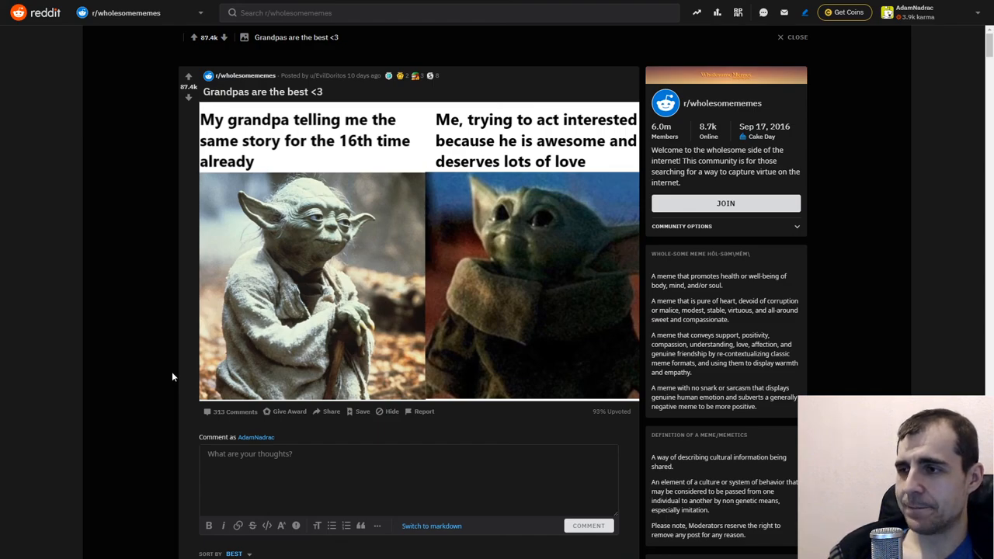
pyautogui.moveTo(163, 367)
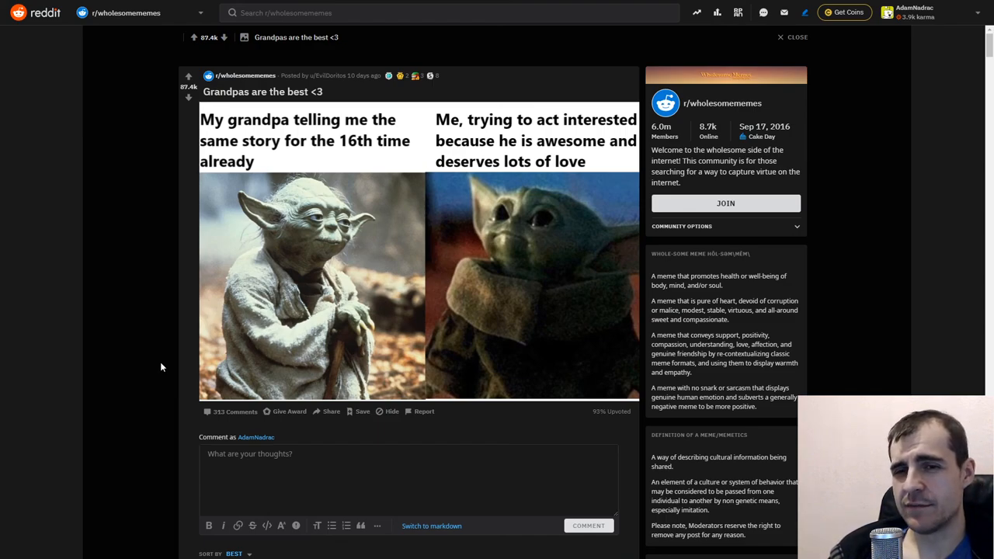